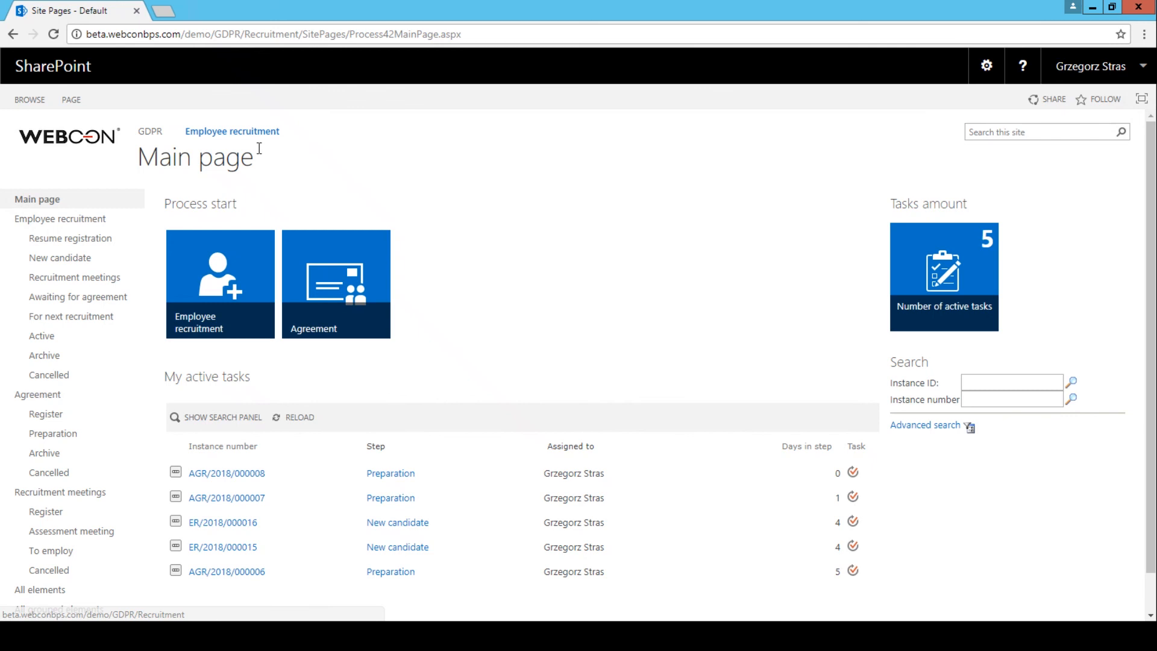
pyautogui.moveTo(220, 283)
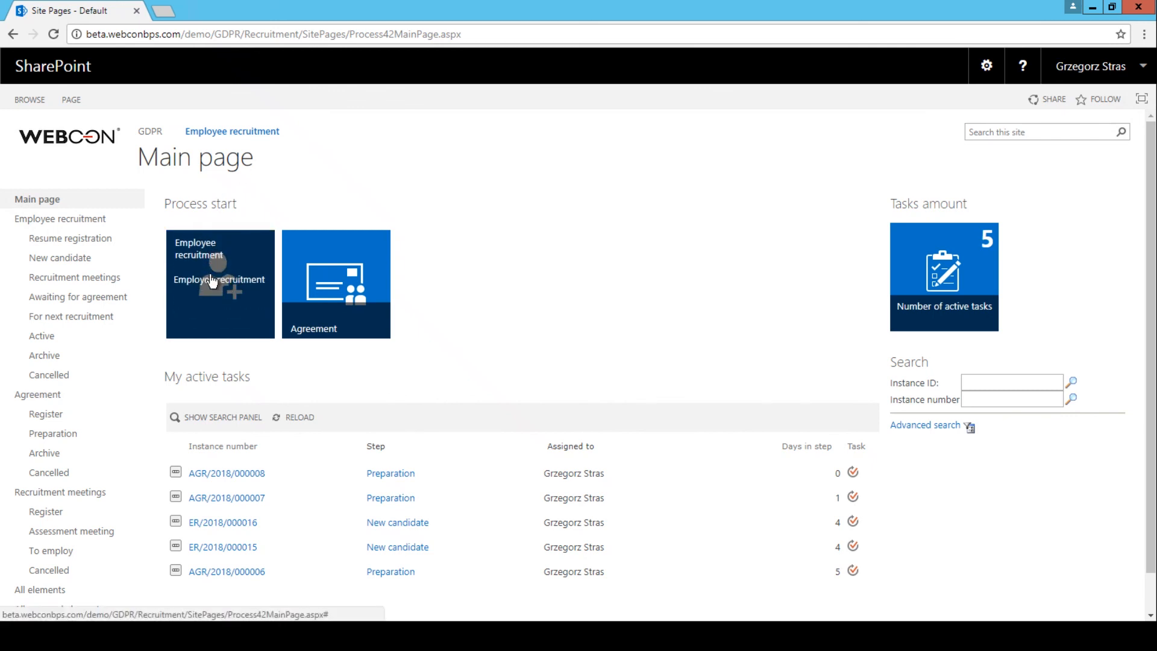
# Open a new Employee recruitment form from the Process start tile on the Main page
pyautogui.click(220, 284)
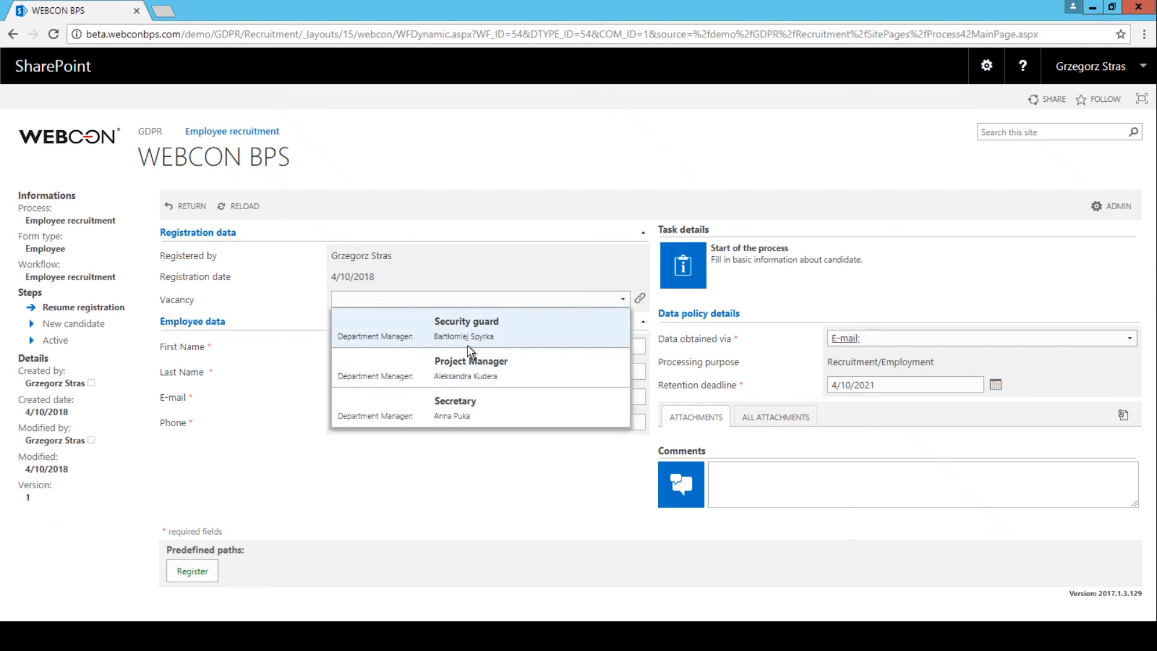
# Set the vacancy to Security guard, leaving E-mail as the data source
pyautogui.click(466, 326)
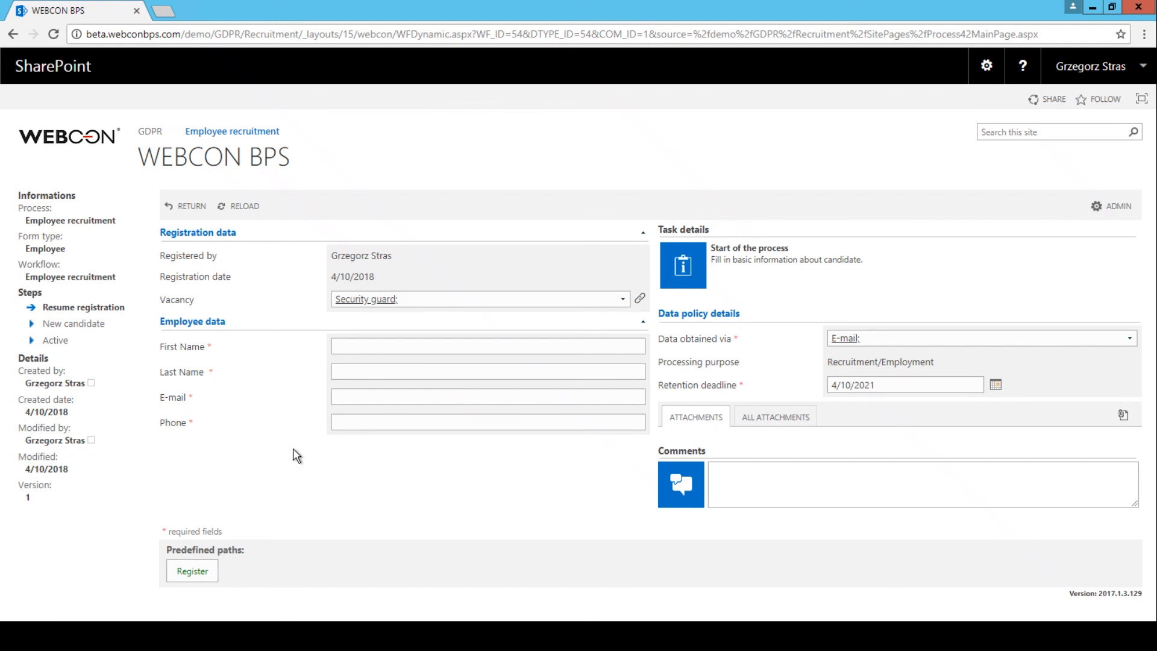
pyautogui.moveTo(48, 322)
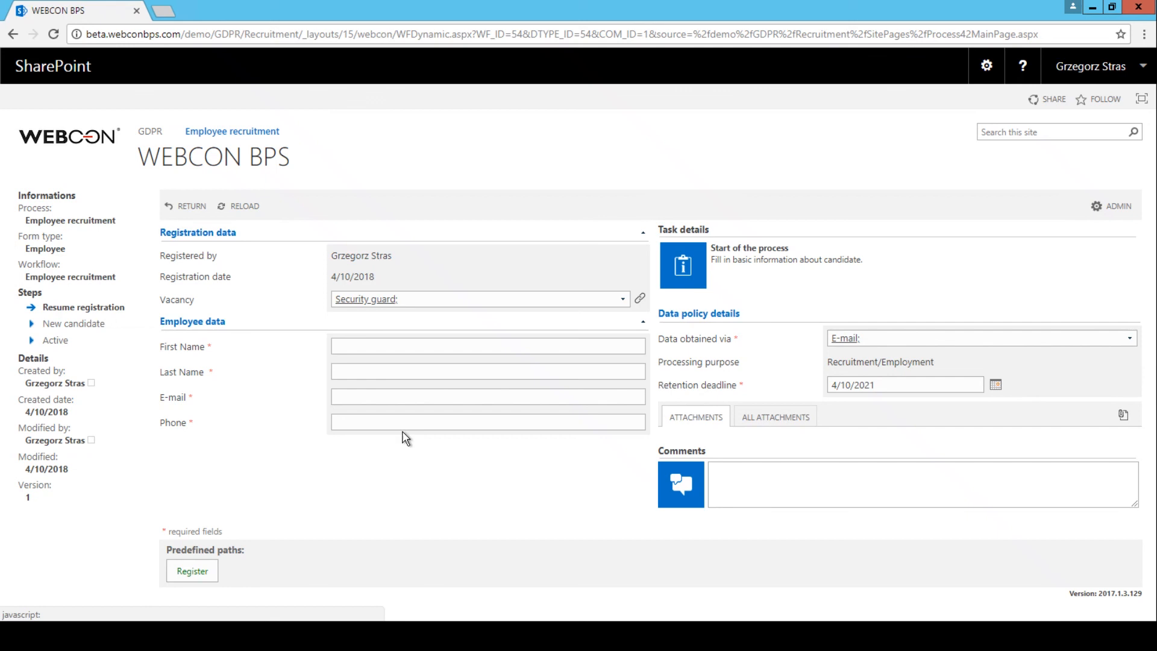
pyautogui.moveTo(363, 525)
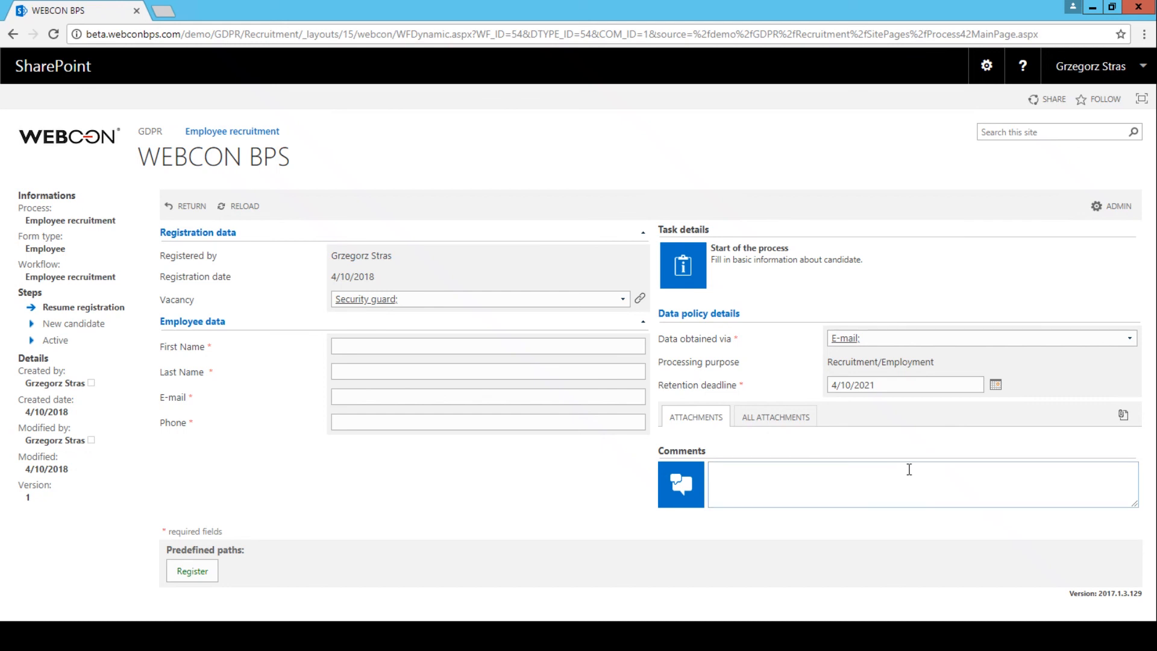
pyautogui.moveTo(906, 469)
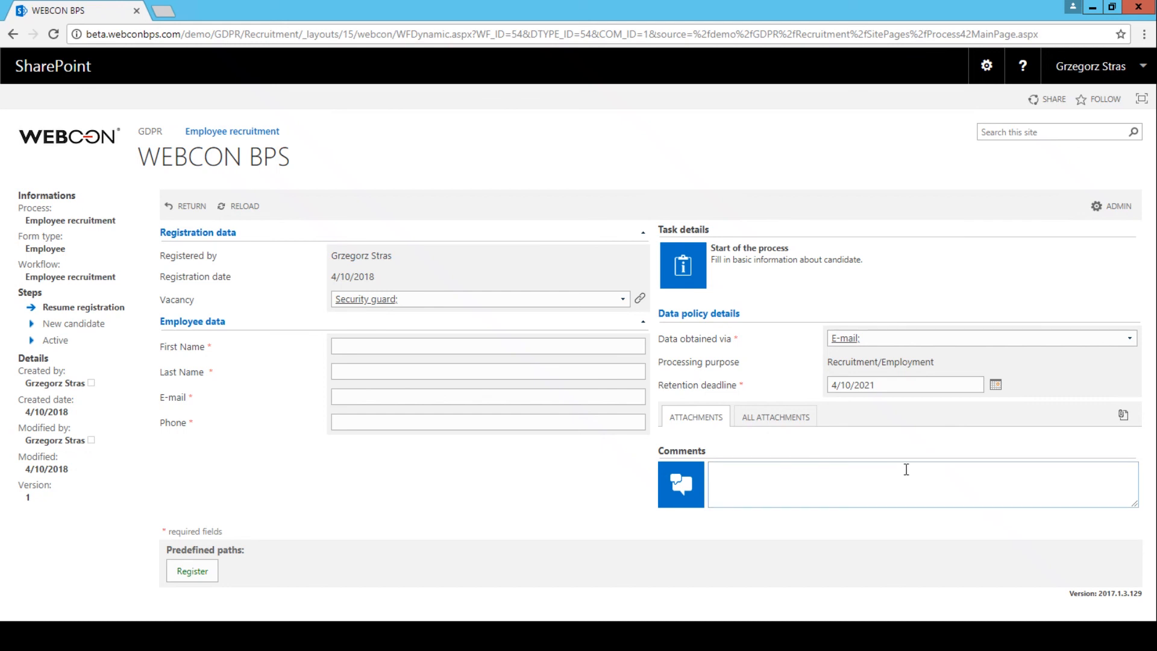
pyautogui.moveTo(747, 385)
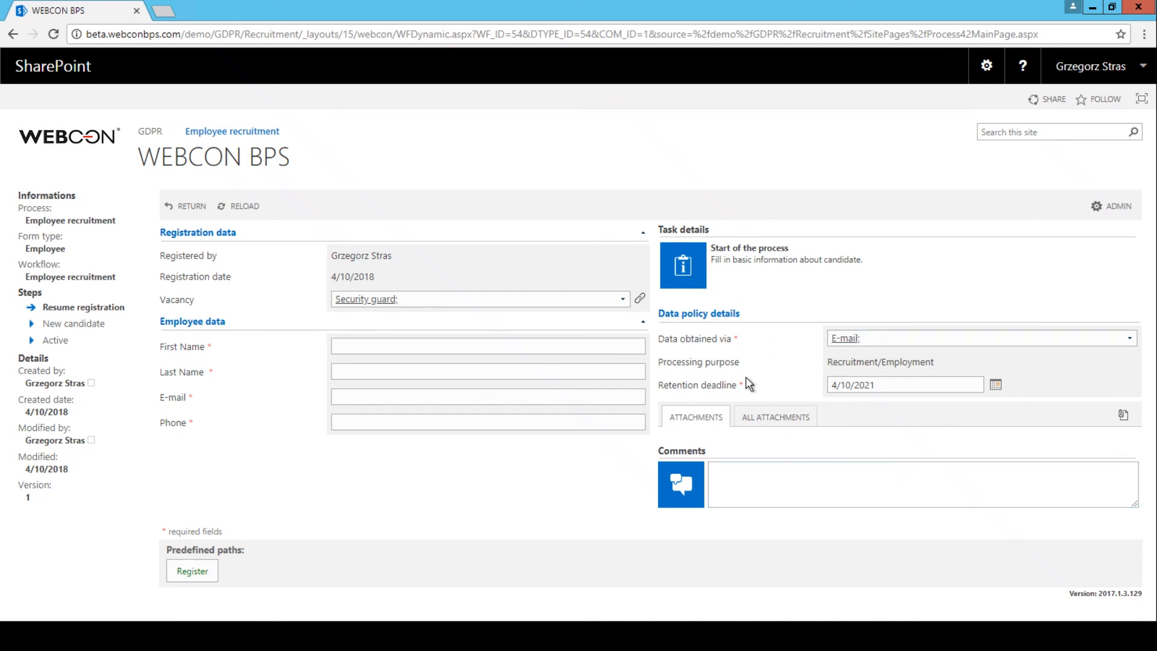
pyautogui.moveTo(942, 357)
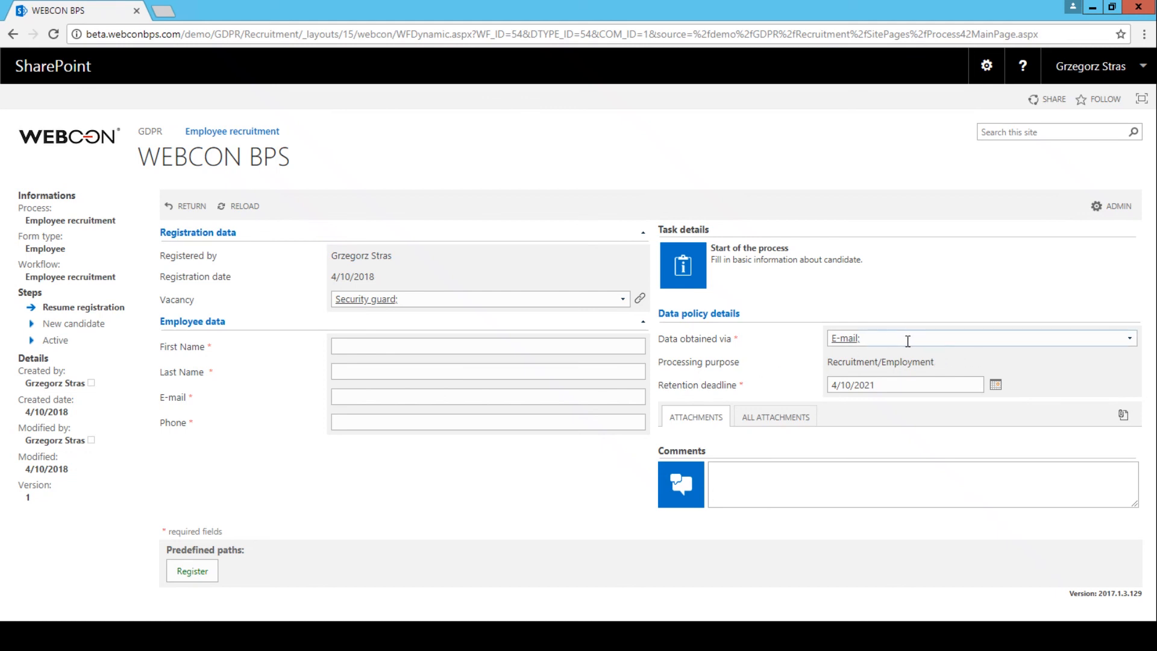
pyautogui.moveTo(895, 338)
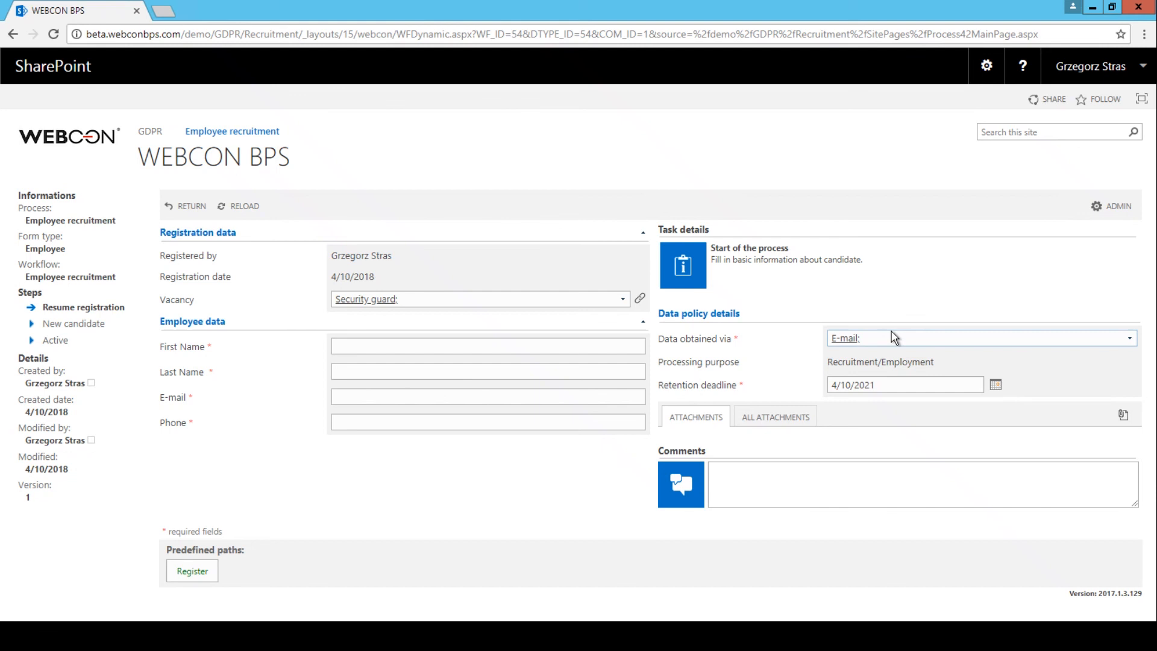
pyautogui.click(1126, 338)
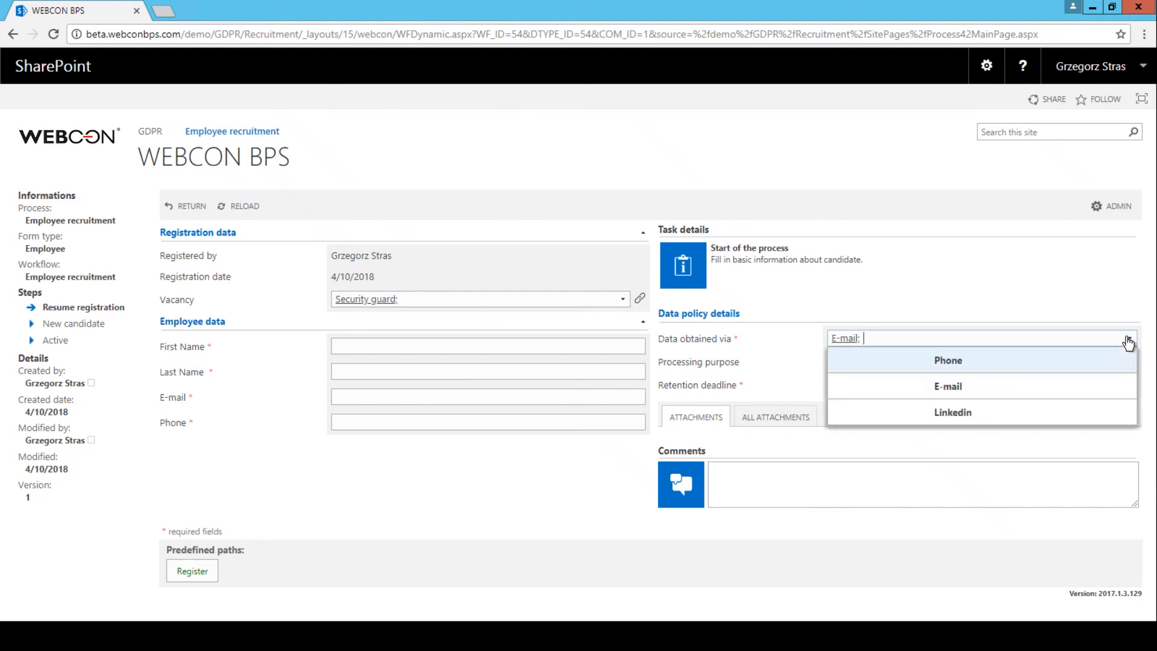
pyautogui.moveTo(972, 365)
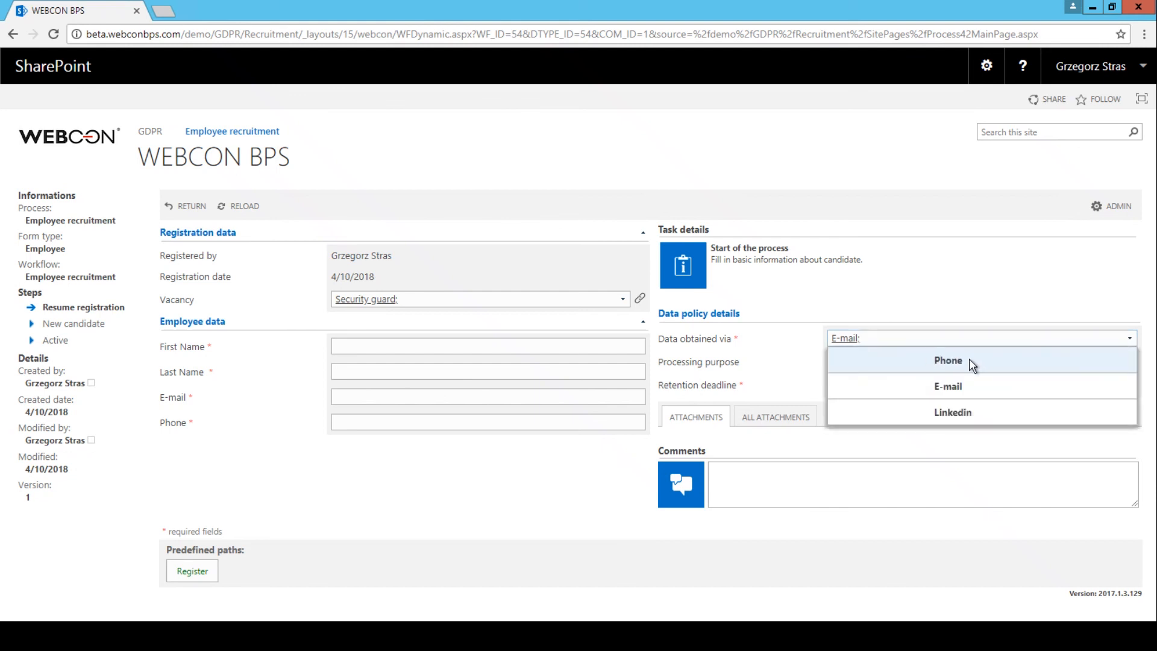
pyautogui.click(948, 385)
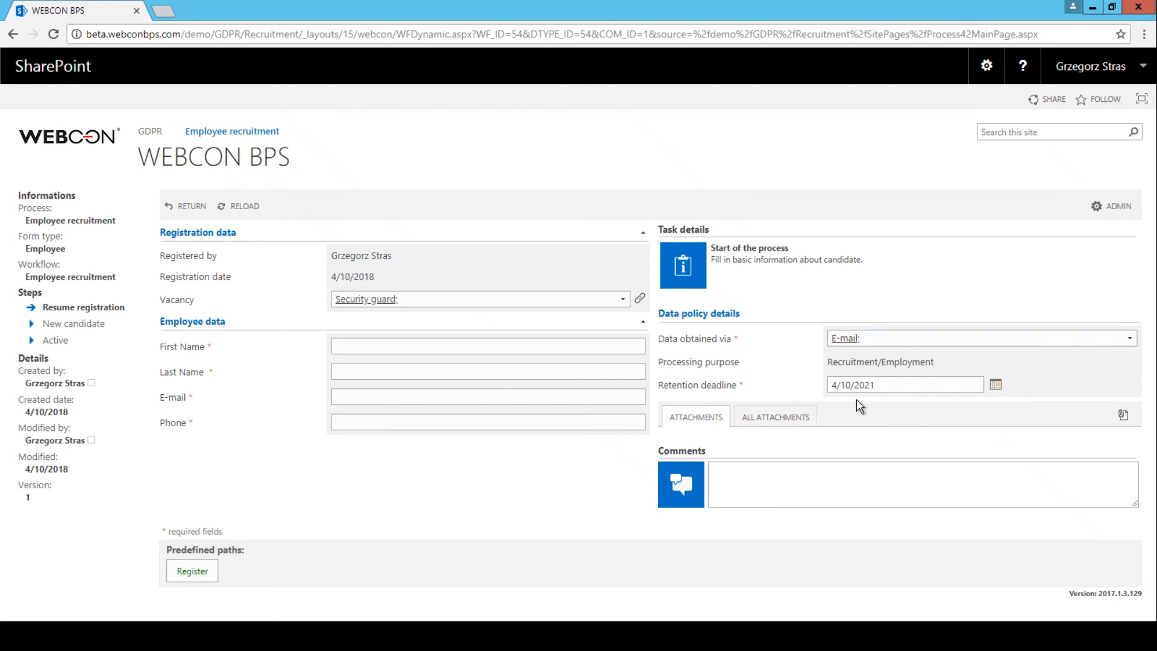
pyautogui.moveTo(952, 362)
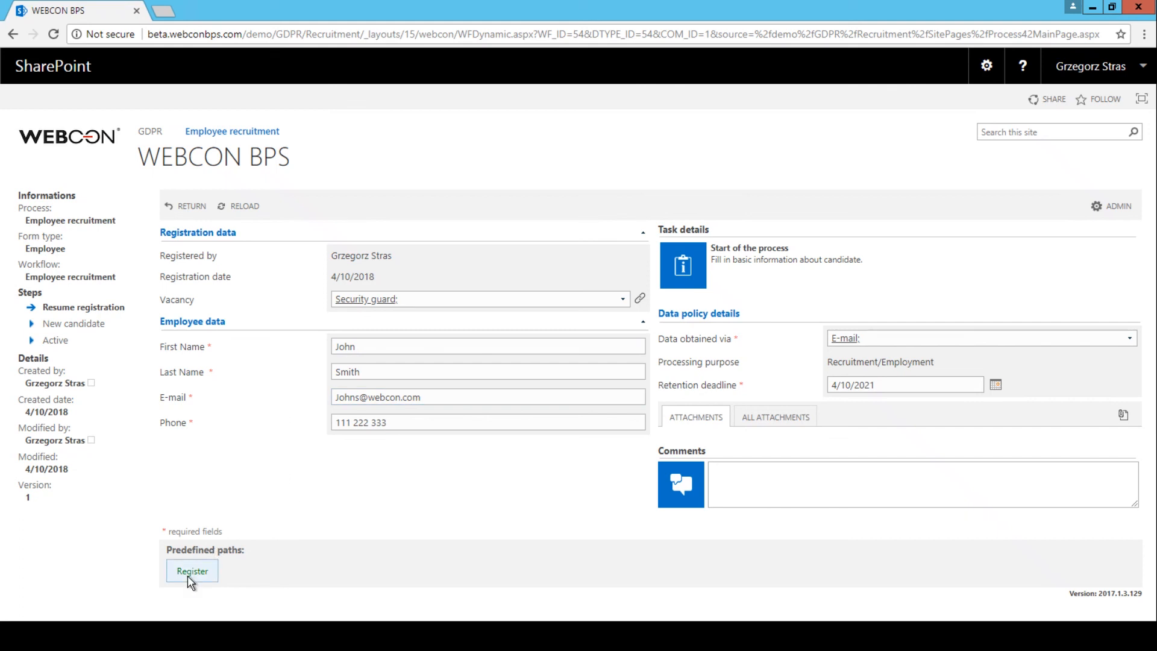
pyautogui.click(191, 571)
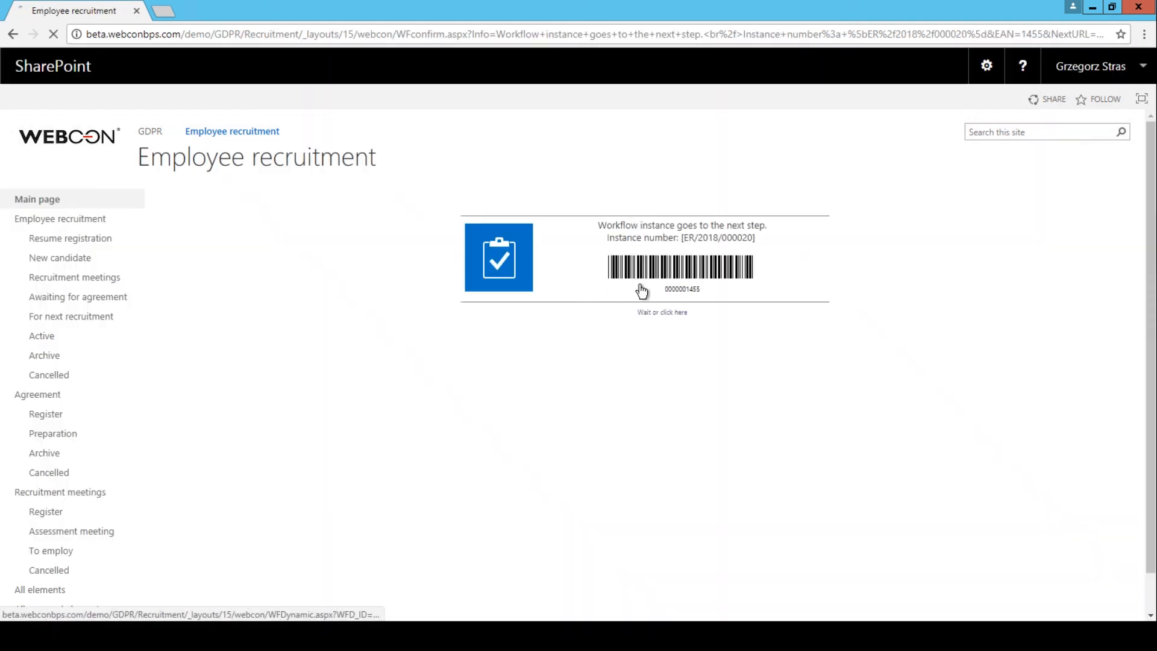
# Open ER/2018/000020 and confirm a recruitment meeting for 4/17/2018 at 5 PM
pyautogui.click(661, 311)
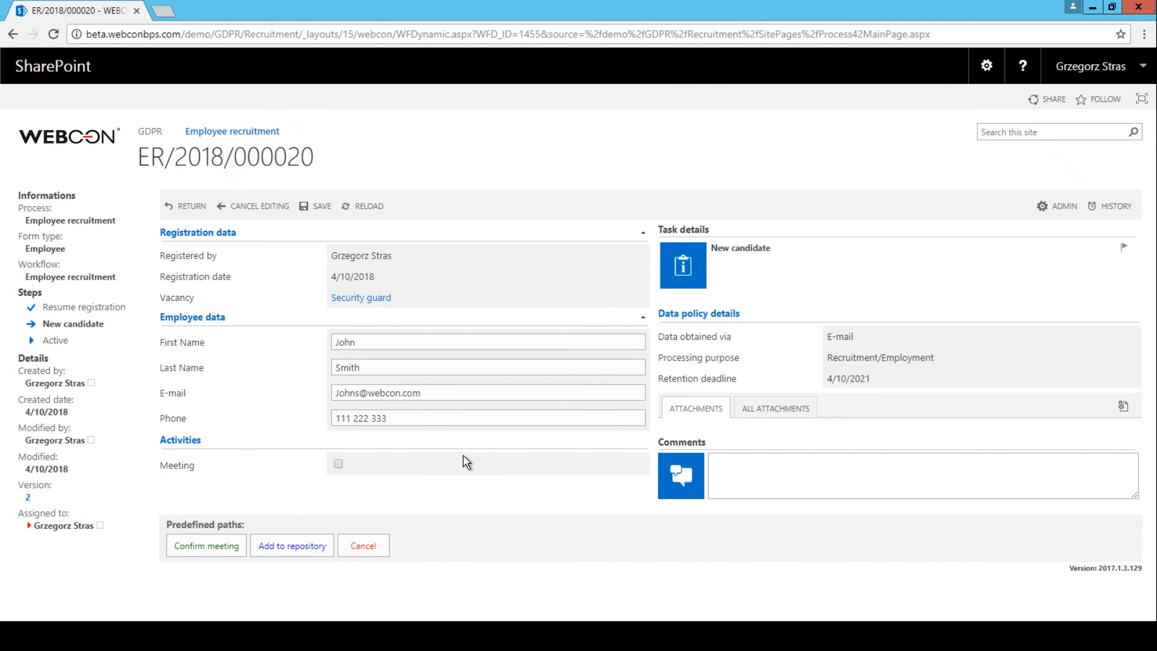
pyautogui.moveTo(332, 476)
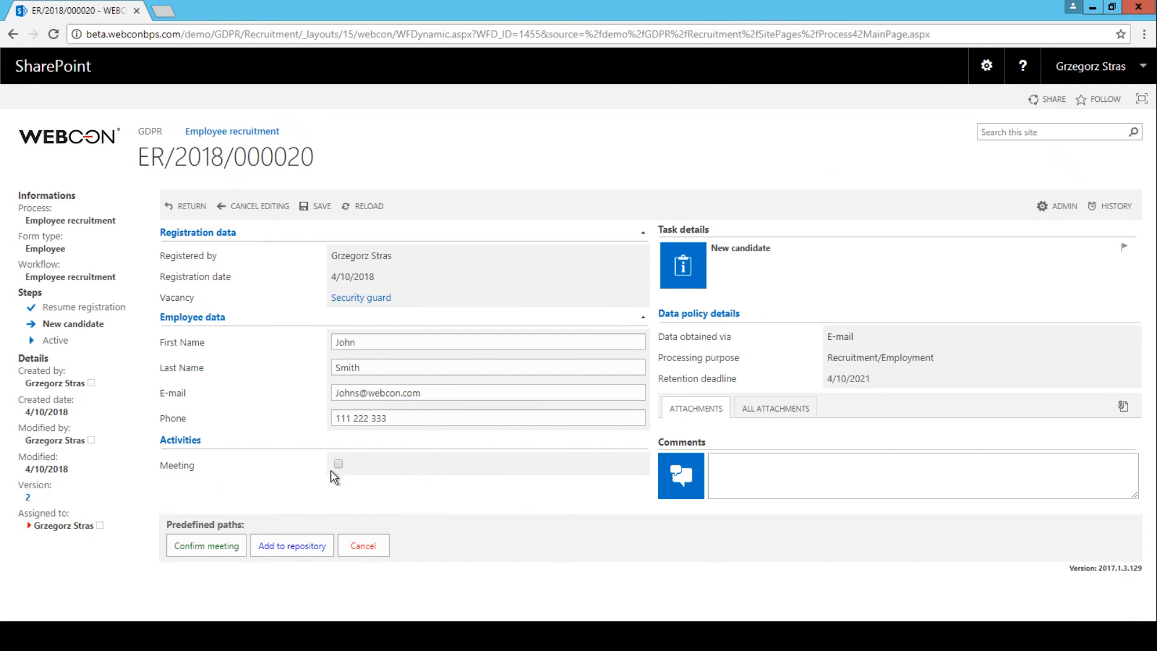
pyautogui.click(338, 464)
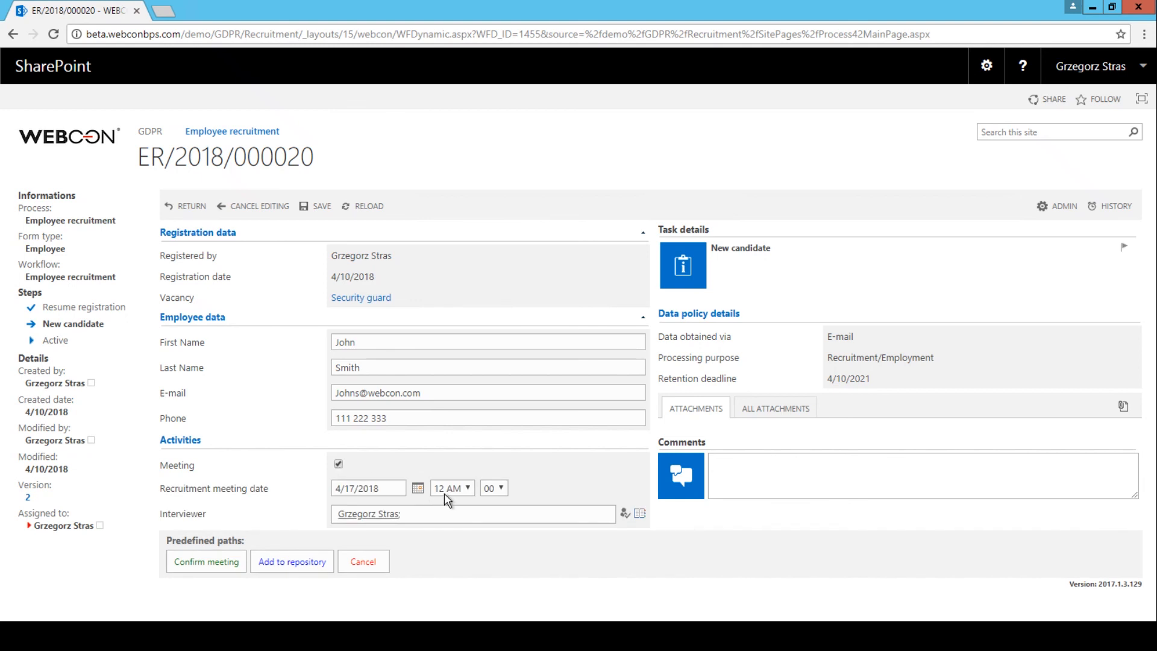
pyautogui.click(451, 488)
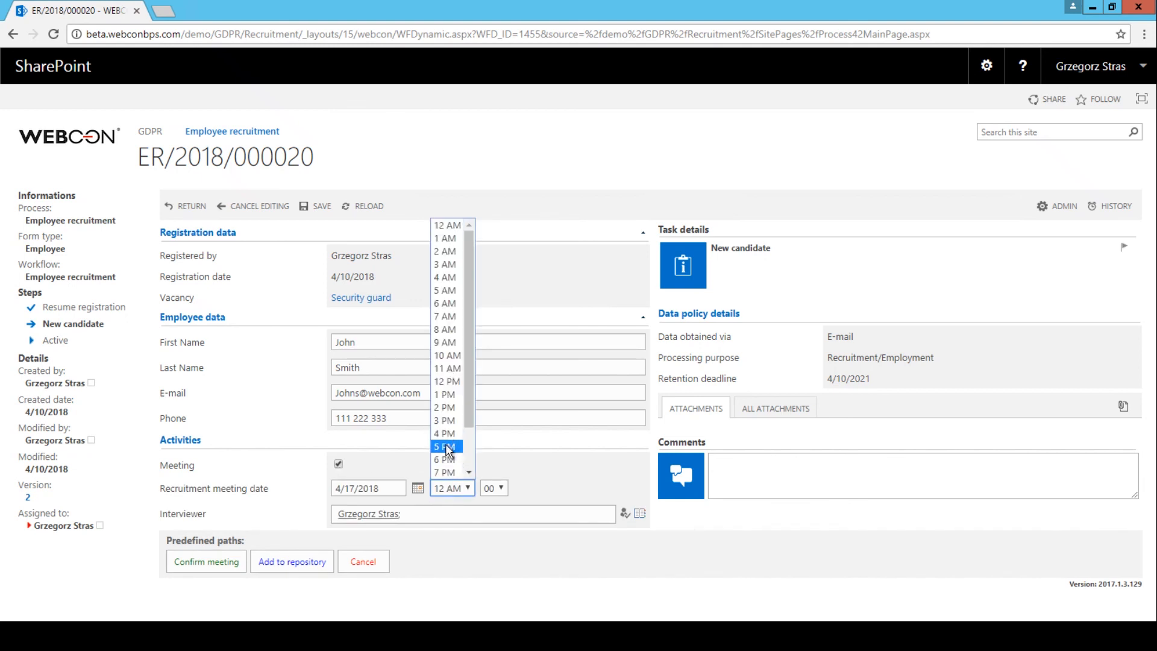
pyautogui.click(444, 448)
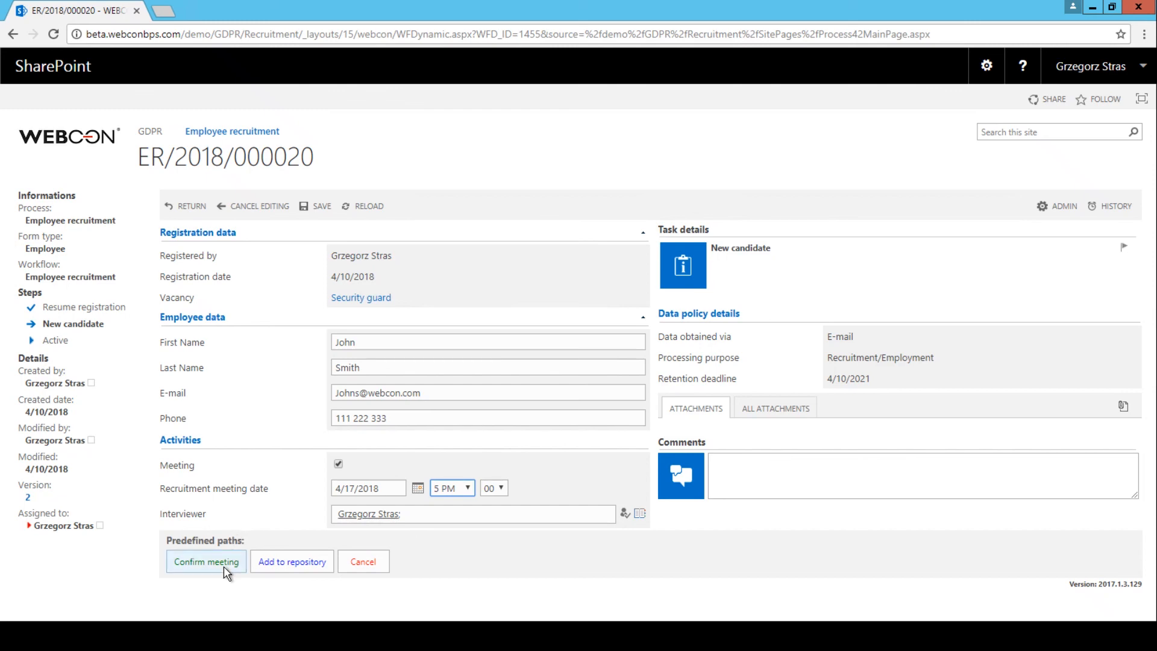
pyautogui.click(206, 562)
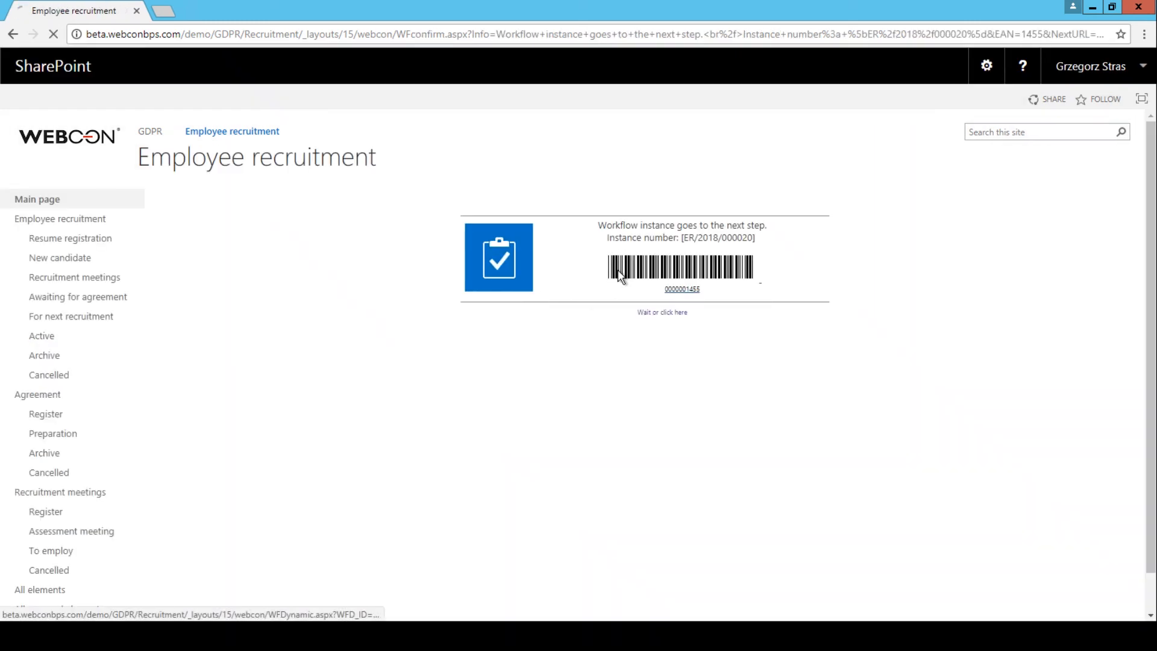
# Reopen ER/2018/000020 and go to meeting subworkflow RM/2018/000017 for 4/17/2018, 5 PM
pyautogui.click(662, 312)
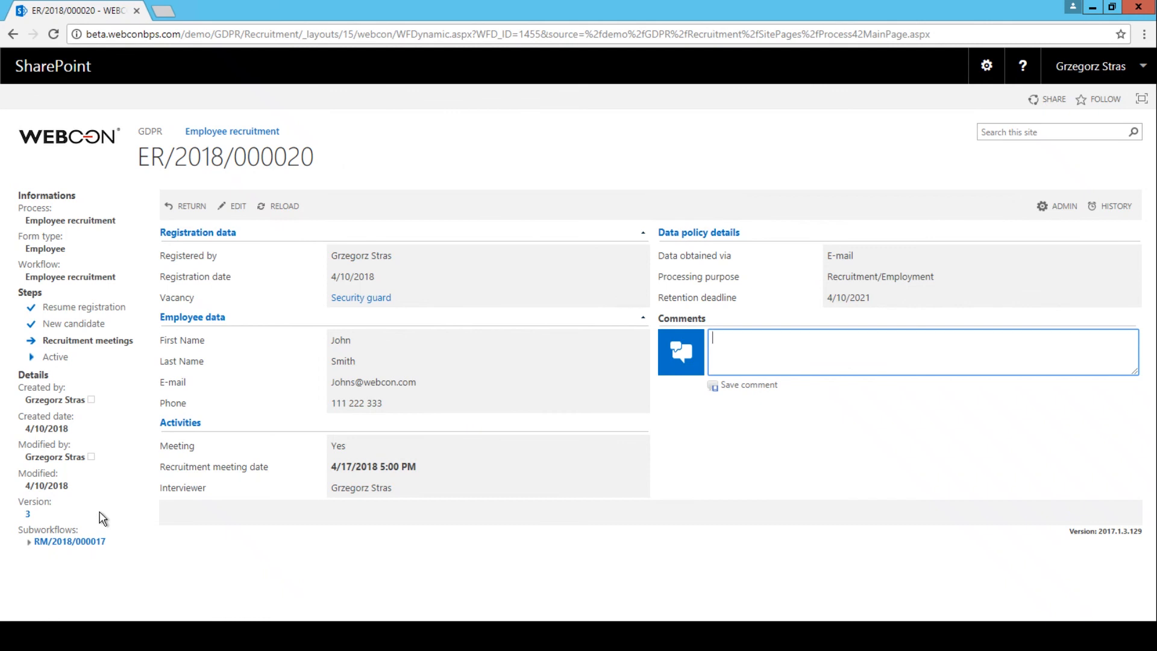
pyautogui.moveTo(217, 558)
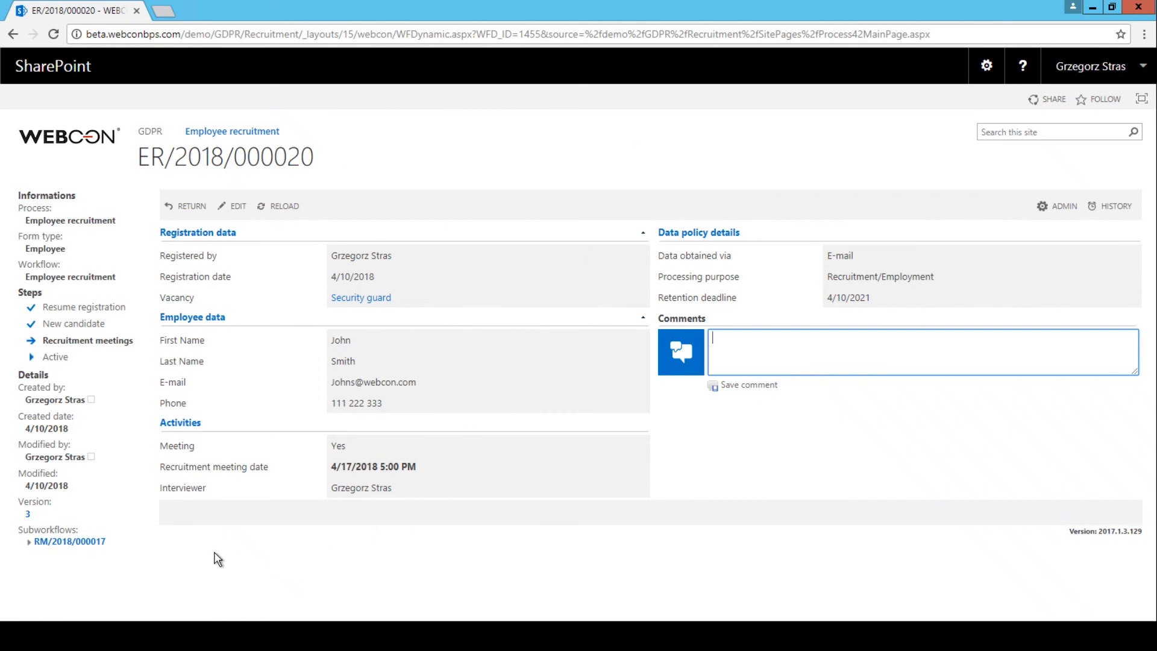
pyautogui.moveTo(69, 541)
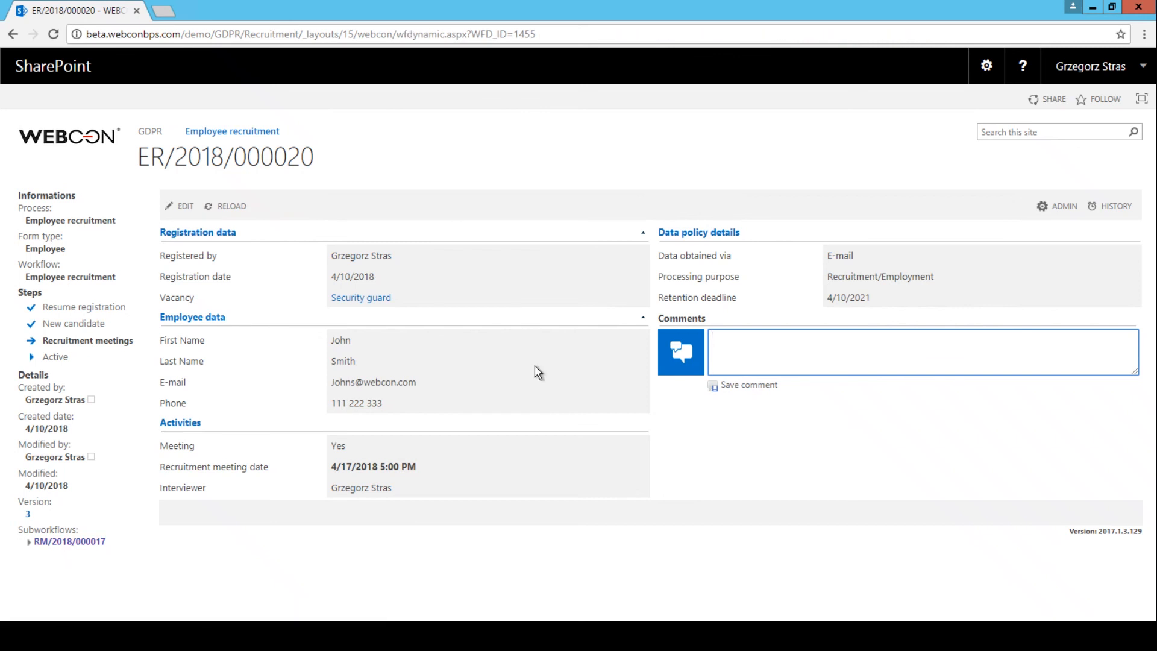
pyautogui.moveTo(422, 365)
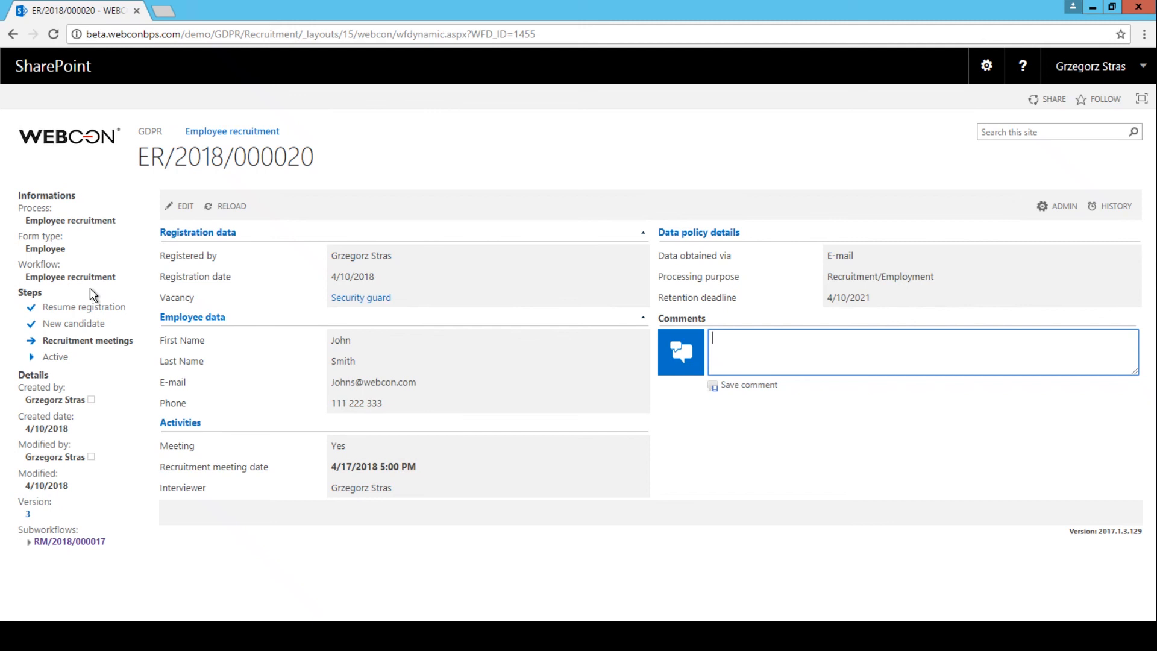
pyautogui.moveTo(86, 293)
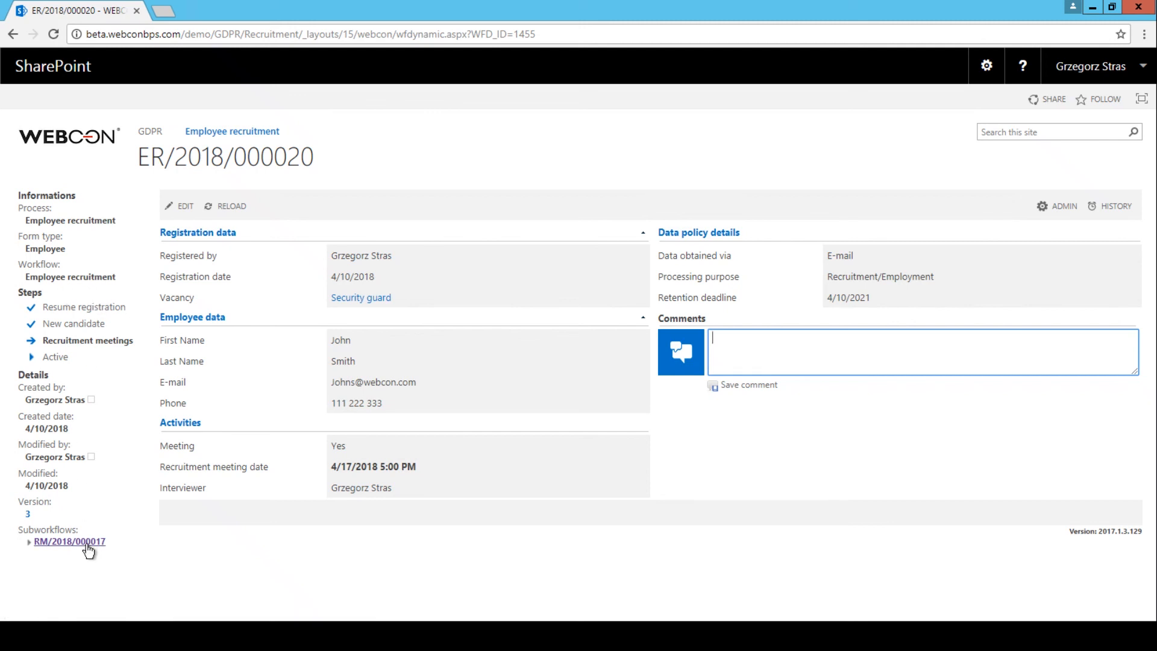
pyautogui.click(70, 541)
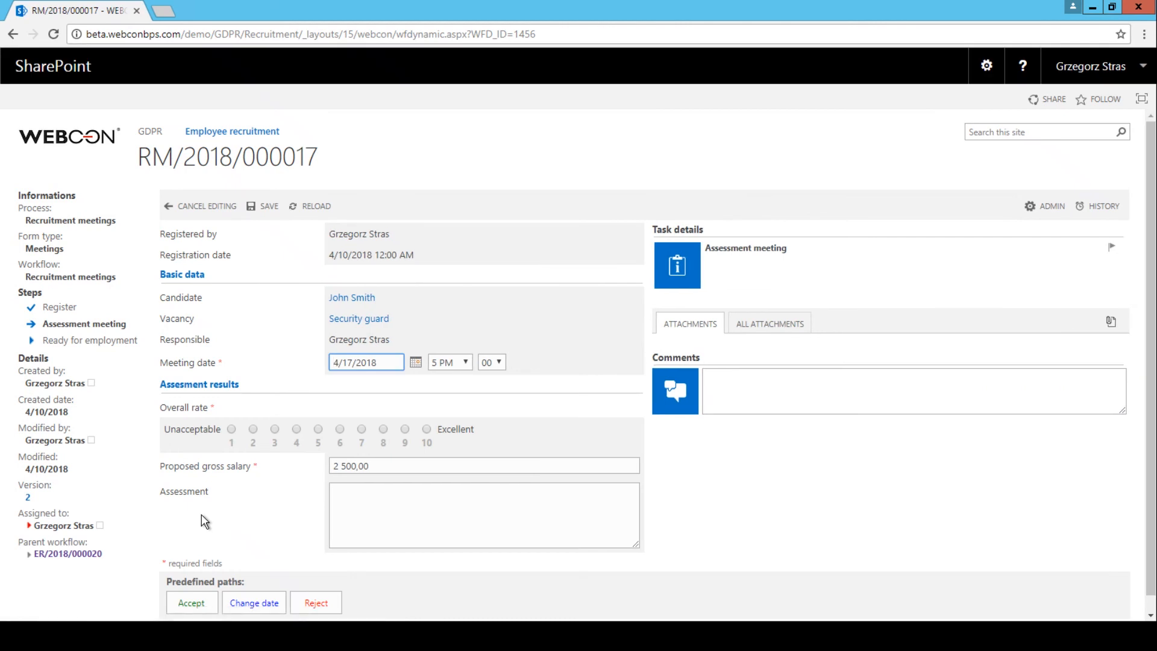
# Rate John Smith 10 (Excellent) and accept RM/2018/000017 into Ready for employment
pyautogui.click(231, 428)
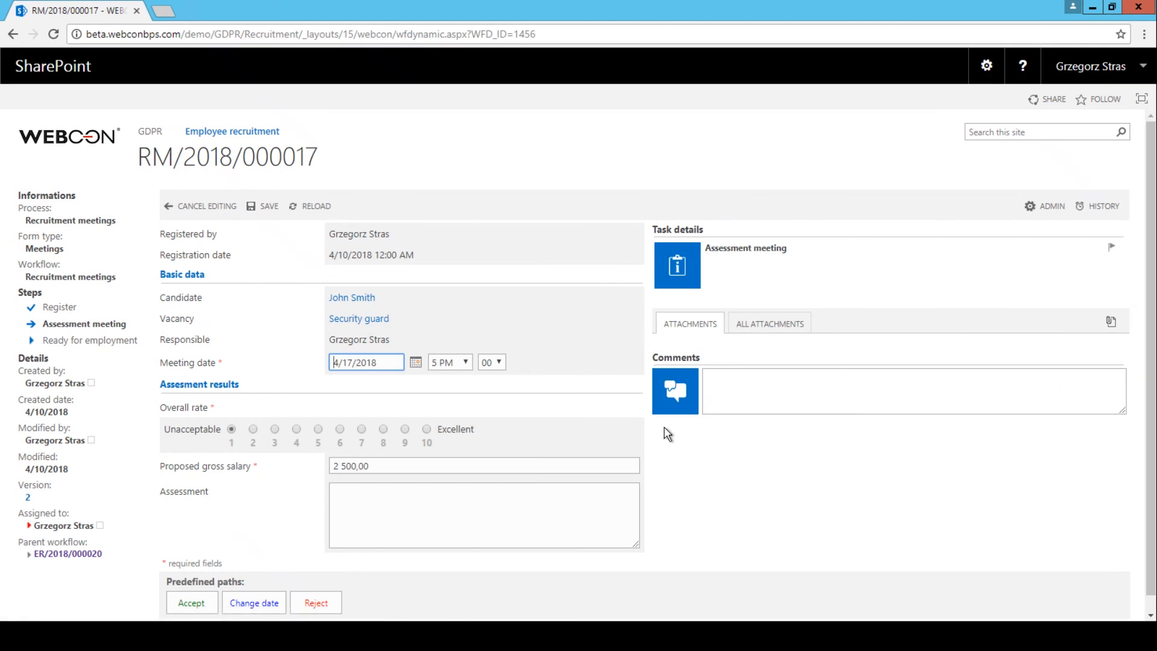
pyautogui.moveTo(437, 436)
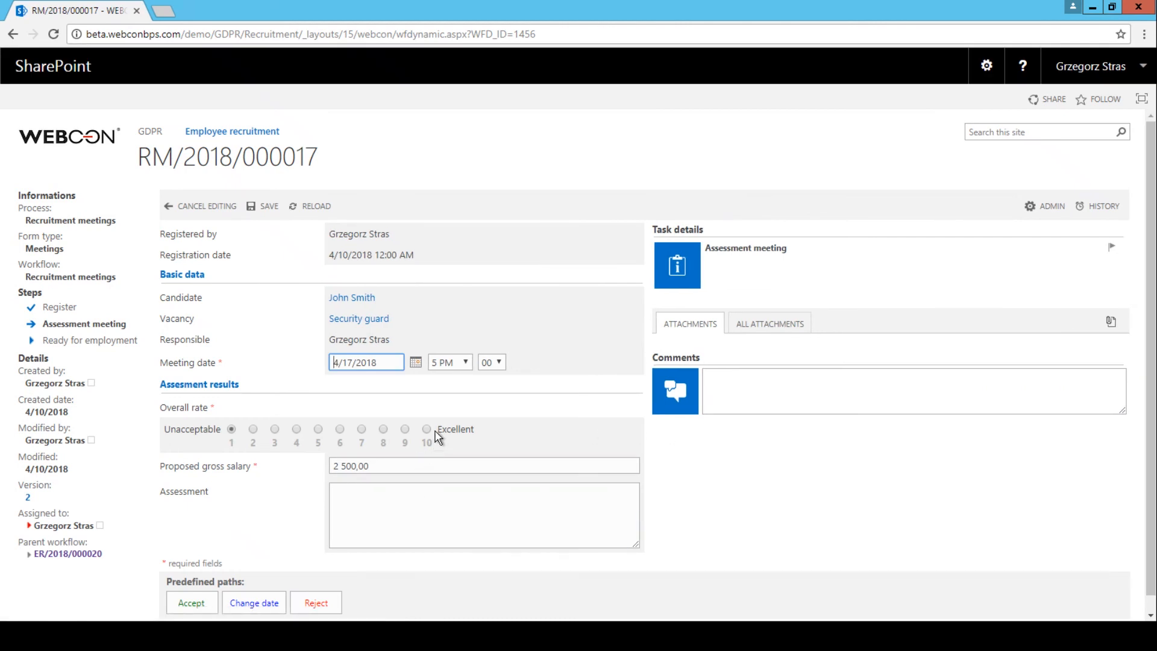
pyautogui.click(426, 429)
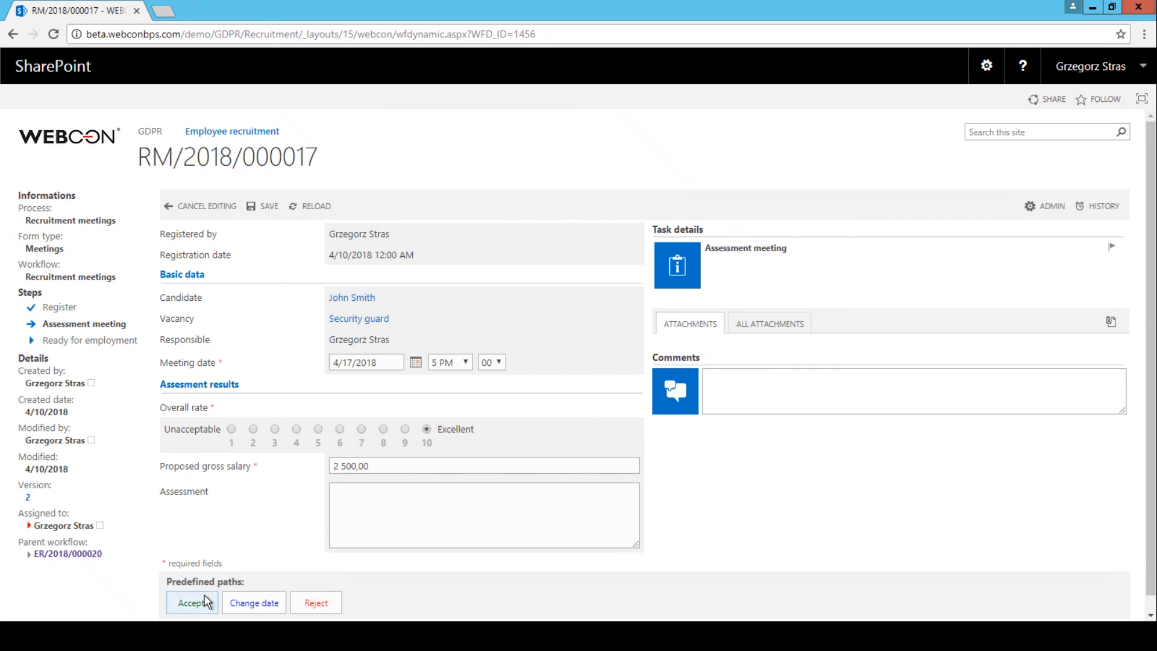
pyautogui.click(191, 602)
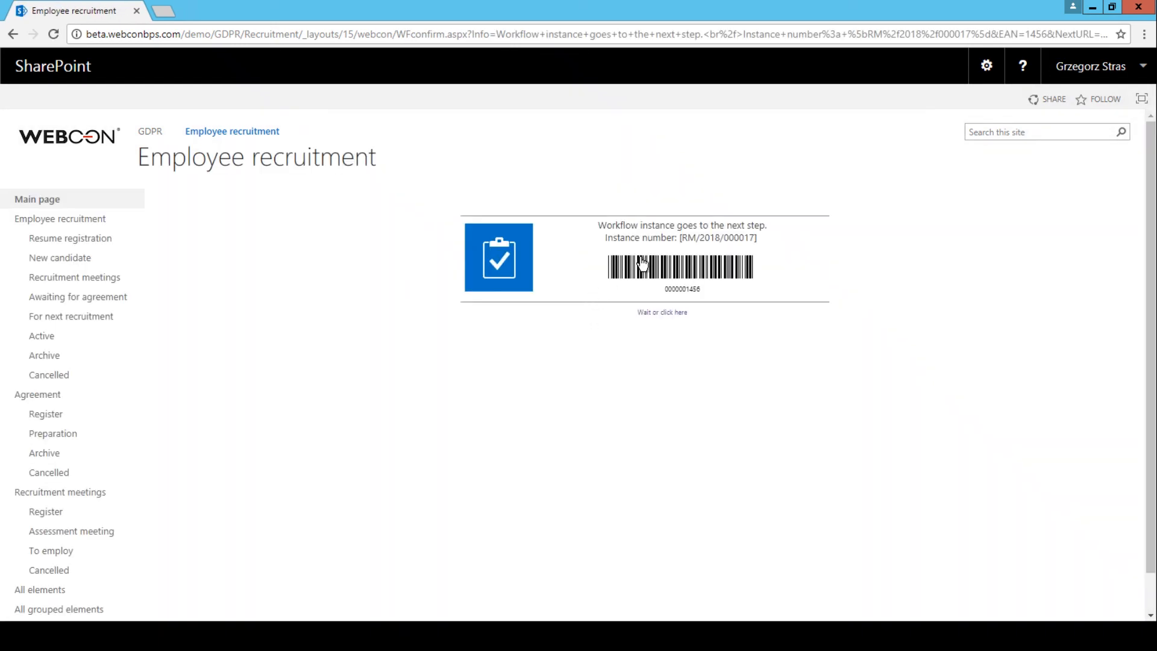
pyautogui.click(661, 312)
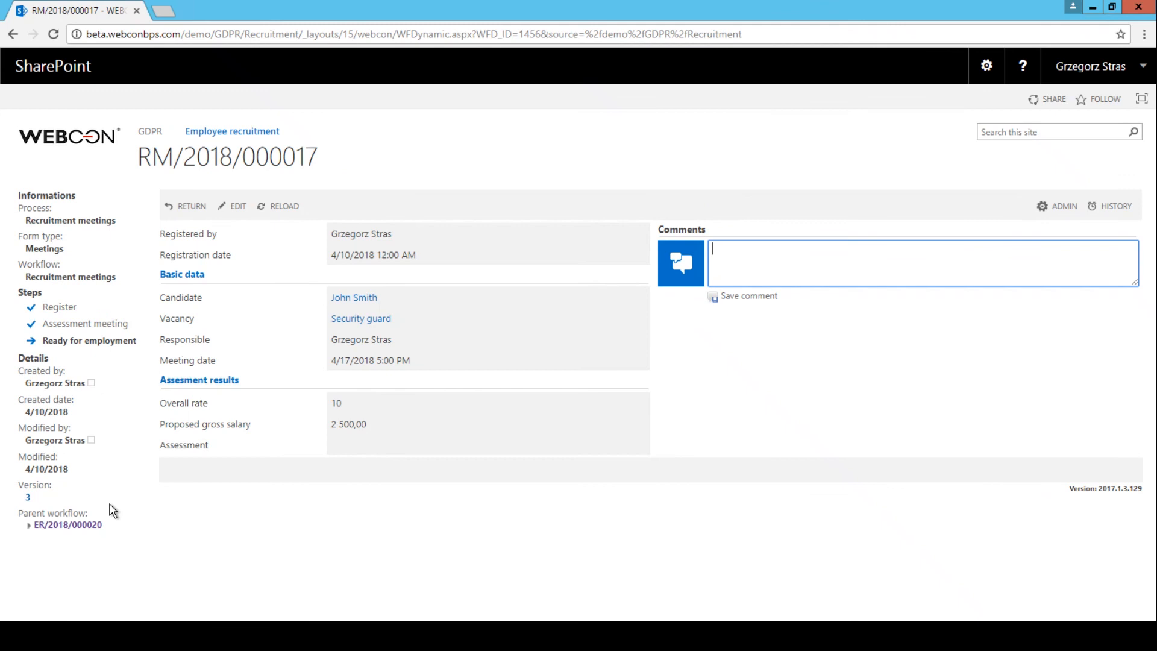
# Open parent ER/2018/000020, now Awaiting for agreement with subworkflow AGR/2018/000009
pyautogui.click(66, 525)
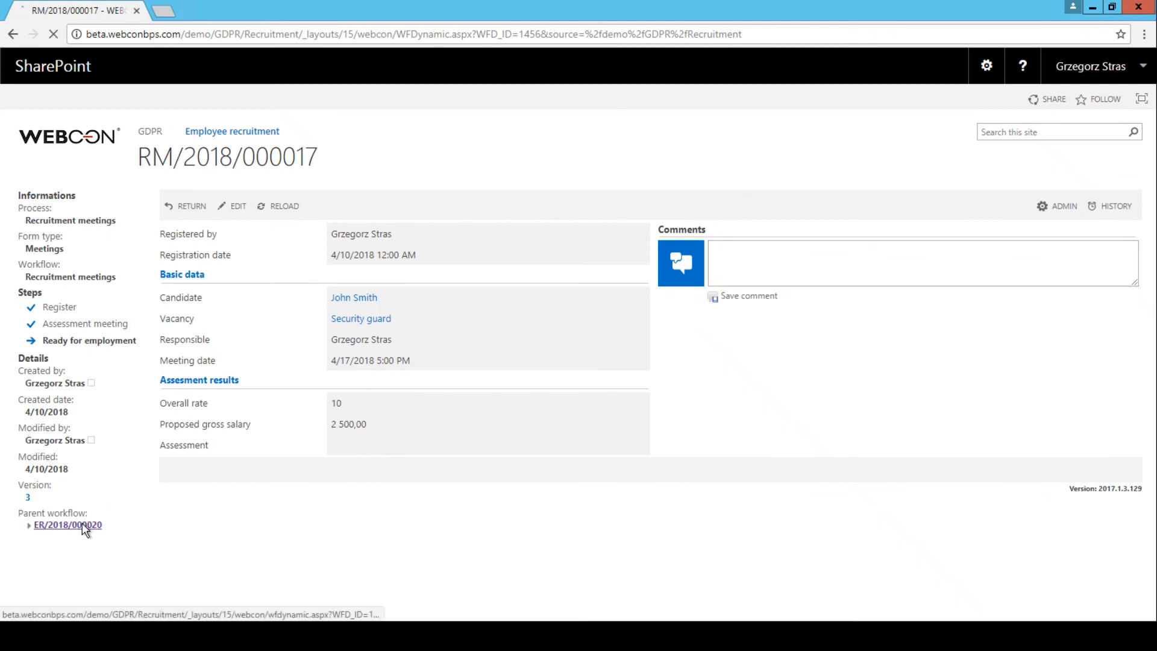
pyautogui.click(67, 525)
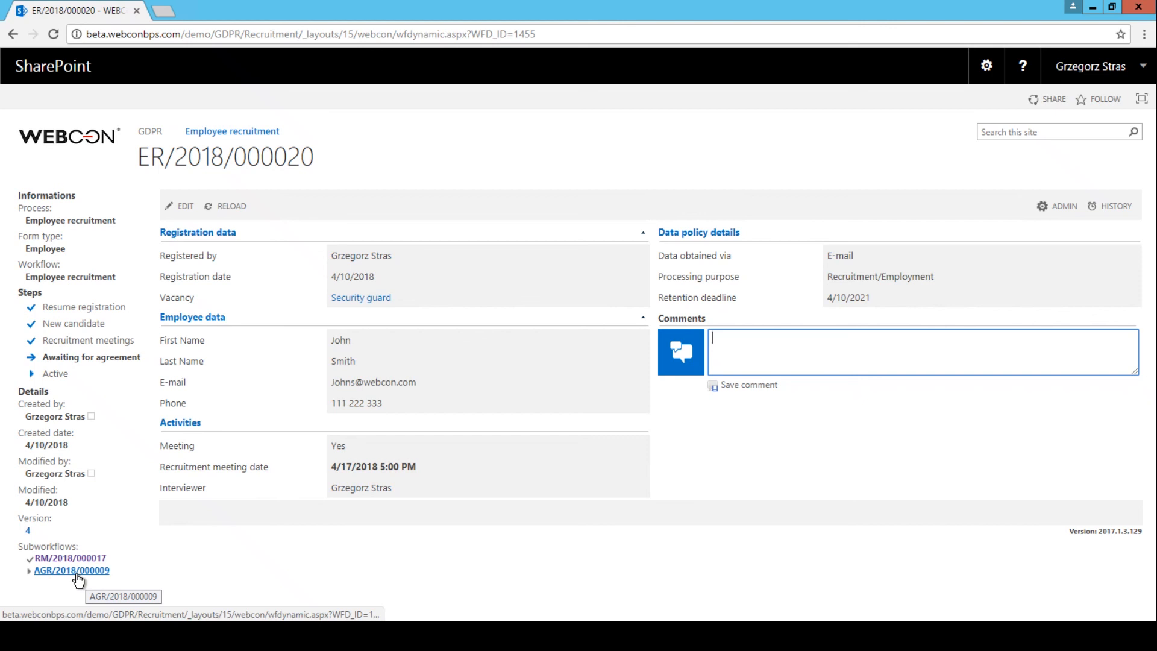
pyautogui.click(72, 569)
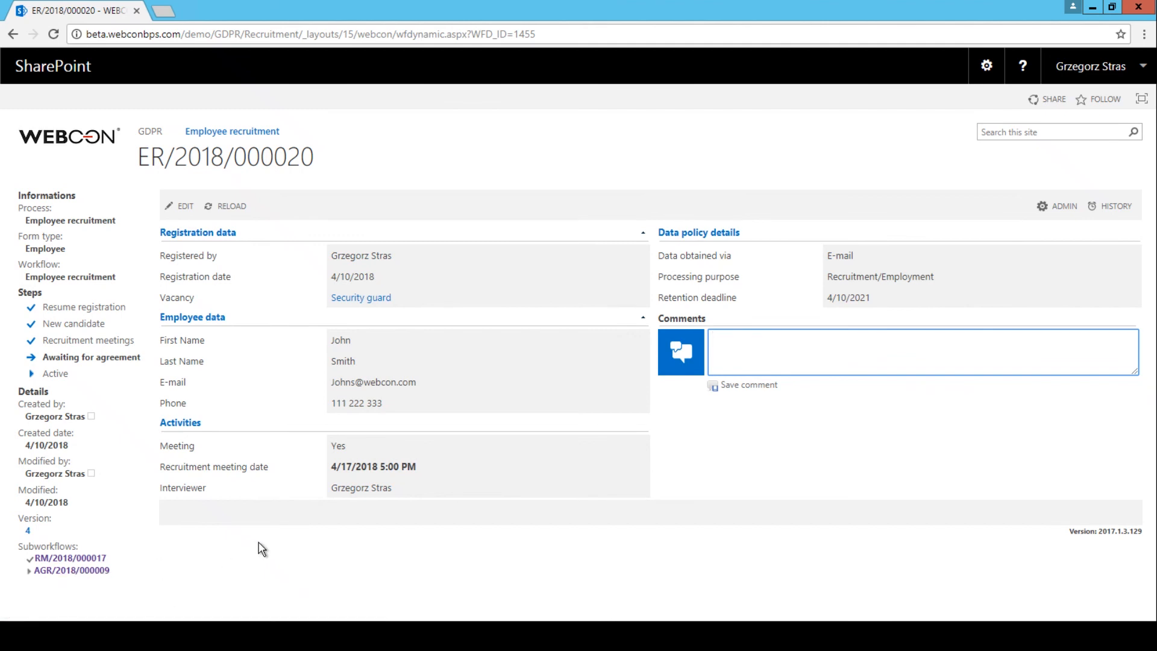
pyautogui.click(921, 352)
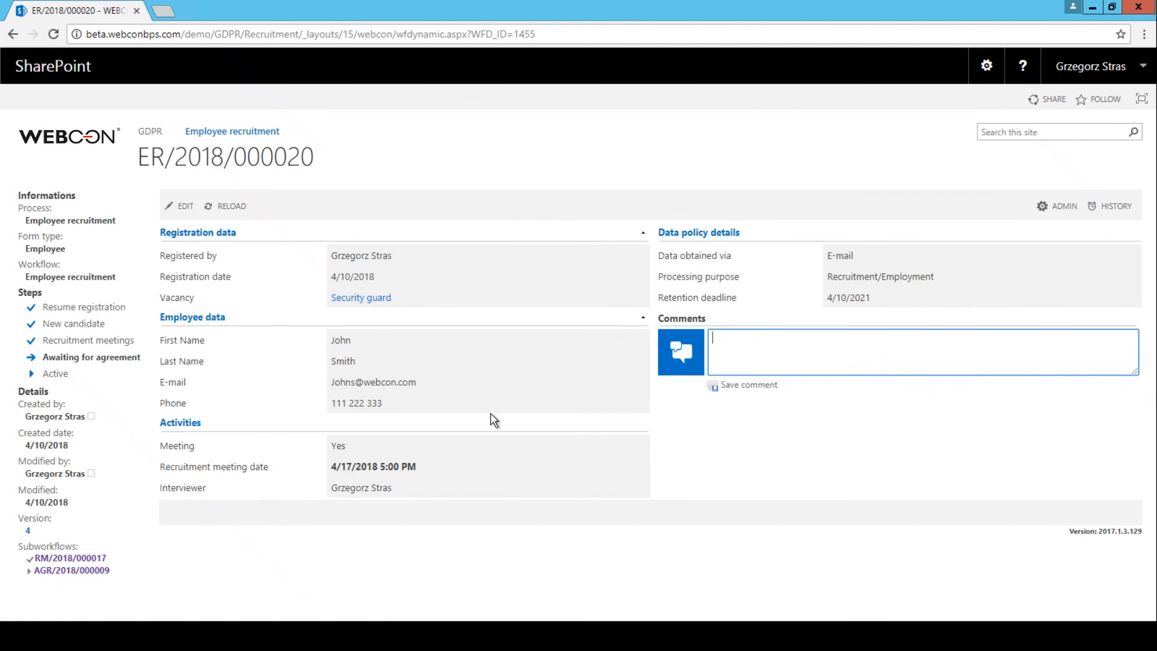
pyautogui.moveTo(225, 193)
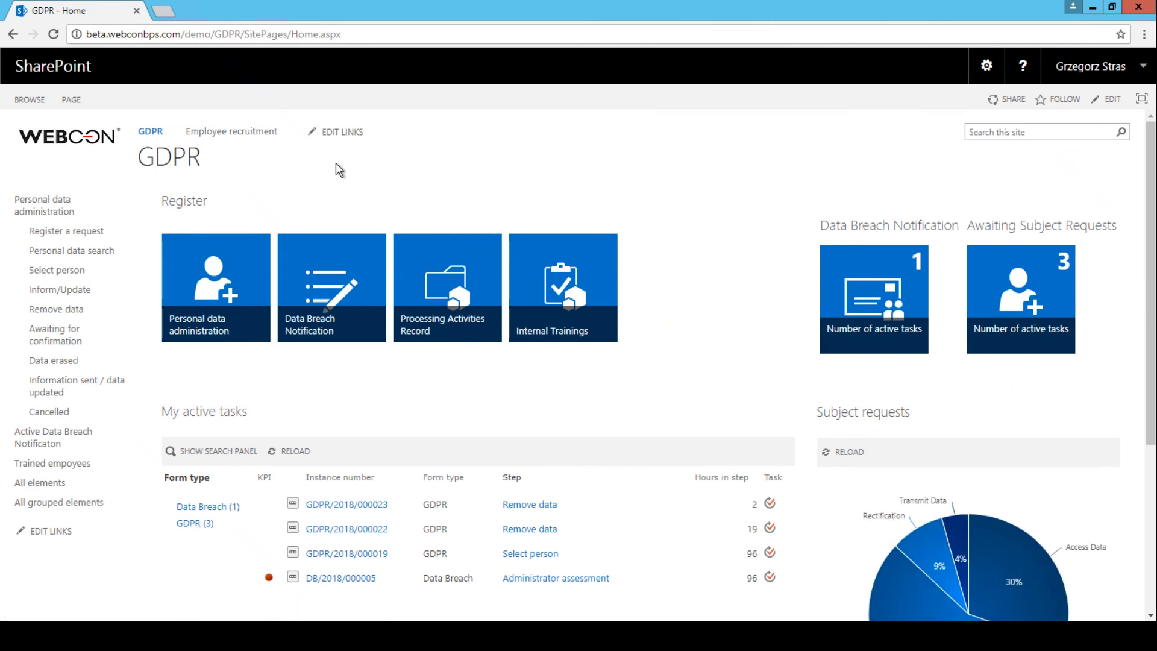
pyautogui.moveTo(369, 125)
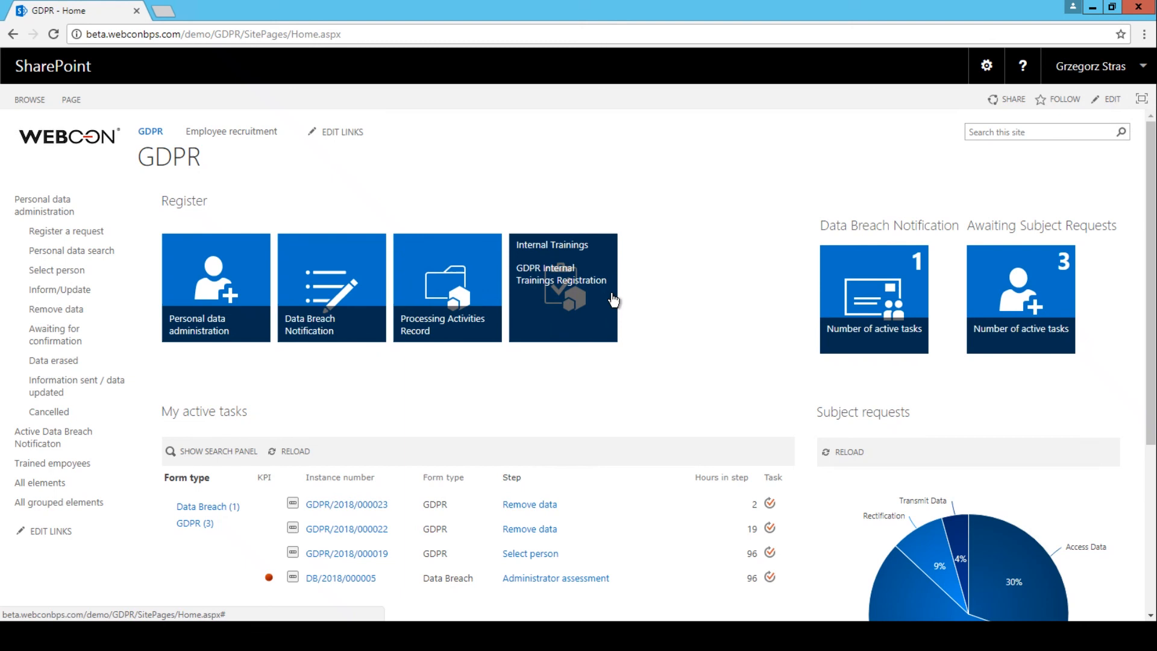
# Review the GDPR dashboard tiles and open a Personal data administration request form
pyautogui.scroll(-3)
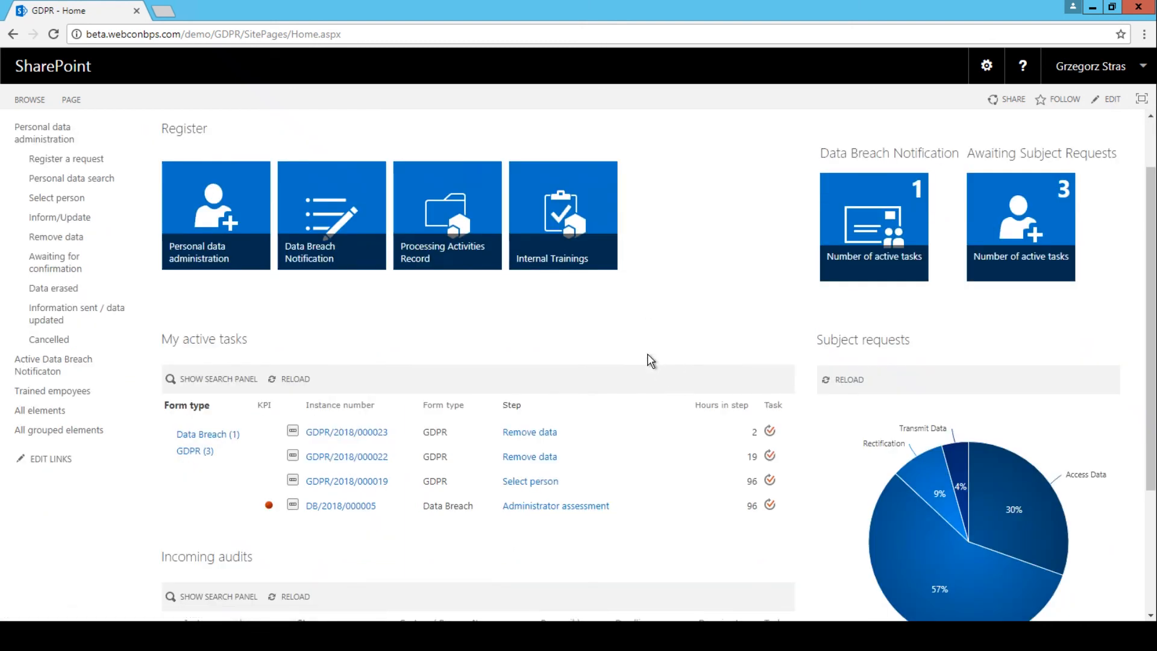
pyautogui.moveTo(418, 542)
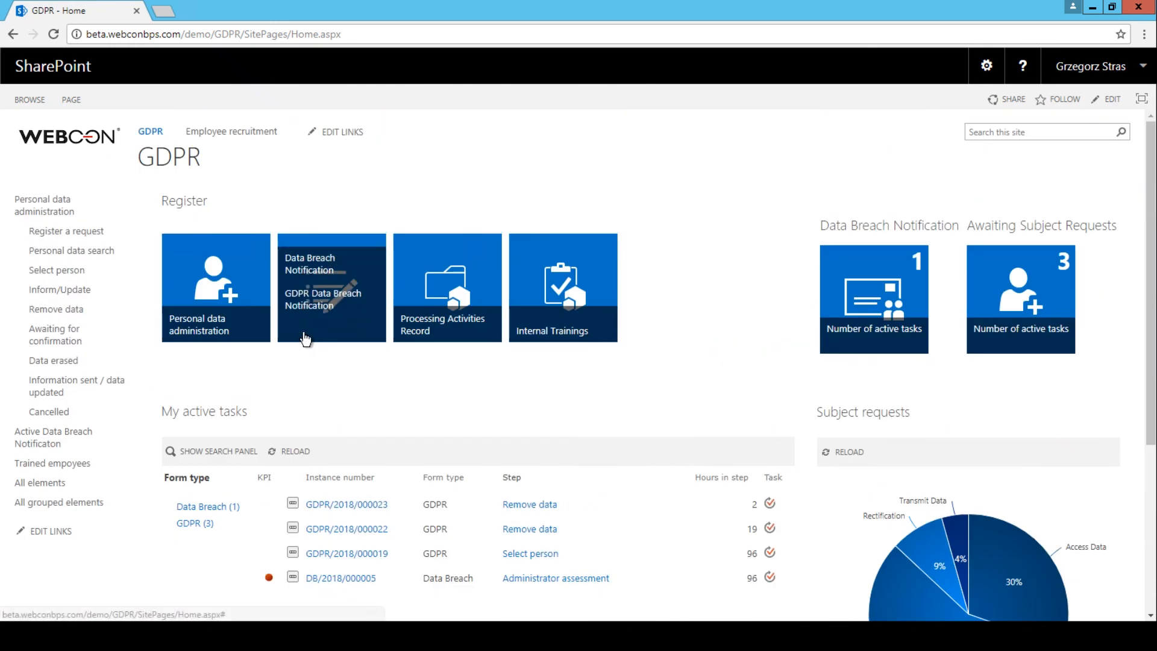
pyautogui.scroll(-3)
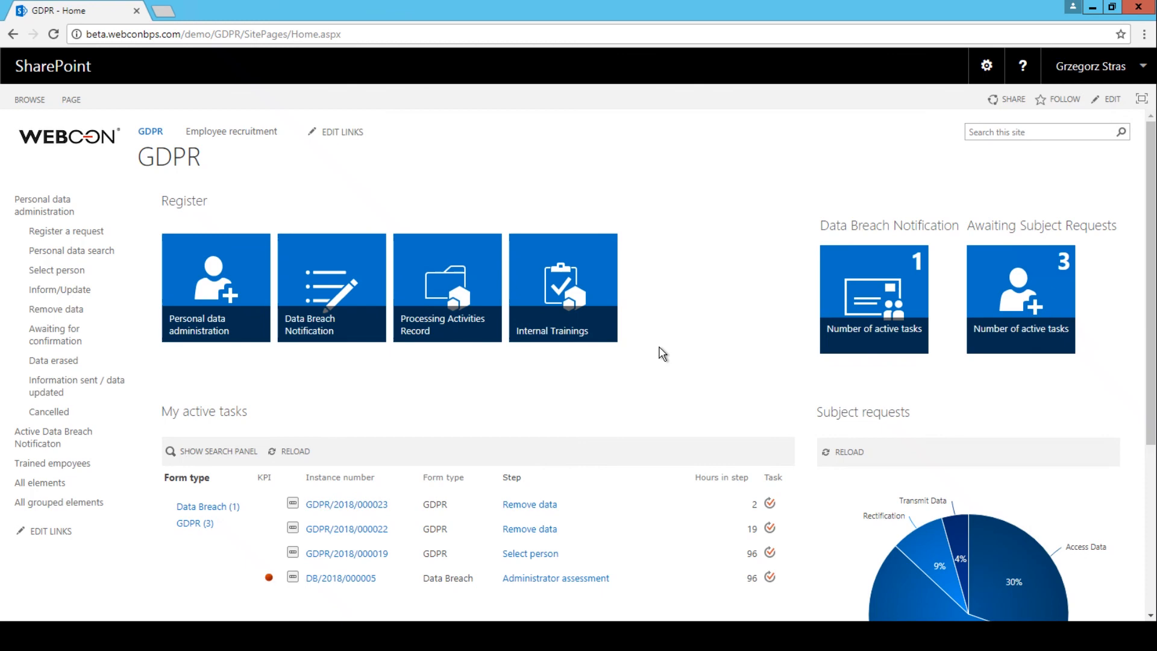
pyautogui.moveTo(694, 380)
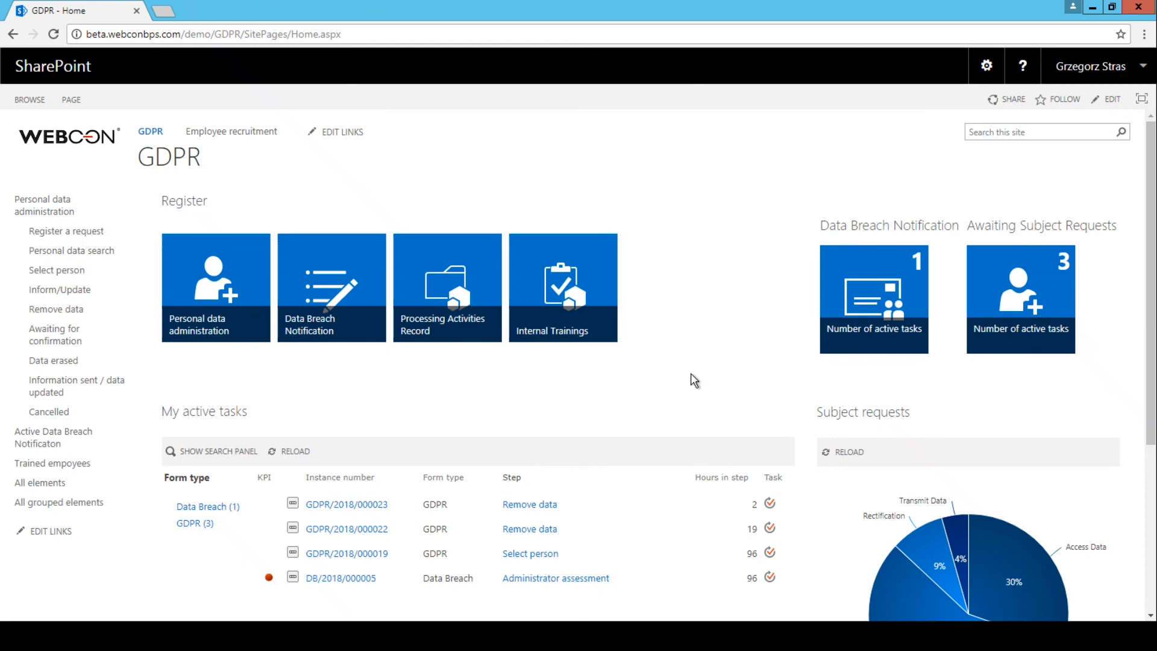
pyautogui.moveTo(214, 299)
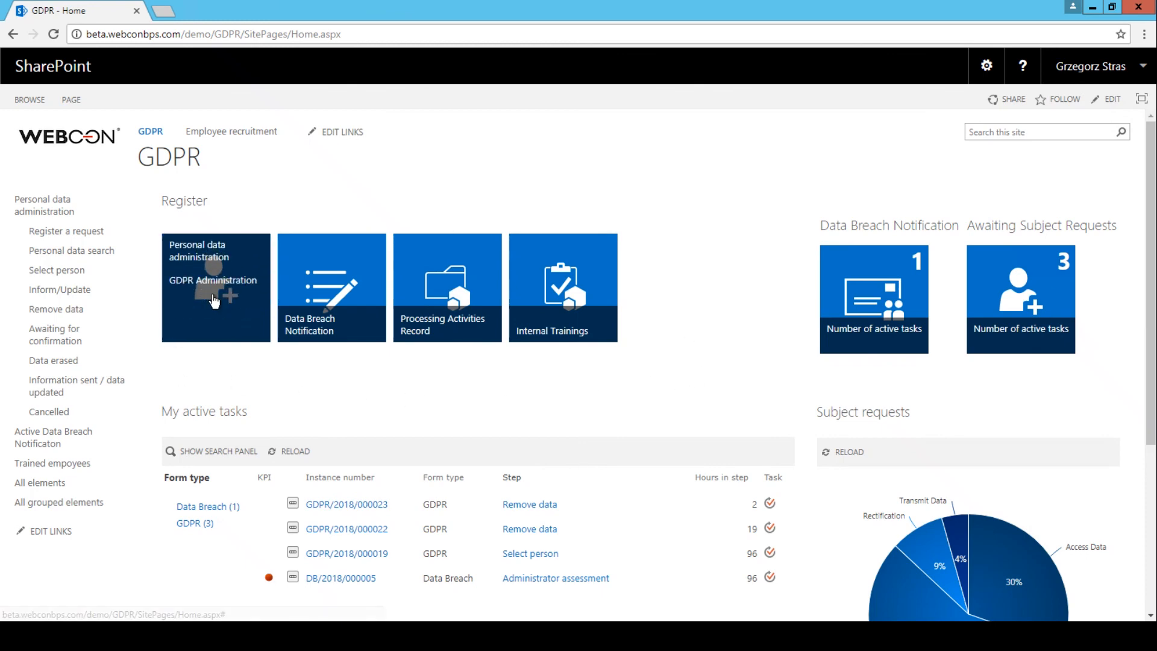
pyautogui.click(214, 287)
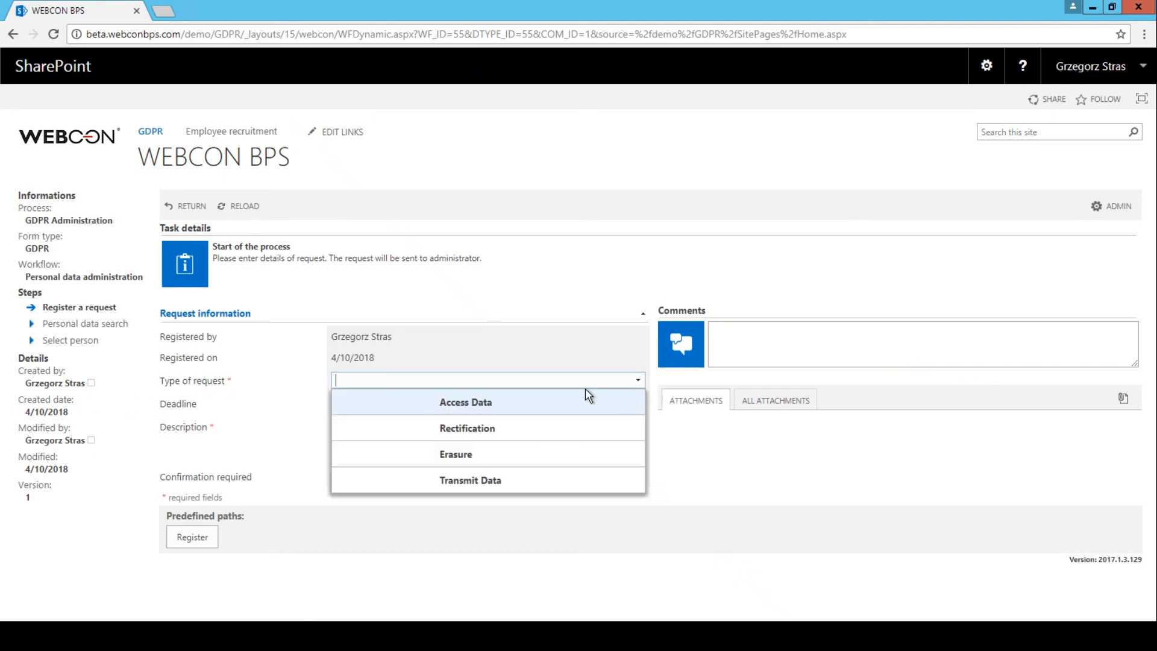
pyautogui.click(456, 453)
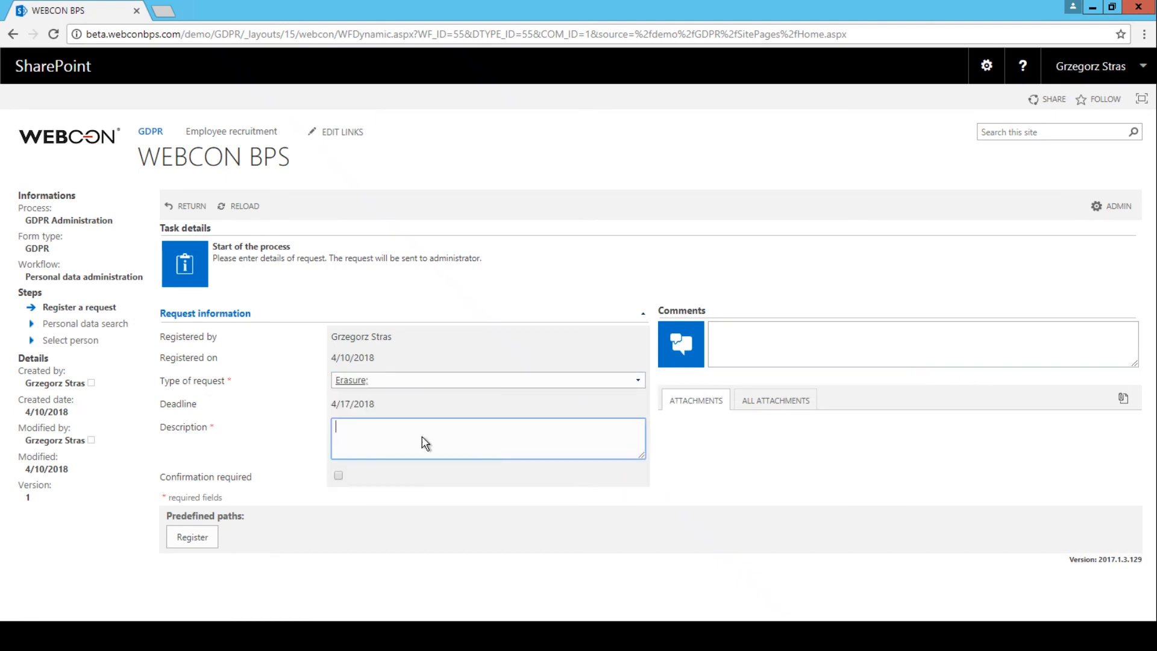
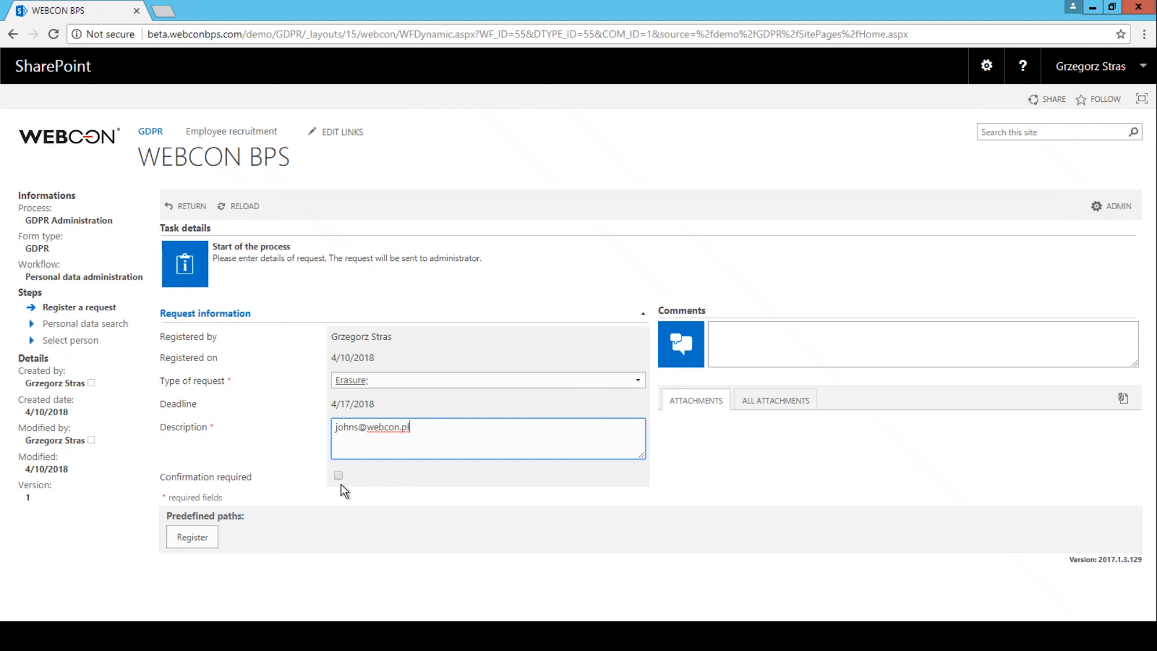
pyautogui.click(338, 474)
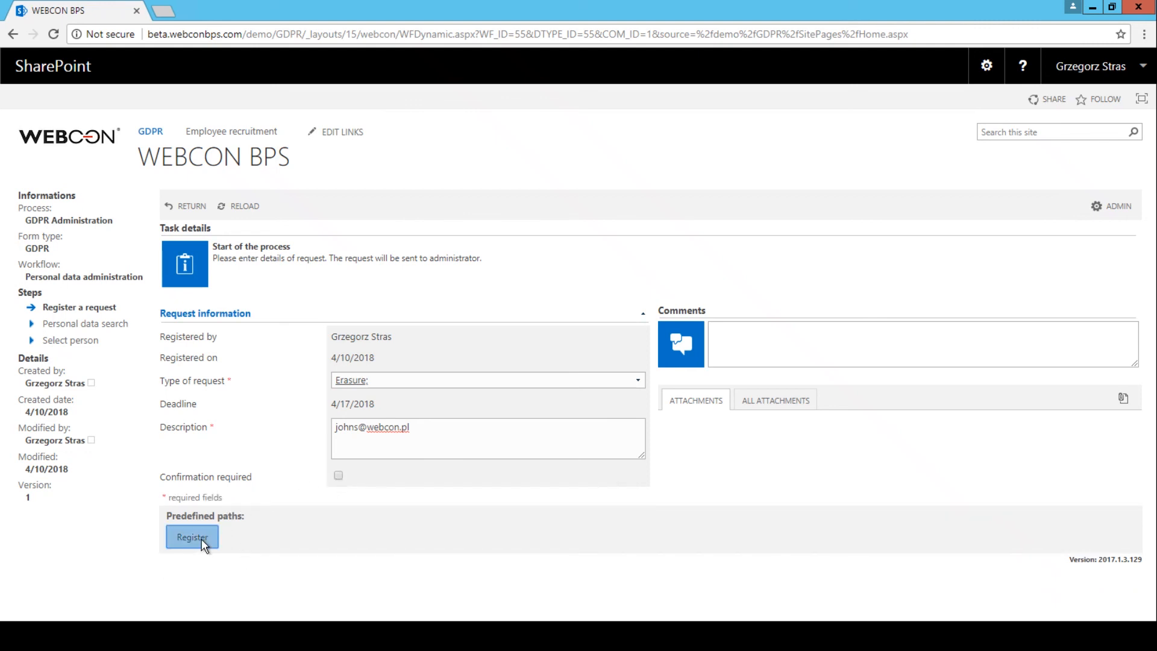
pyautogui.click(192, 536)
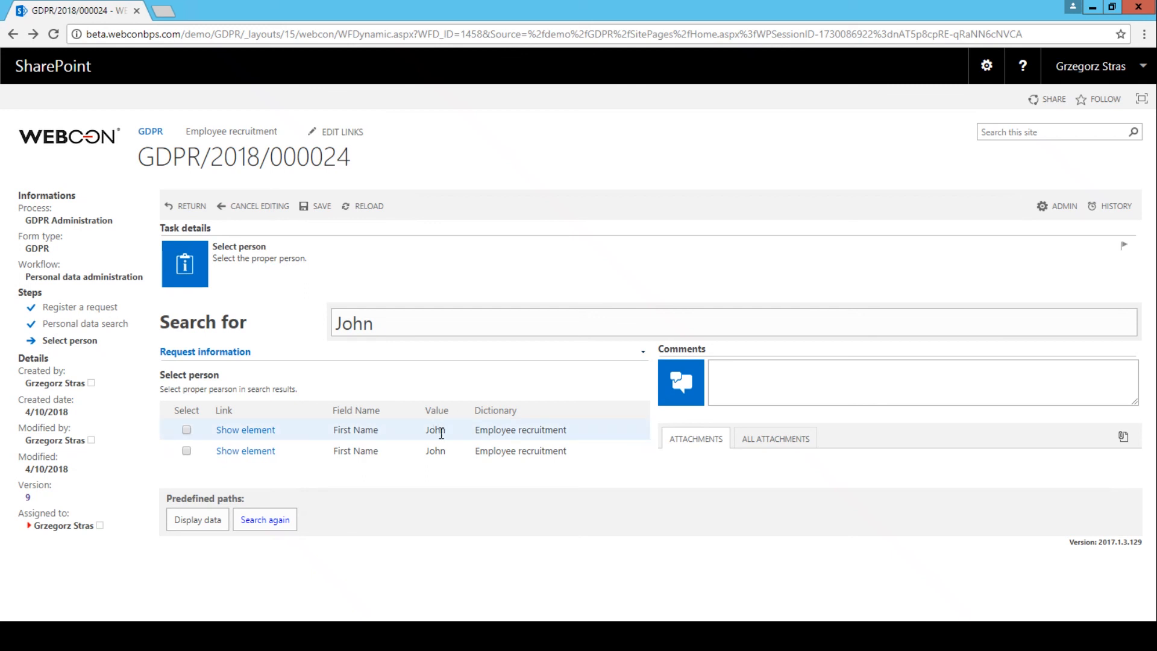
pyautogui.moveTo(342, 443)
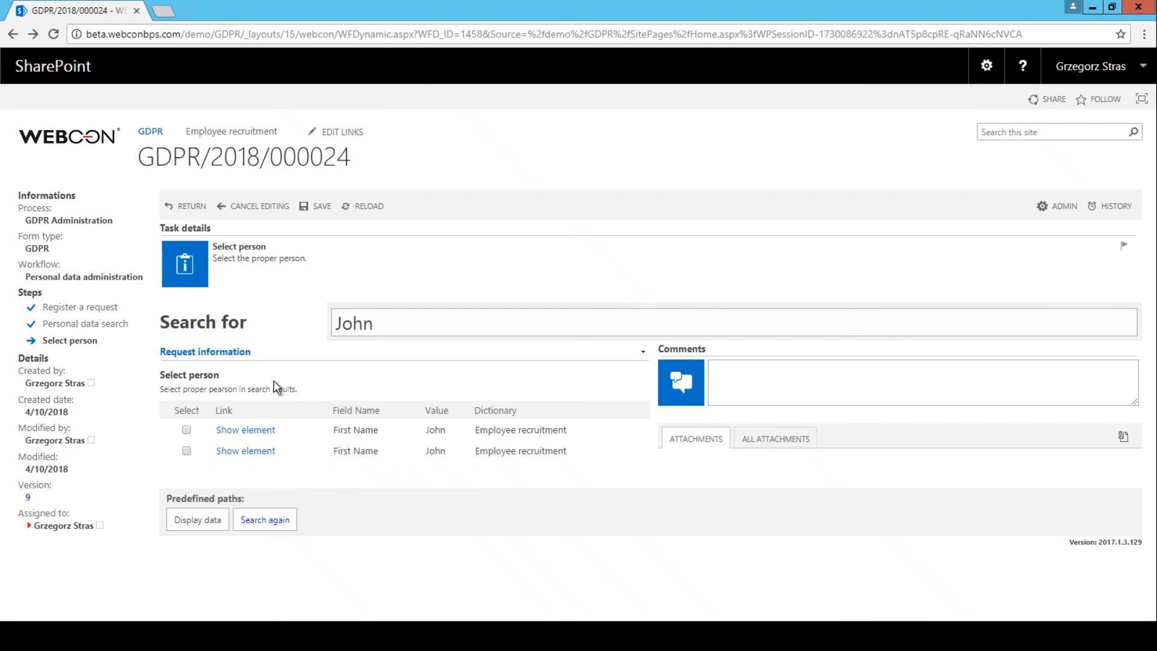
pyautogui.moveTo(339, 492)
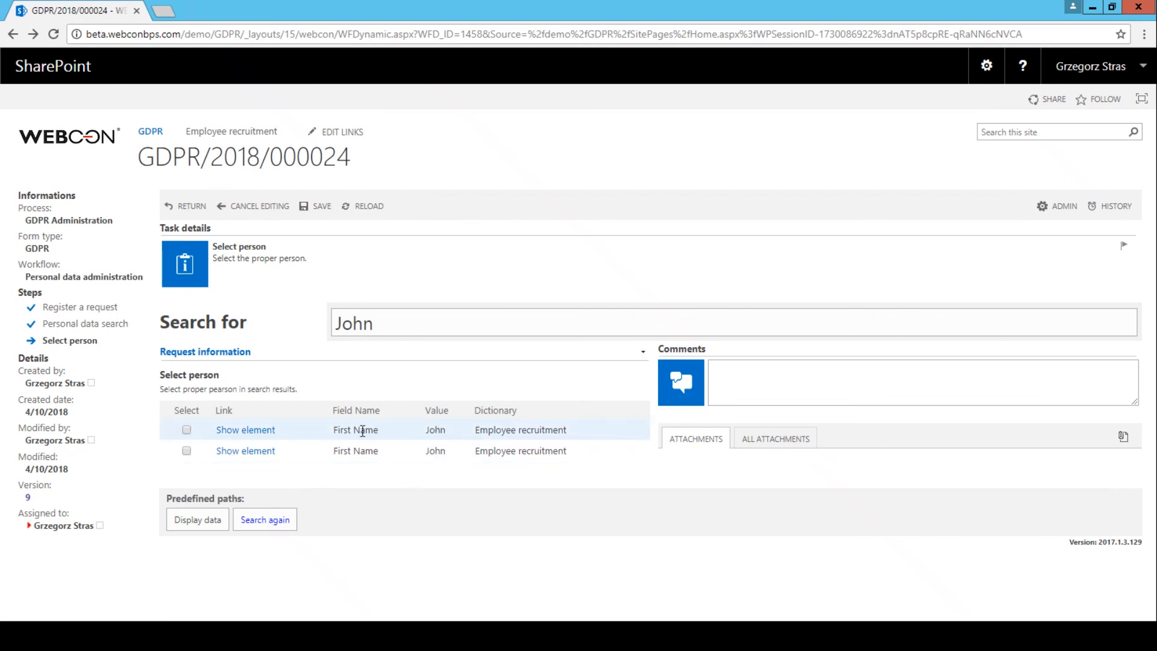
pyautogui.moveTo(458, 496)
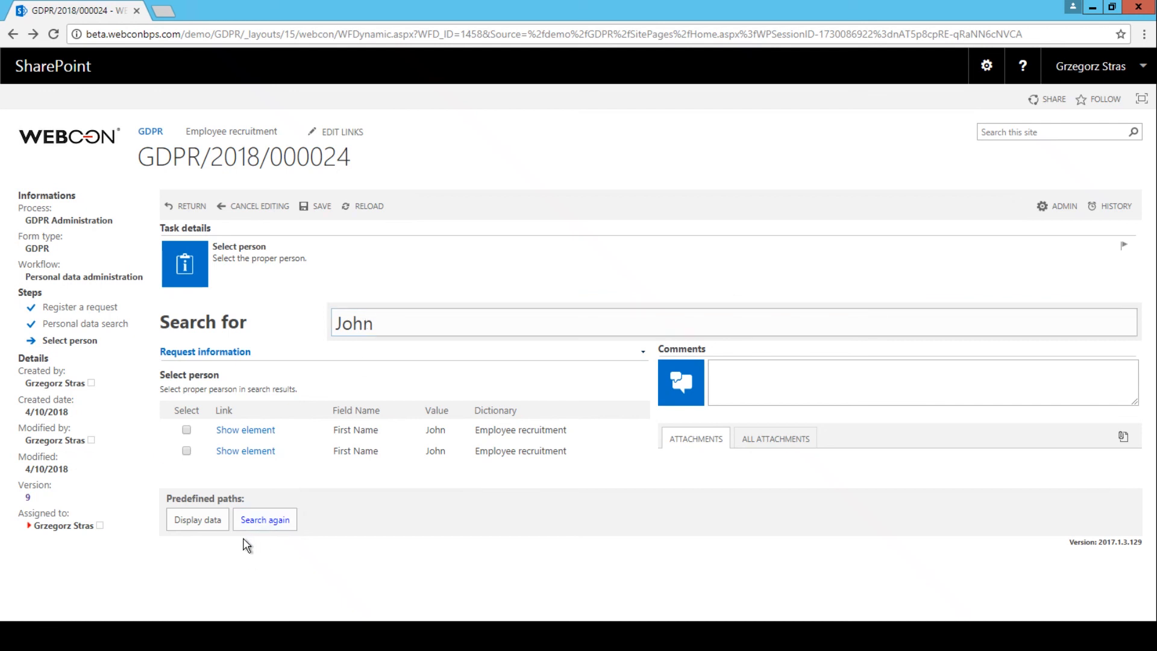
pyautogui.moveTo(59, 496)
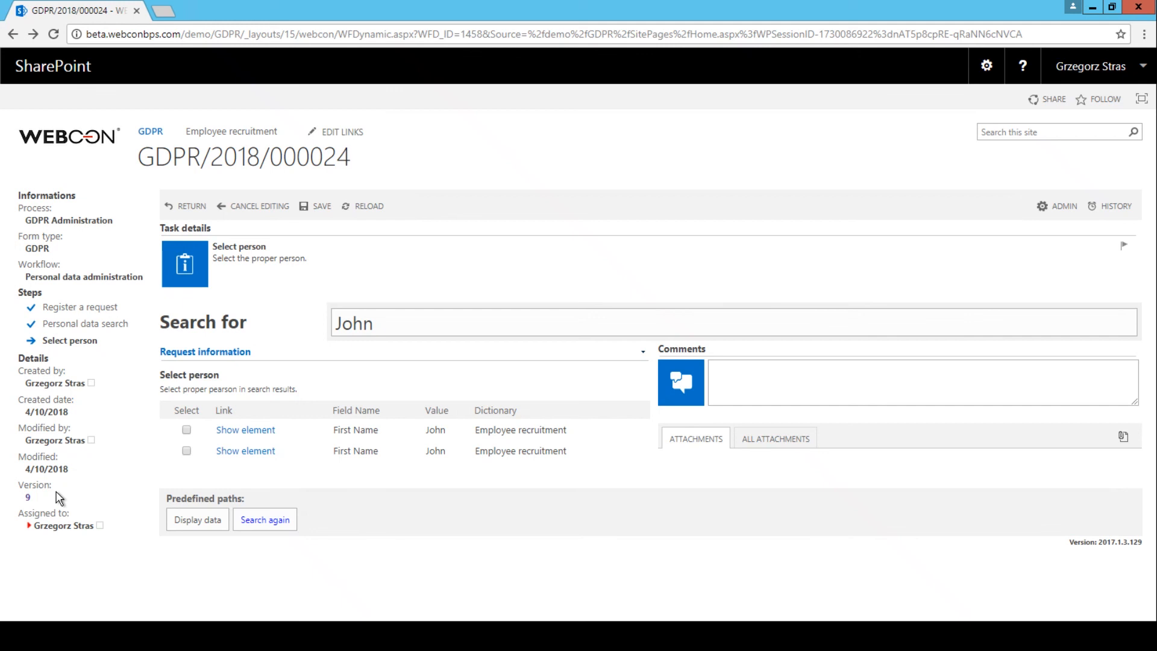
pyautogui.moveTo(9, 594)
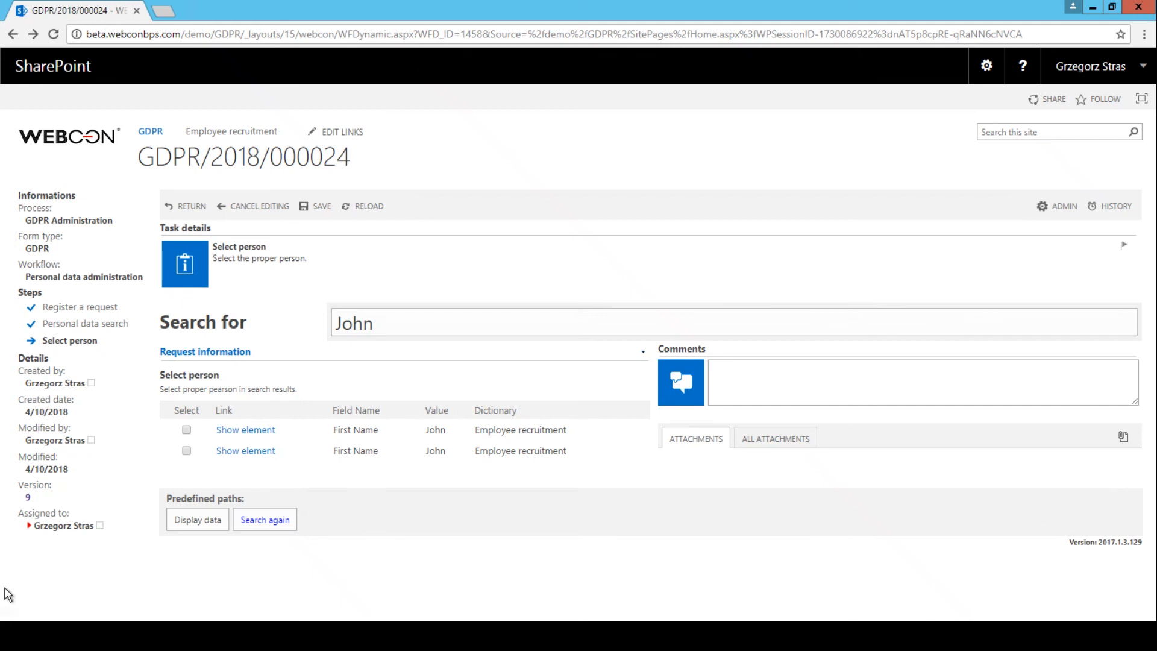
pyautogui.moveTo(63, 500)
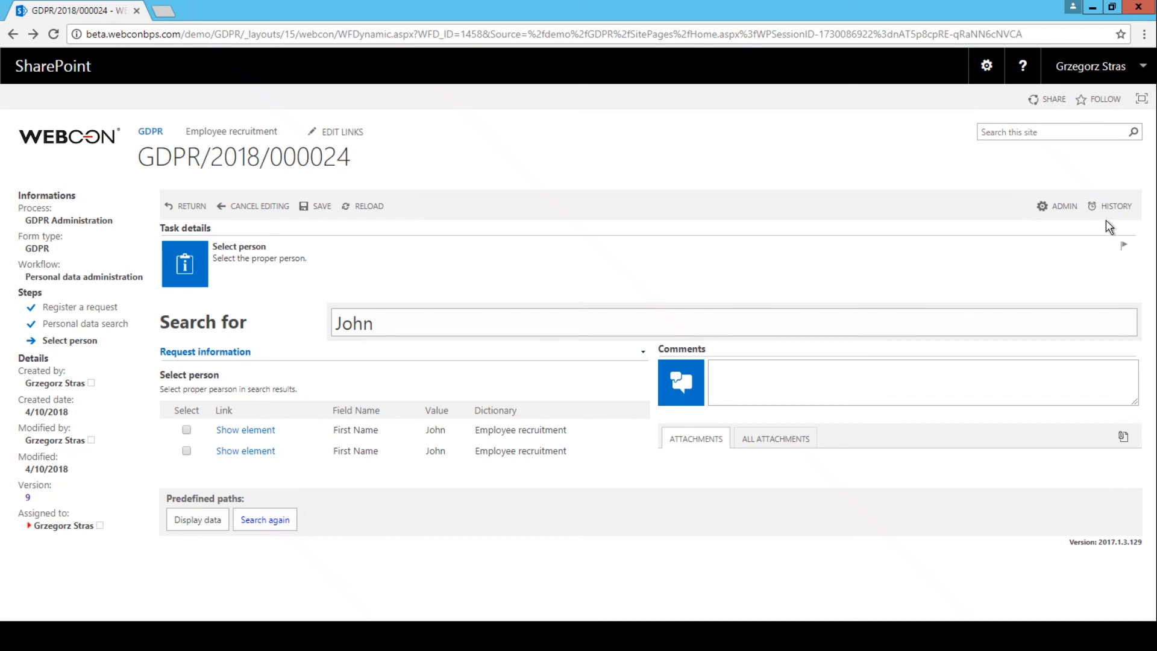
# View GDPR/2018/000024's version history, showing versions 6–9 with changing search terms
pyautogui.click(1115, 206)
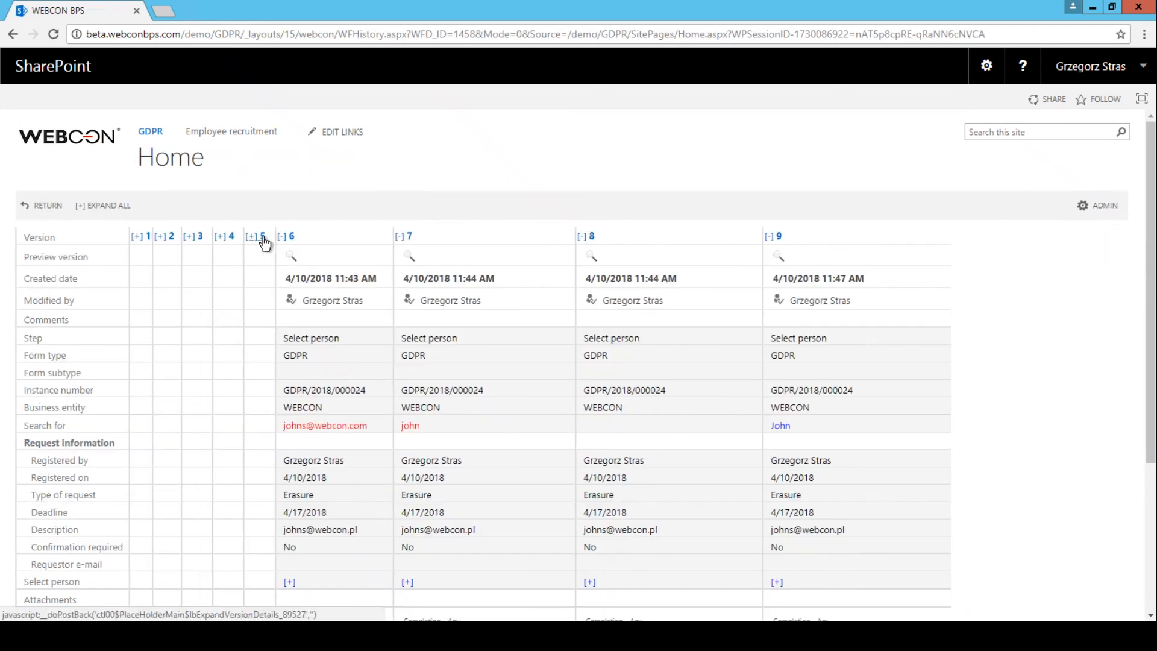
pyautogui.click(194, 236)
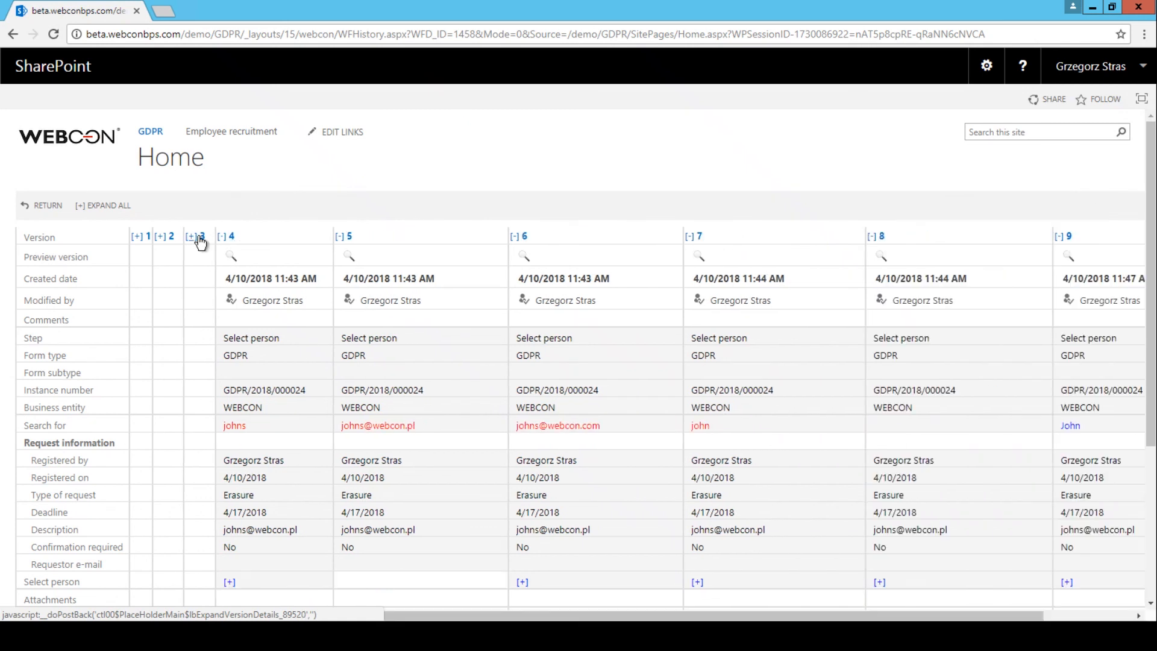
pyautogui.click(194, 236)
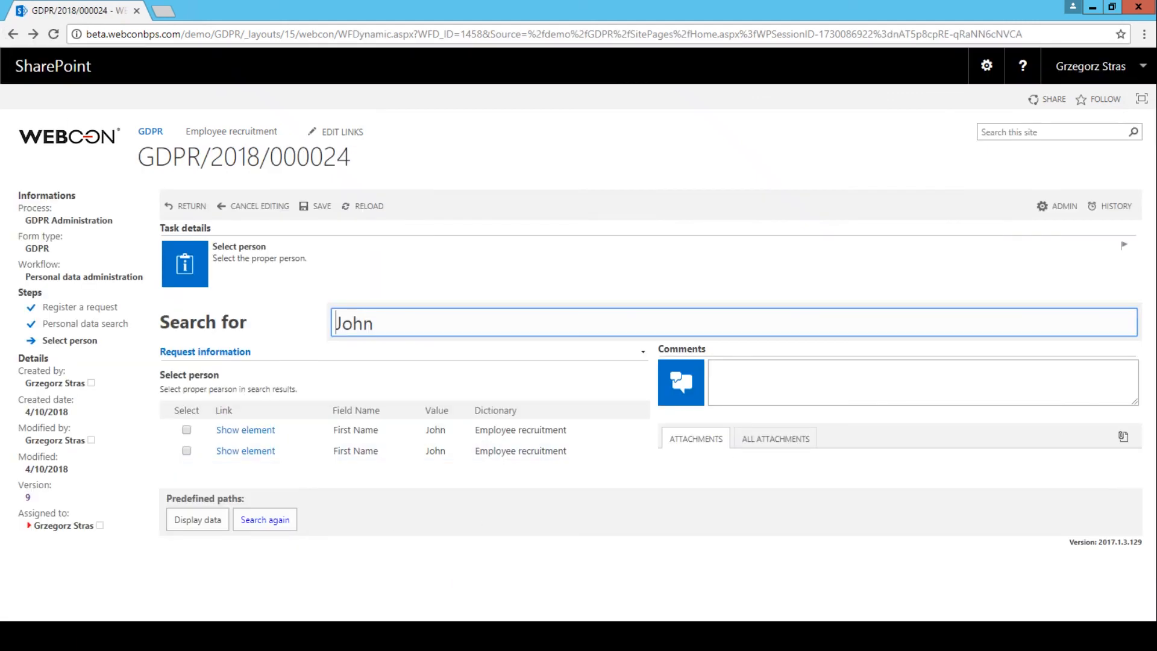
pyautogui.moveTo(512, 536)
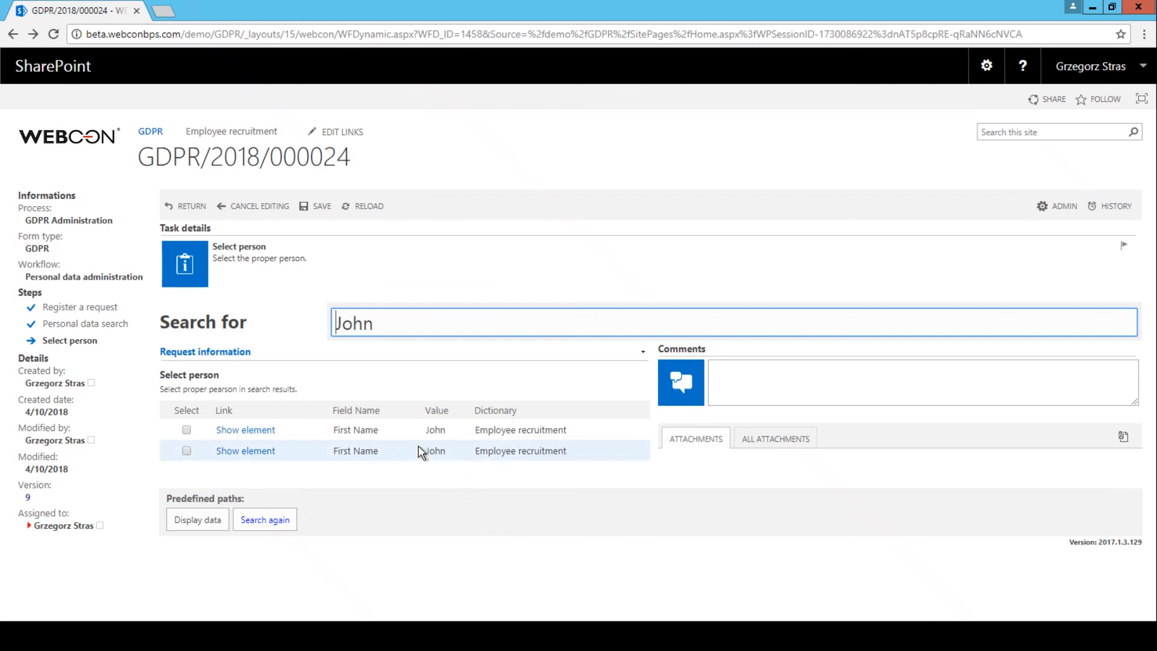
# Select both John search results and display their gathered personal data and related elements
pyautogui.click(186, 430)
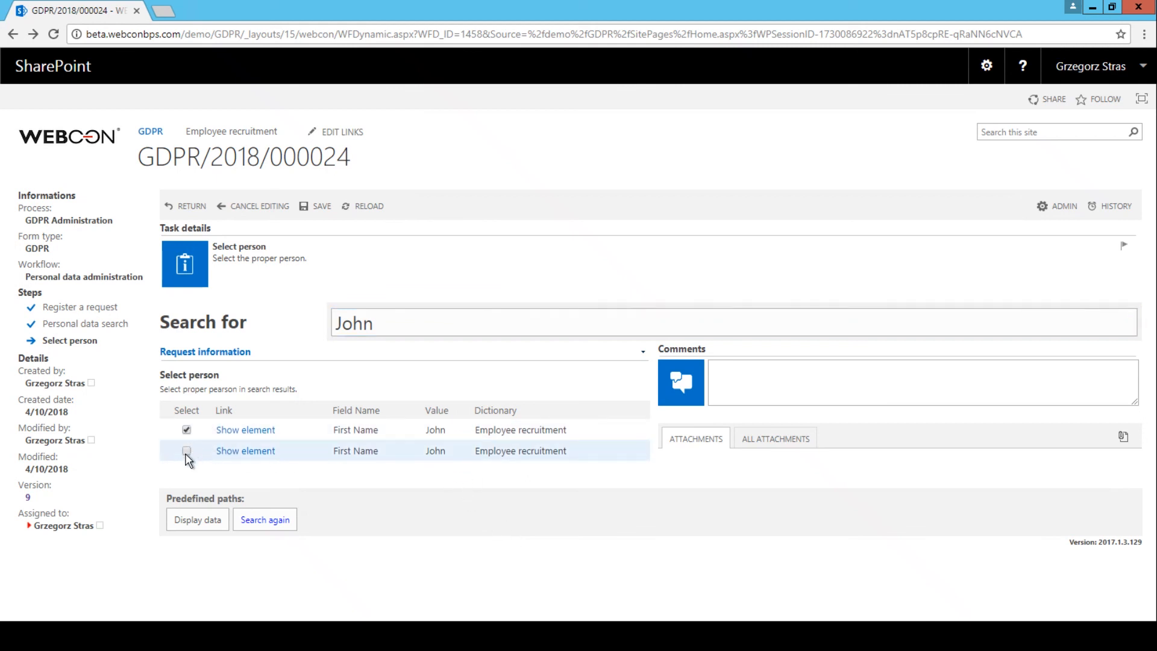
pyautogui.click(186, 450)
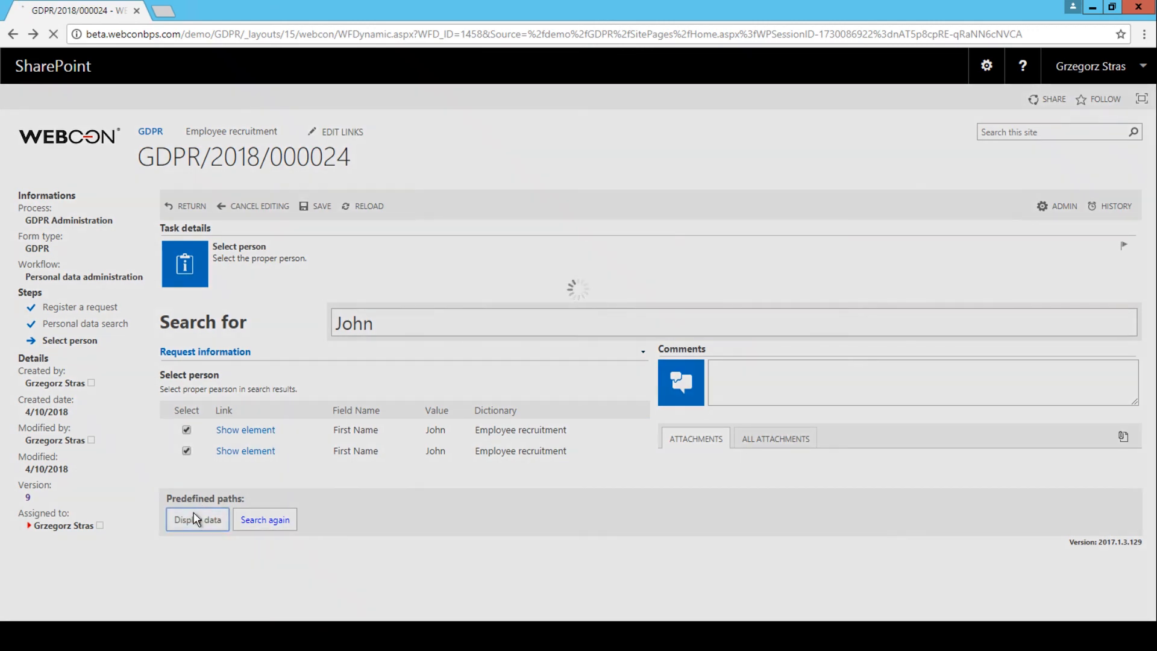
pyautogui.click(197, 519)
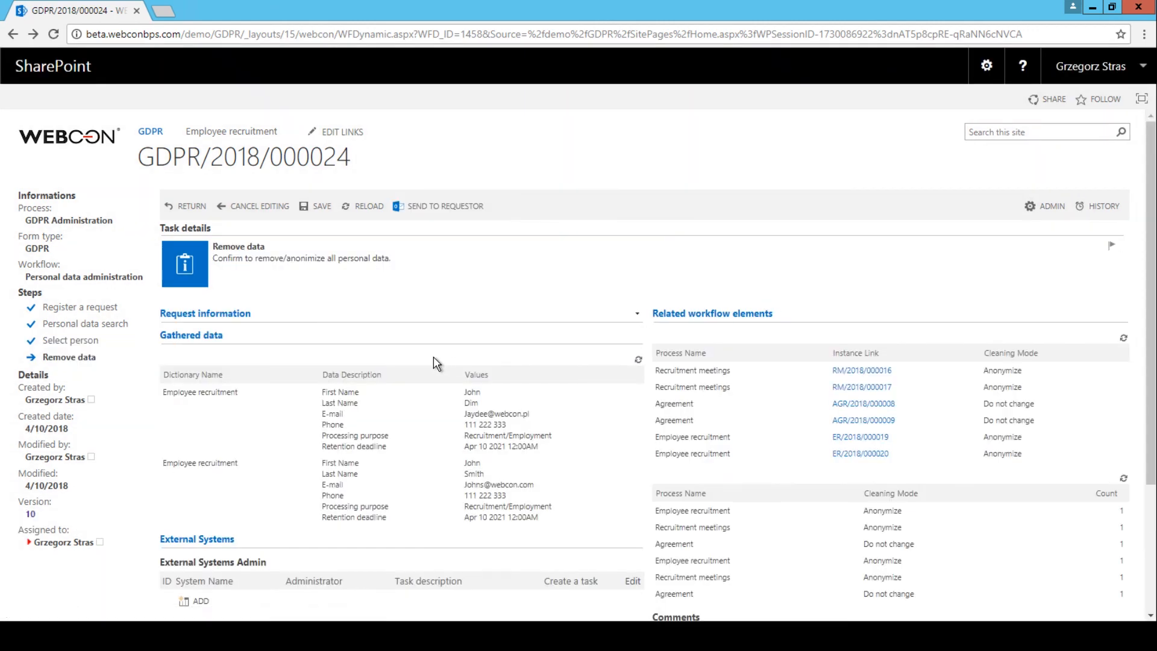
pyautogui.moveTo(1065, 192)
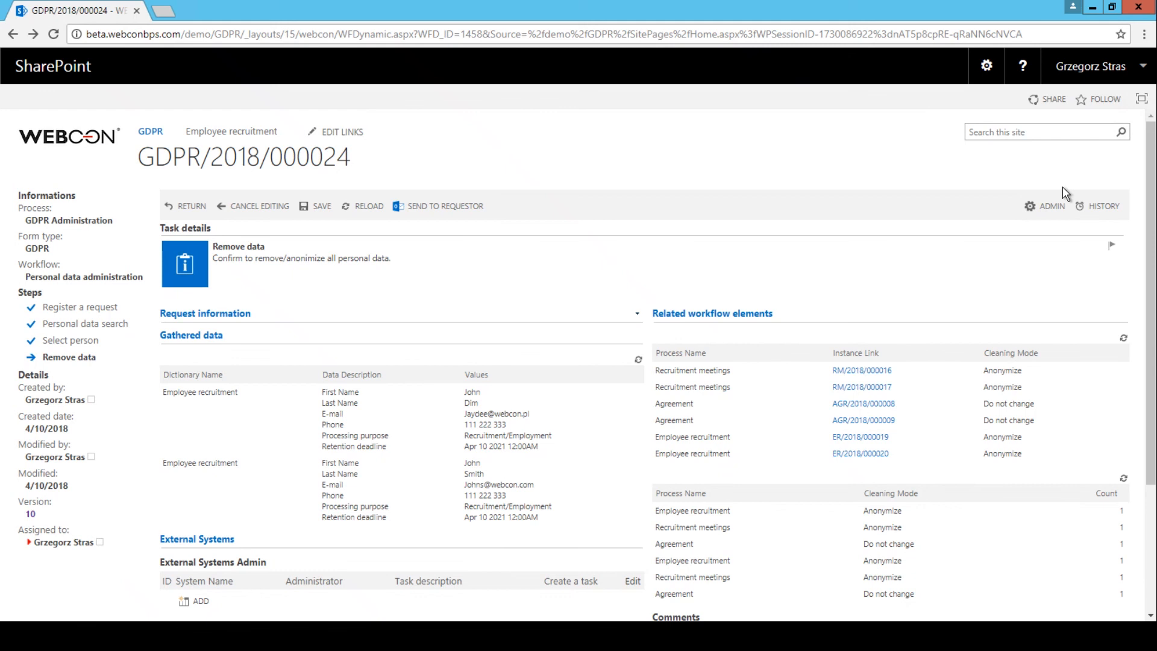
pyautogui.moveTo(456, 354)
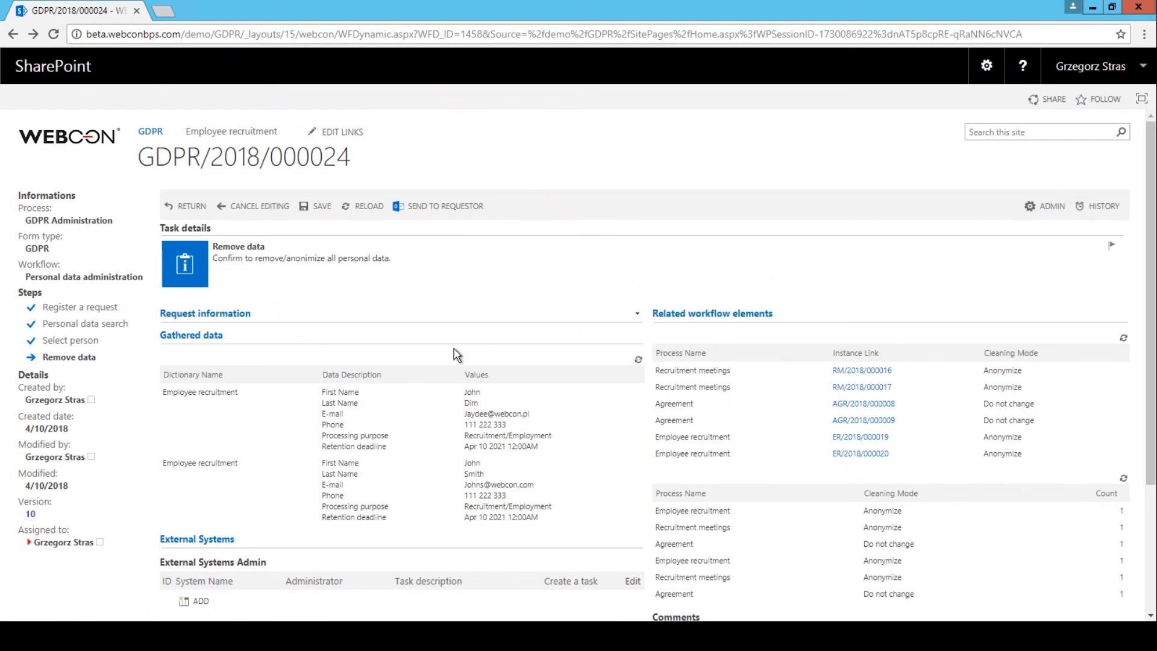
pyautogui.moveTo(499, 374)
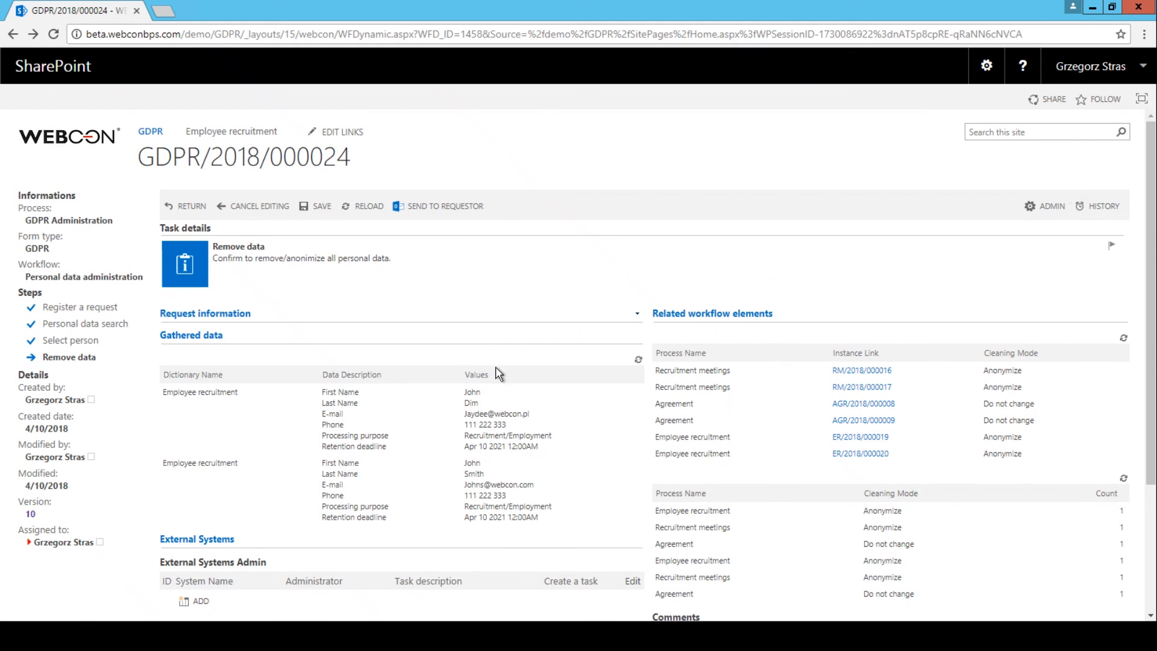
pyautogui.moveTo(459, 604)
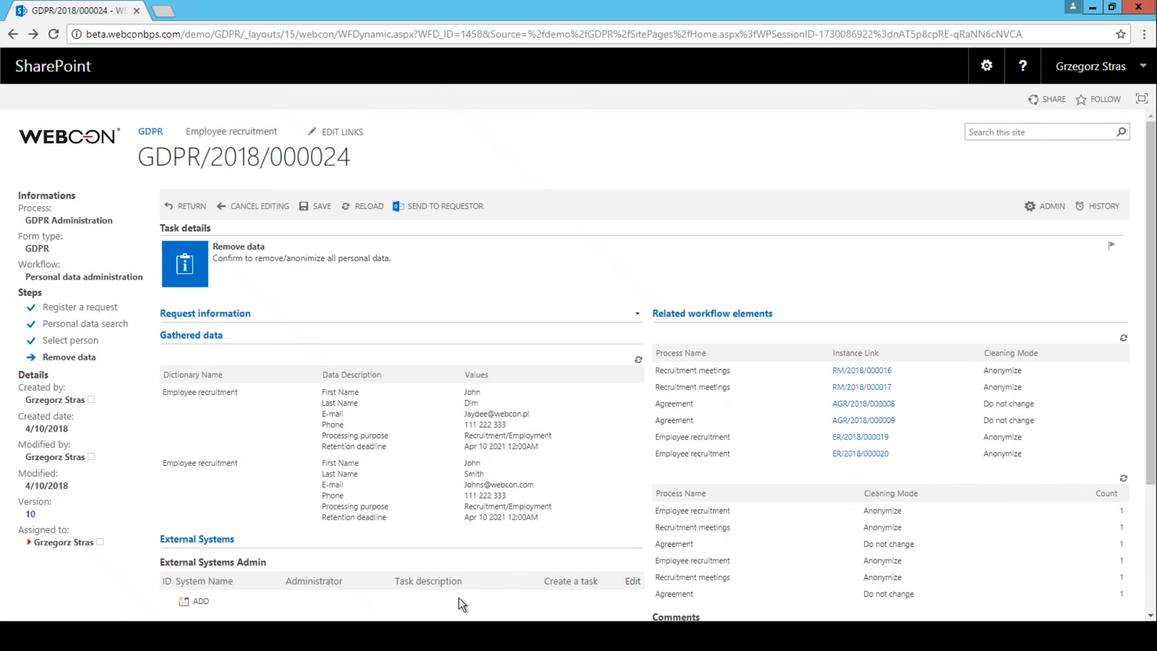
# Send GDPR/2018/000024 back through the 'Select again' path to re-choose the person
pyautogui.scroll(-3)
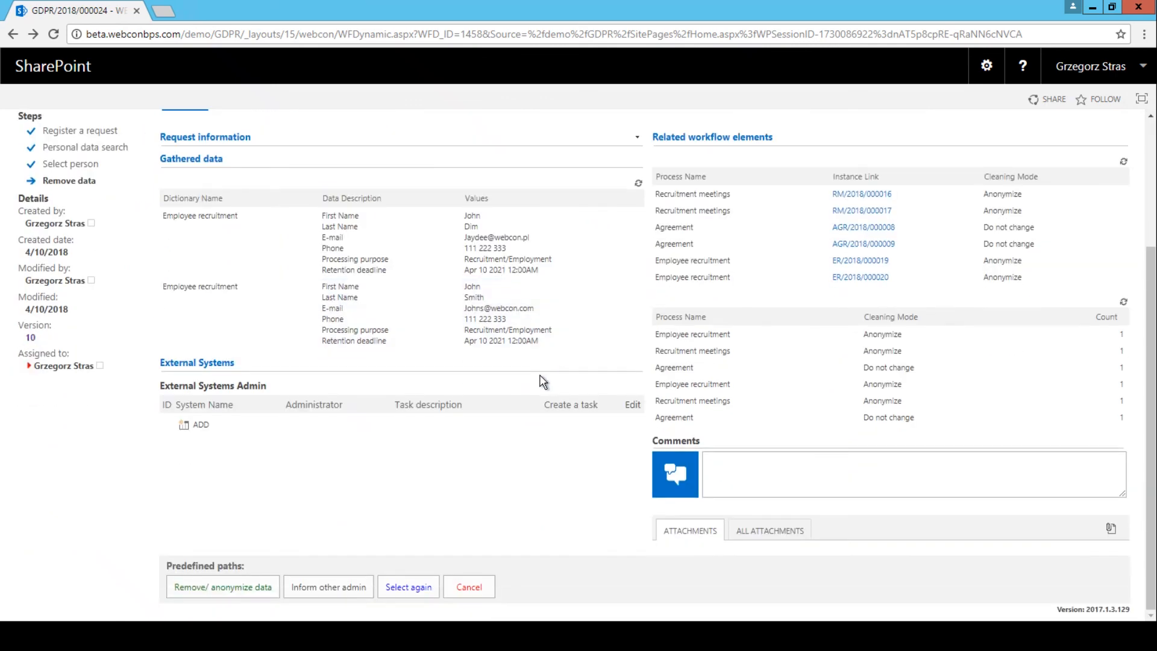
pyautogui.click(408, 585)
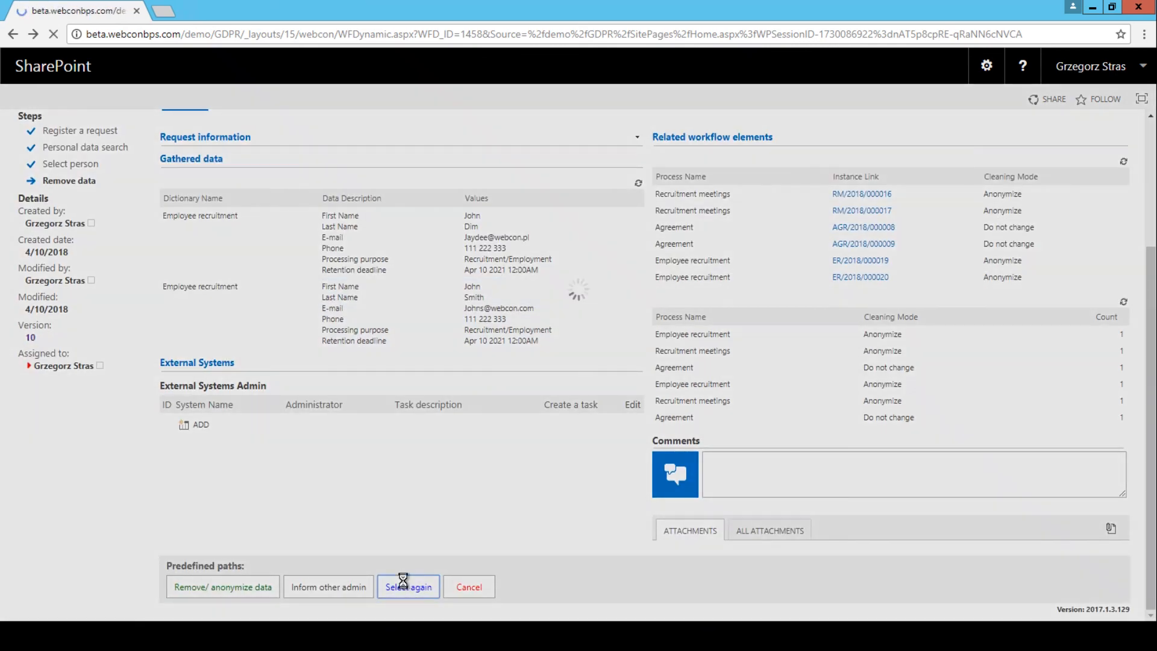
pyautogui.click(408, 585)
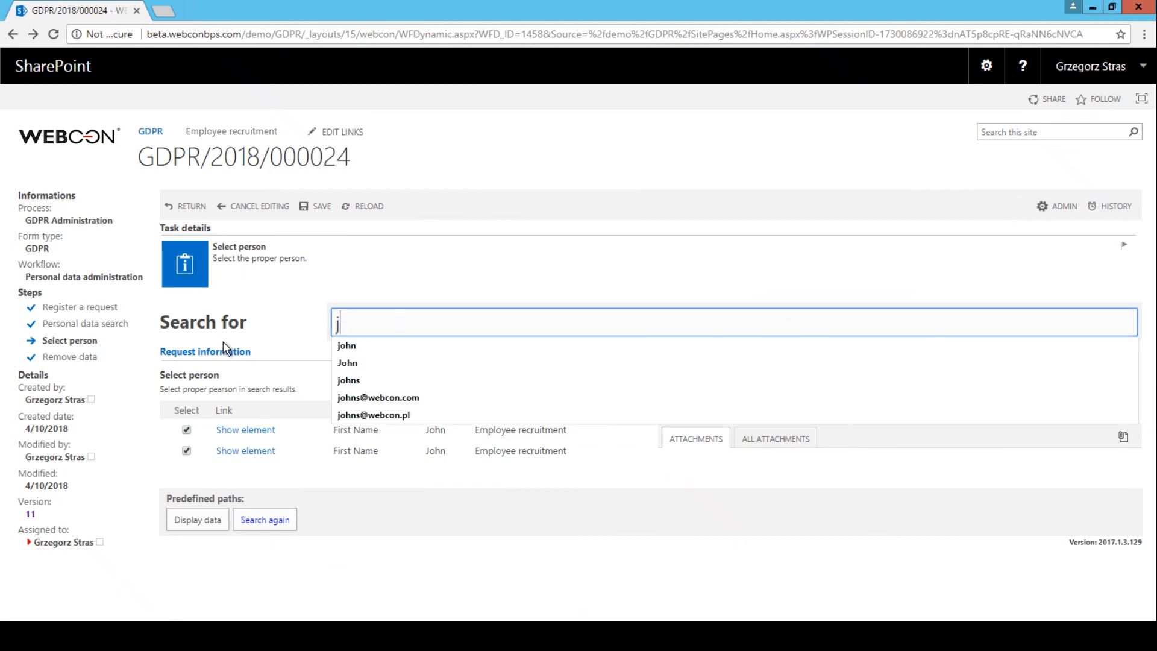
pyautogui.click(377, 397)
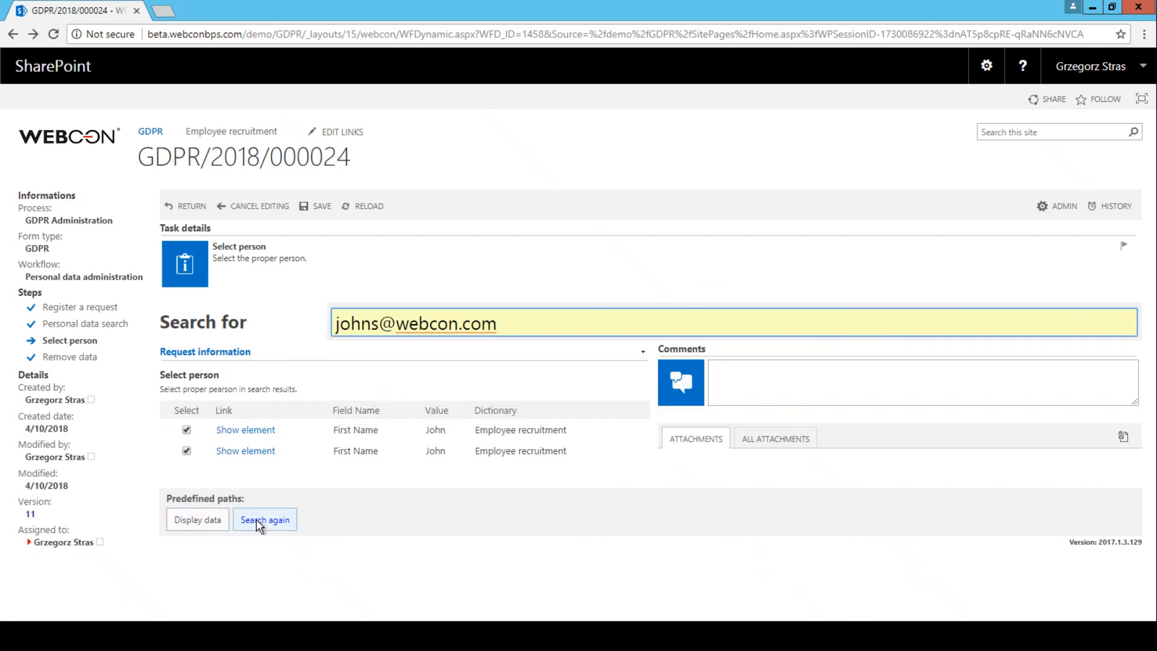
pyautogui.click(264, 519)
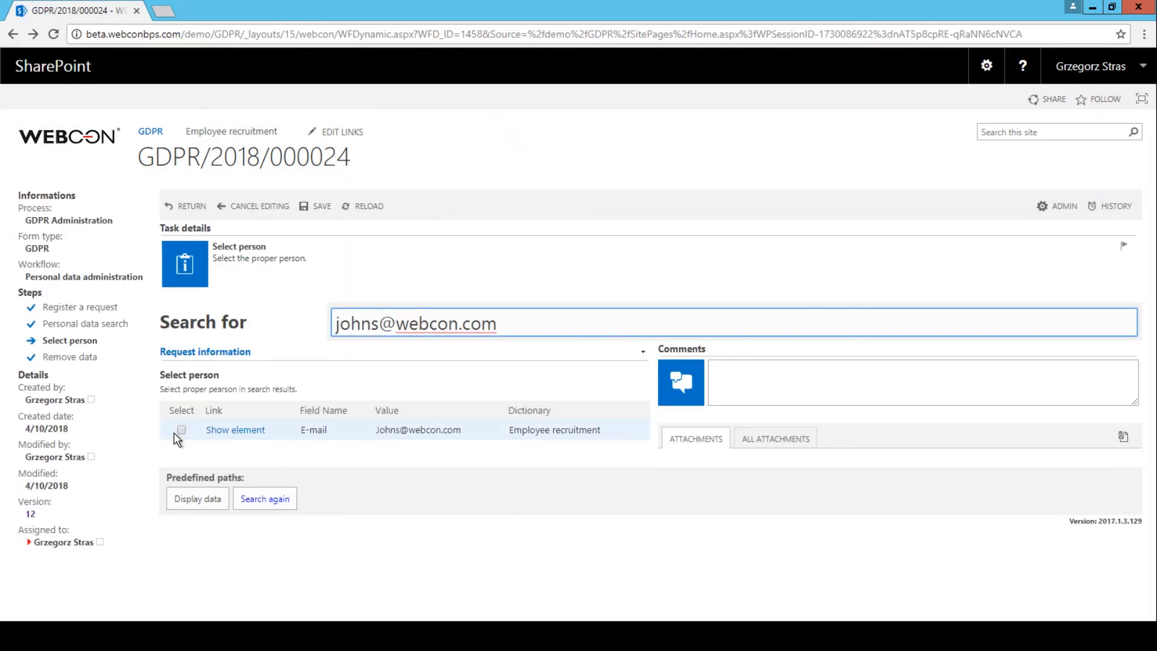
pyautogui.click(180, 430)
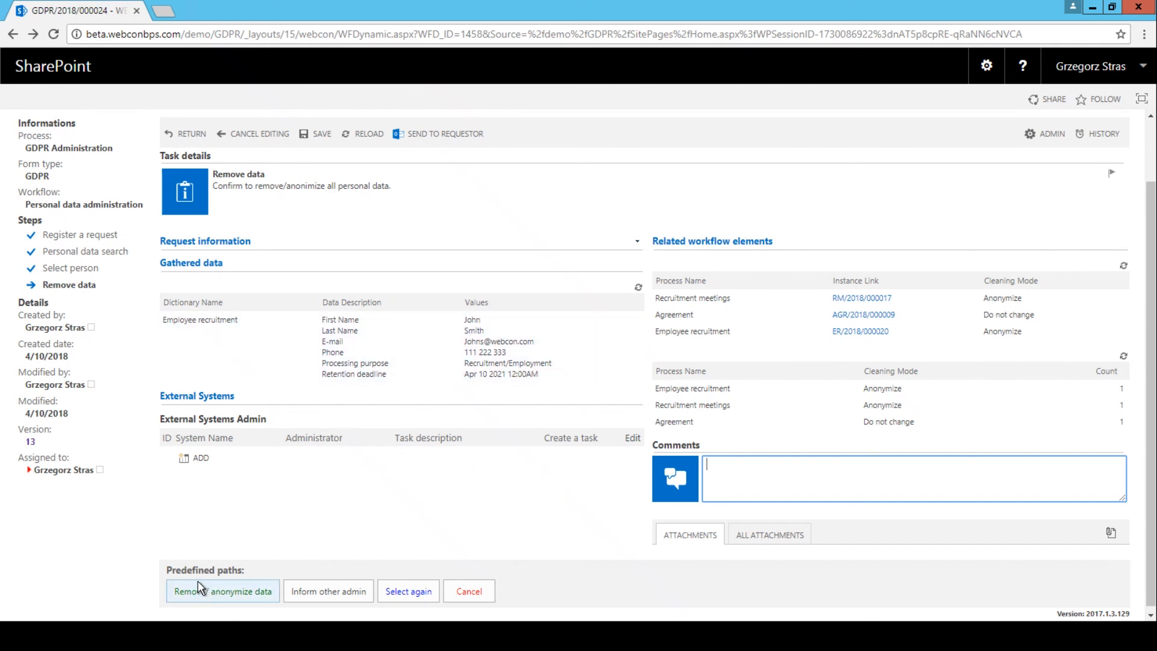
pyautogui.moveTo(508, 527)
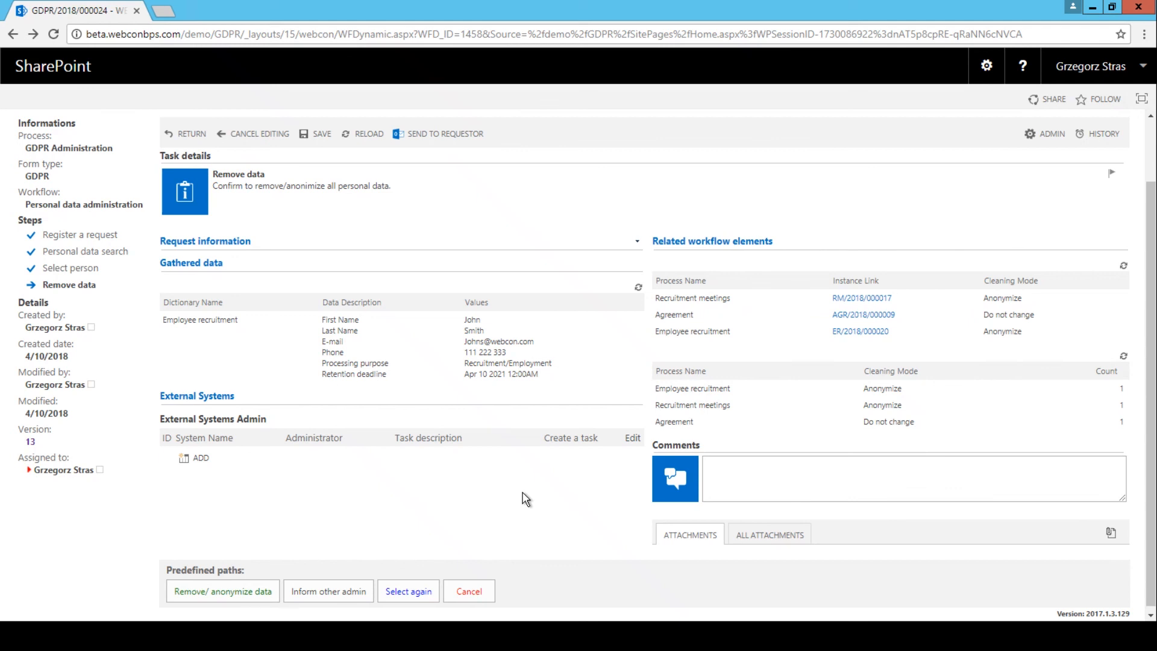
pyautogui.moveTo(597, 372)
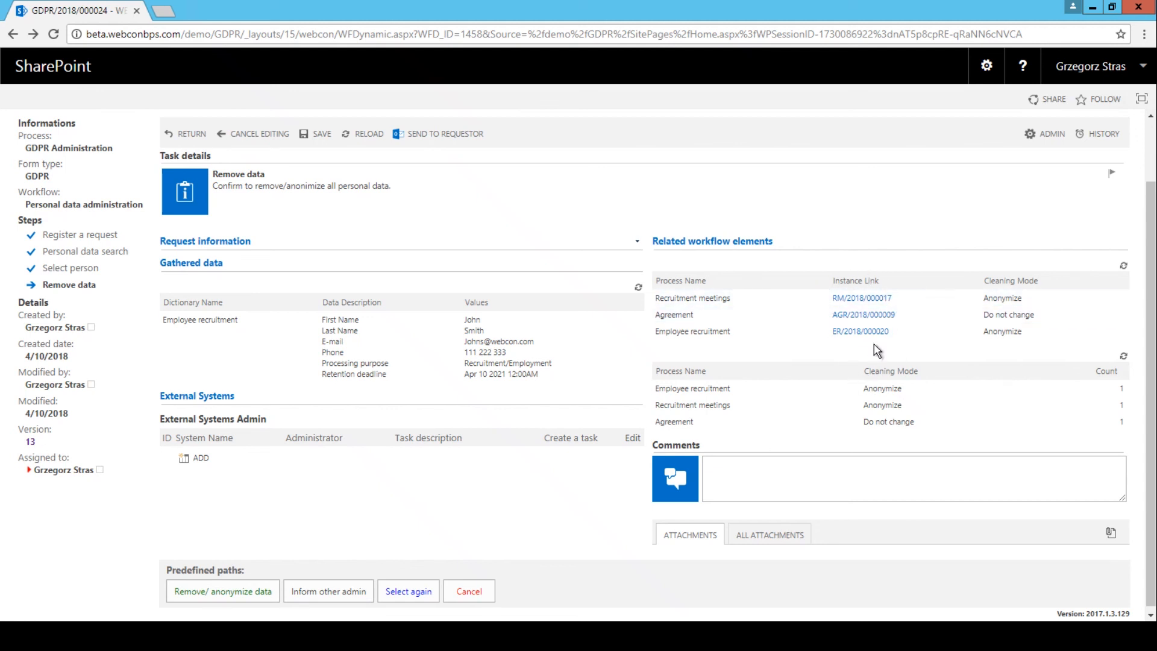
pyautogui.moveTo(974, 352)
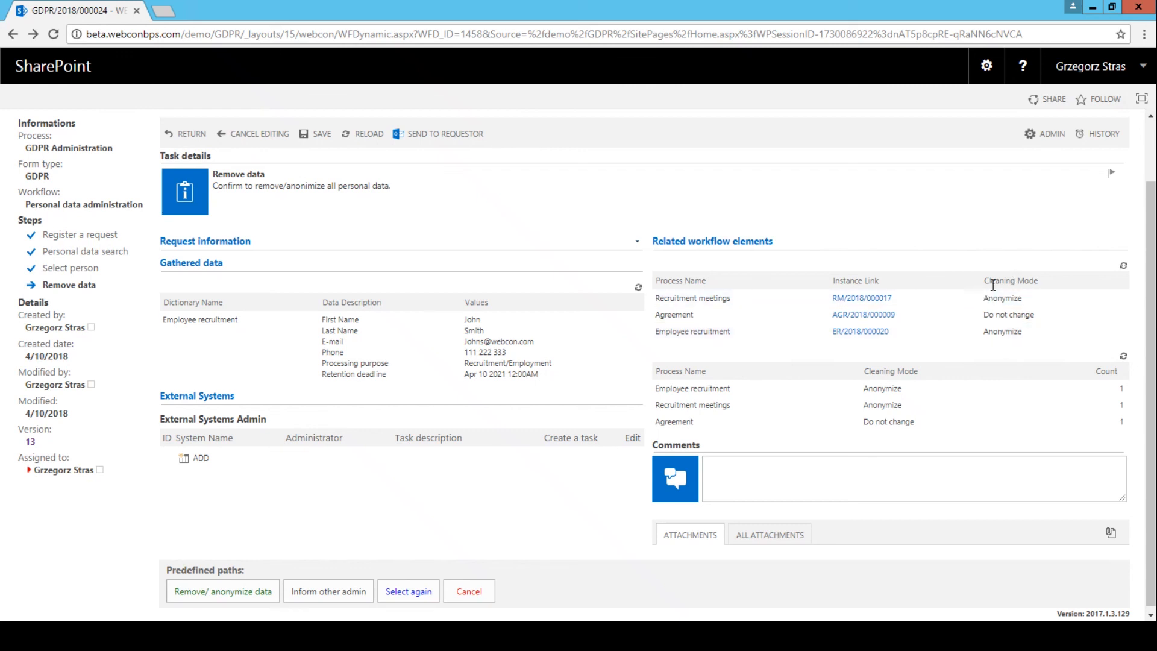
pyautogui.moveTo(973, 297)
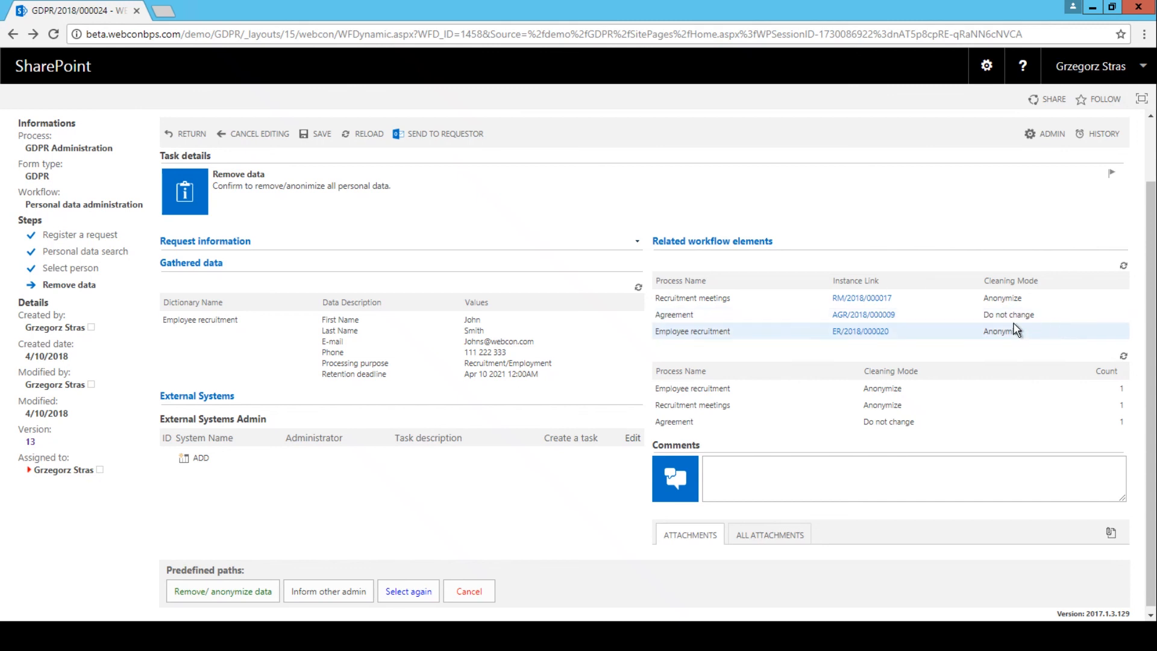
pyautogui.moveTo(979, 345)
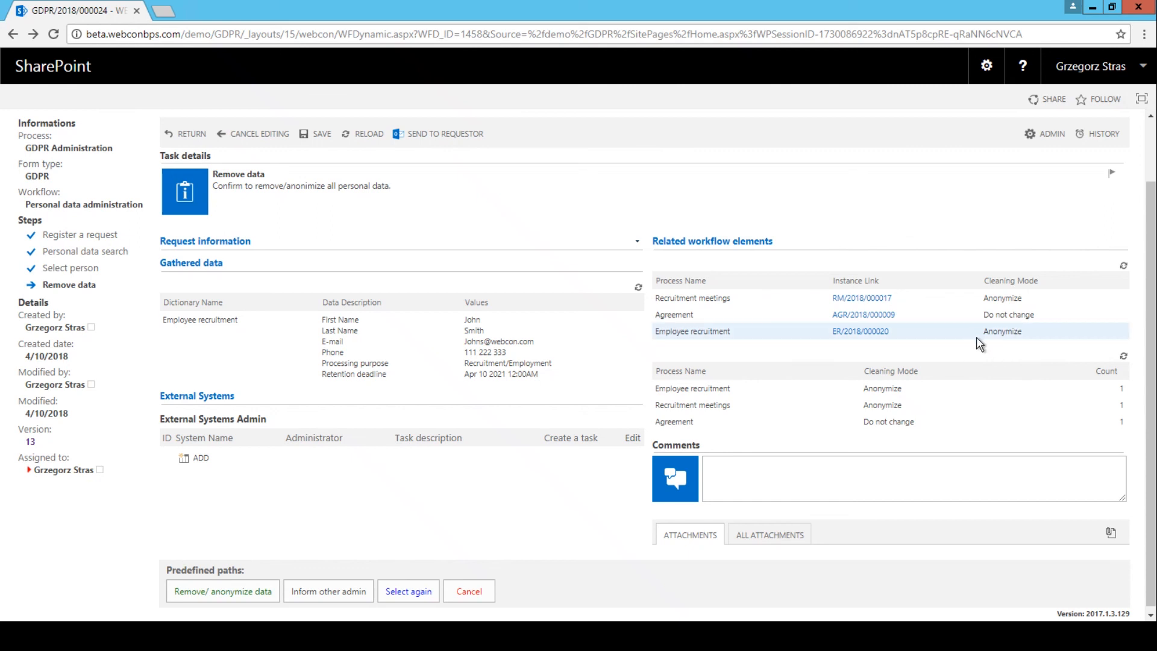
pyautogui.moveTo(989, 358)
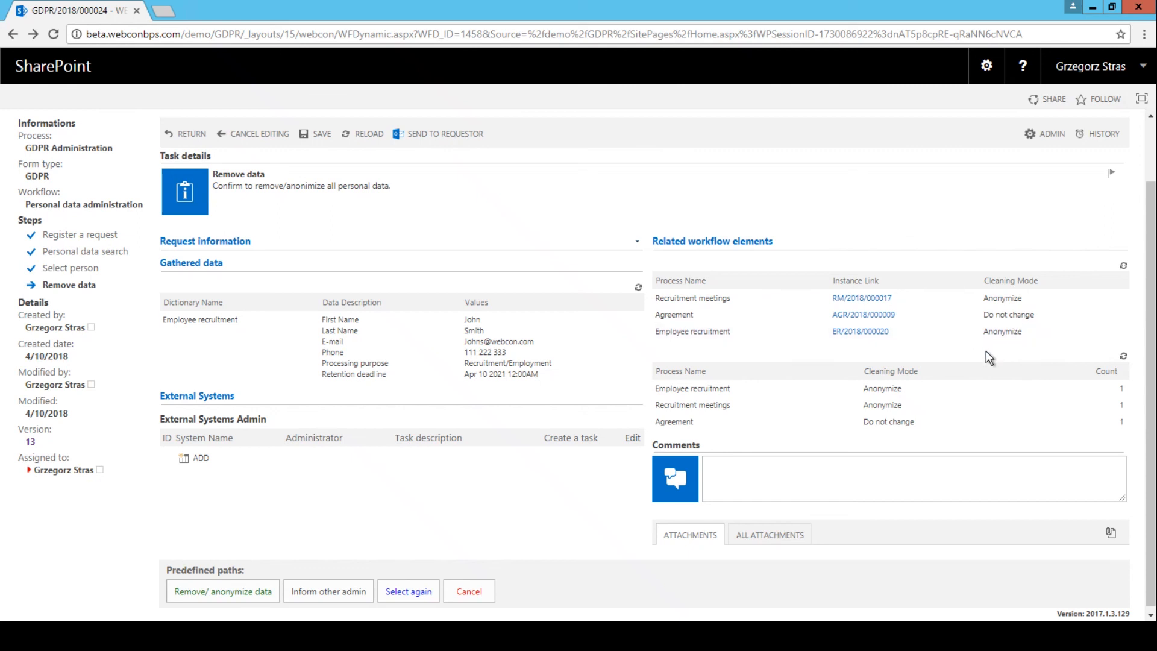
pyautogui.moveTo(998, 351)
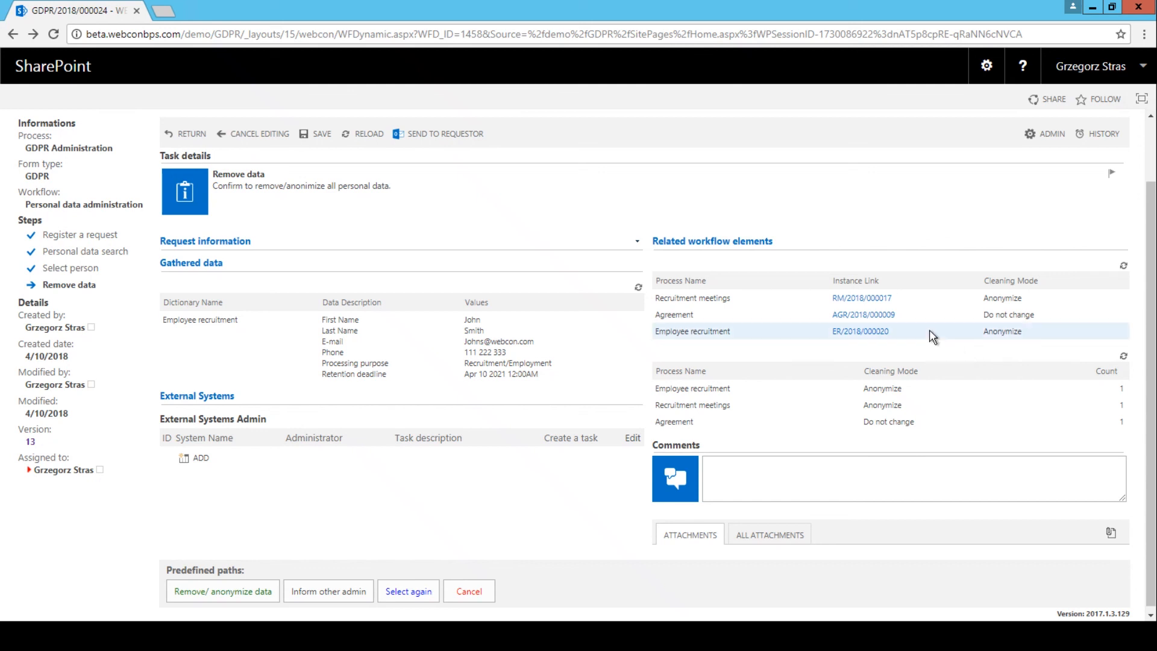
pyautogui.moveTo(947, 359)
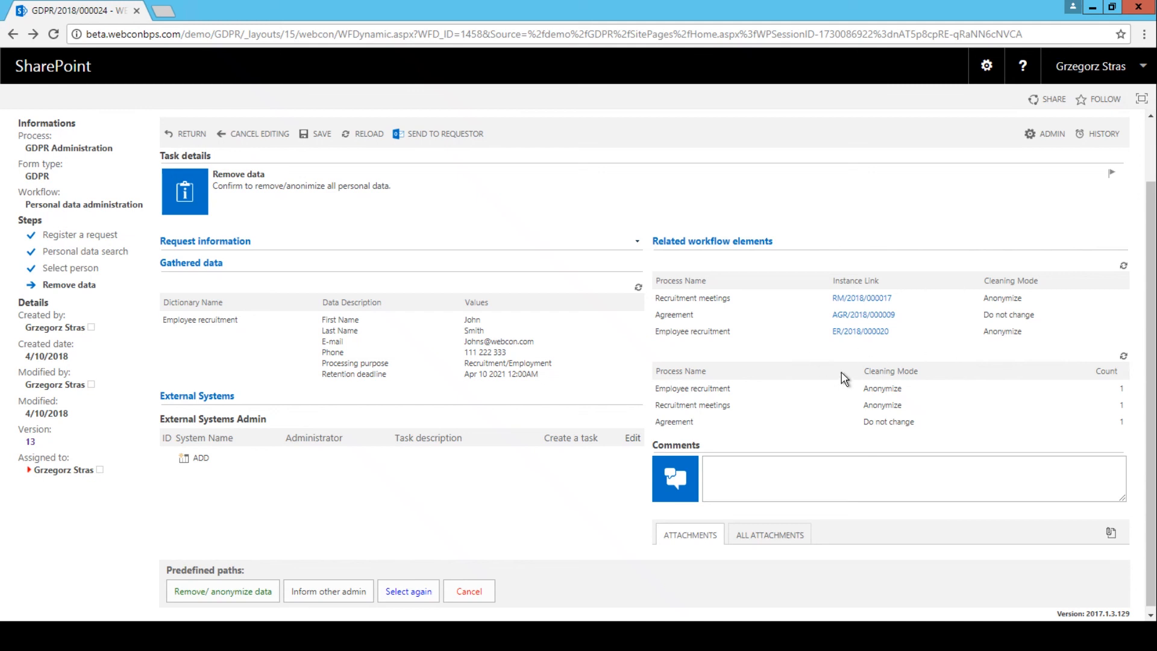
pyautogui.moveTo(1016, 353)
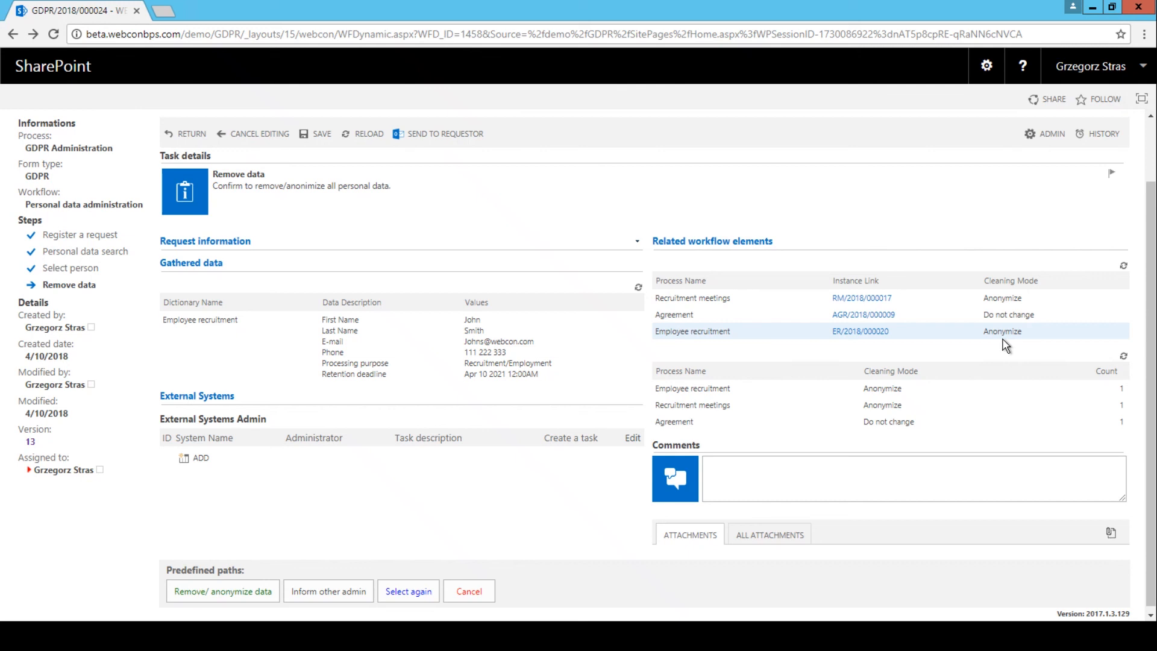
pyautogui.moveTo(1033, 315)
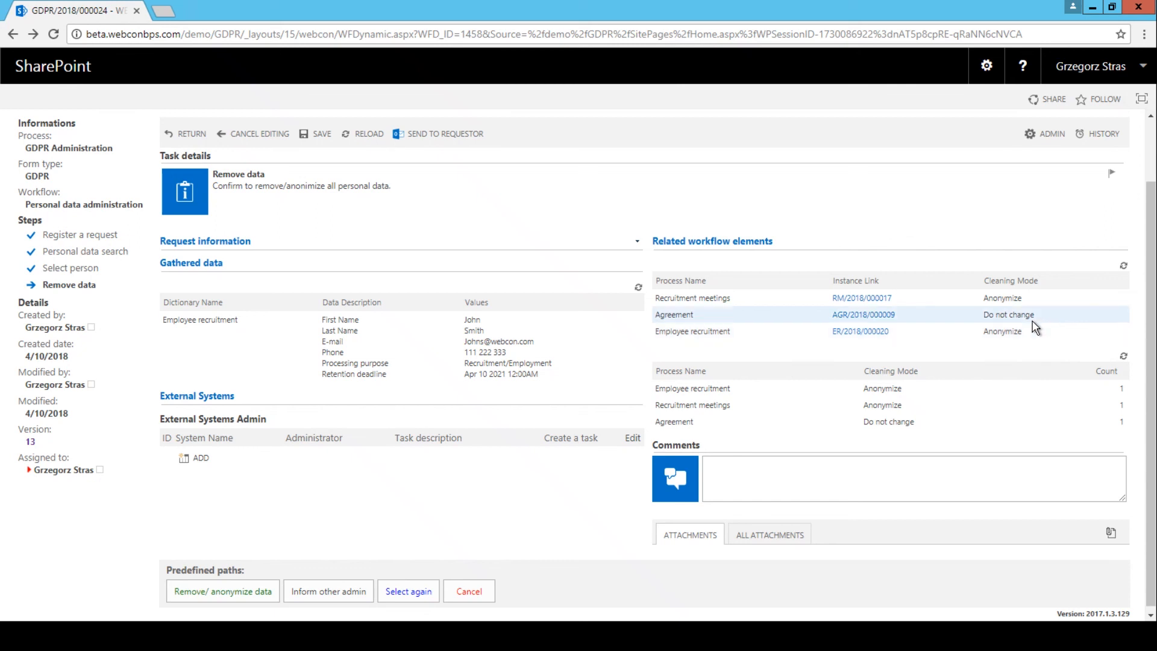
pyautogui.moveTo(1026, 328)
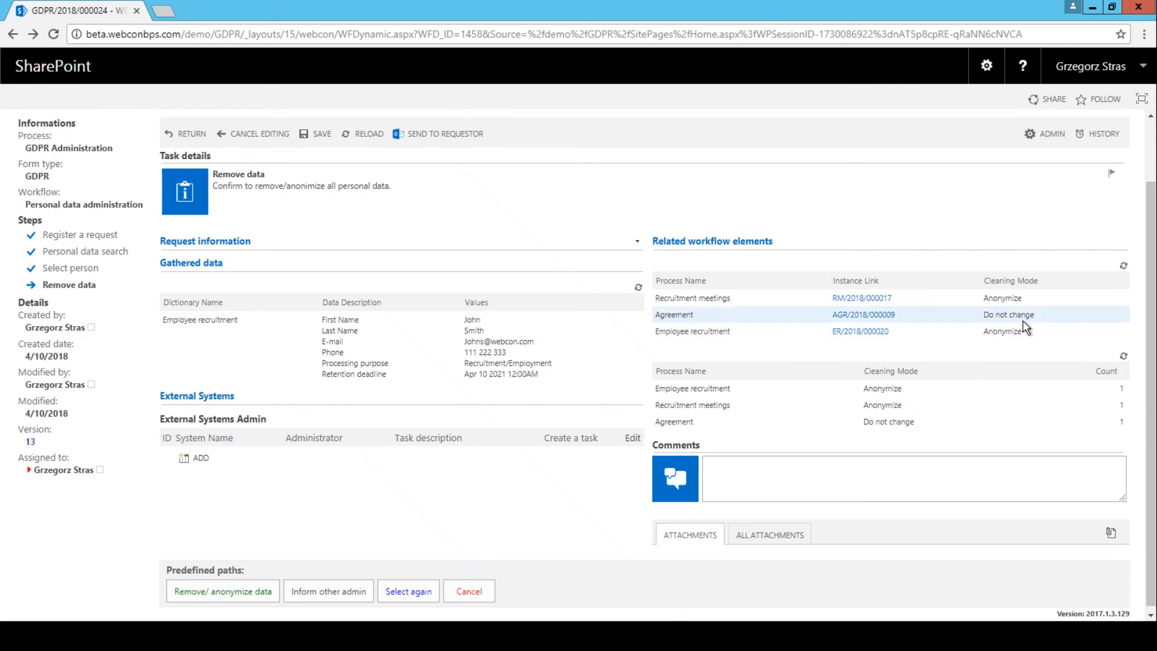
pyautogui.moveTo(535, 455)
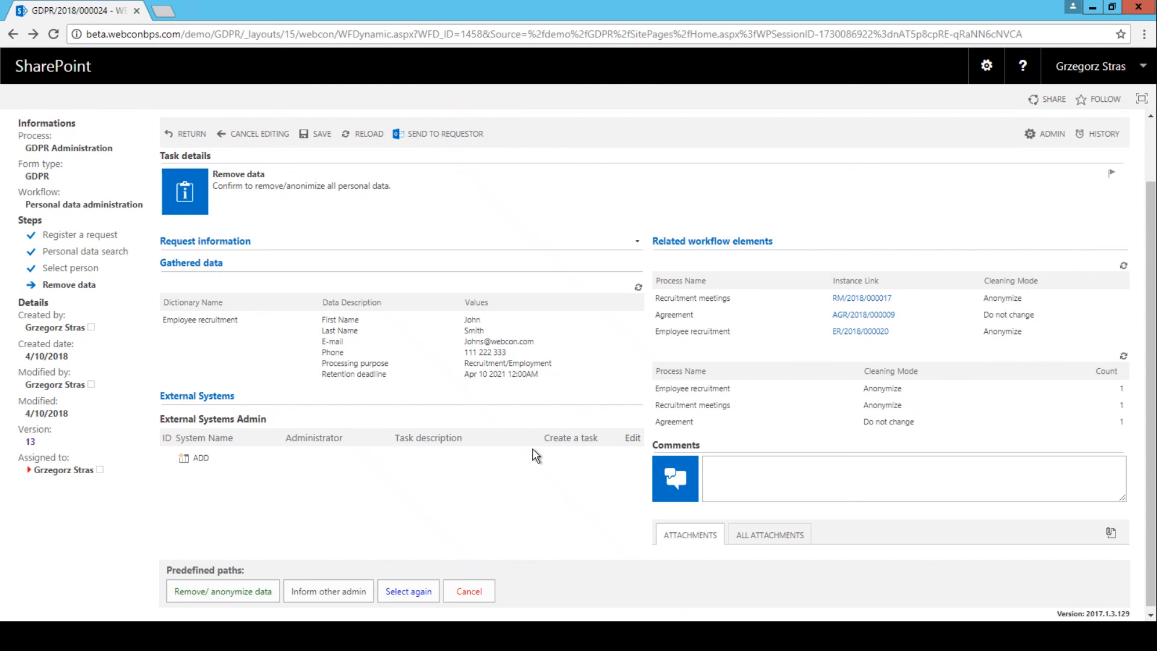
pyautogui.moveTo(537, 458)
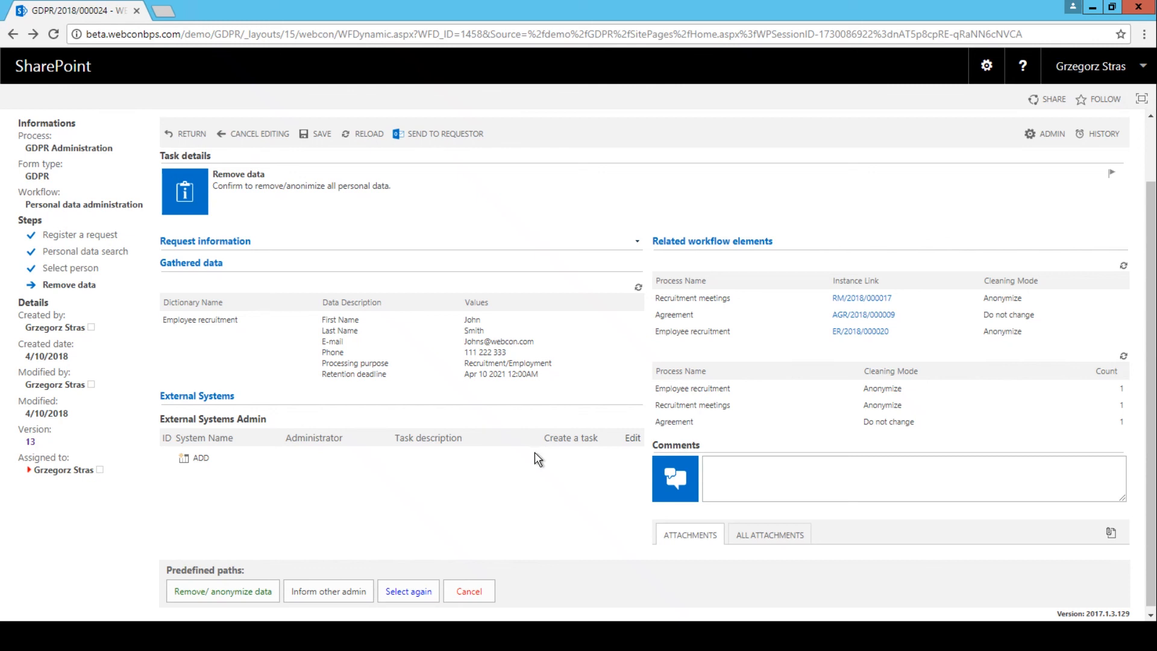
pyautogui.moveTo(1150, 321)
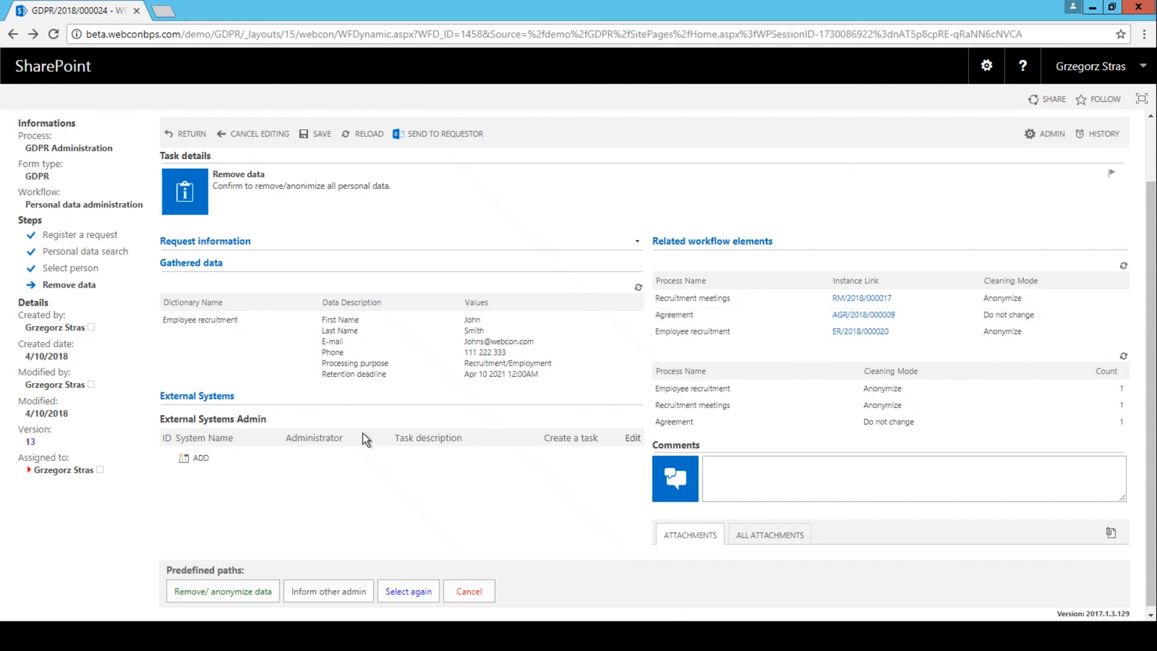
# Run 'Remove/ anonymize data' on John Smith's related workflows and confirm with OK
pyautogui.click(222, 591)
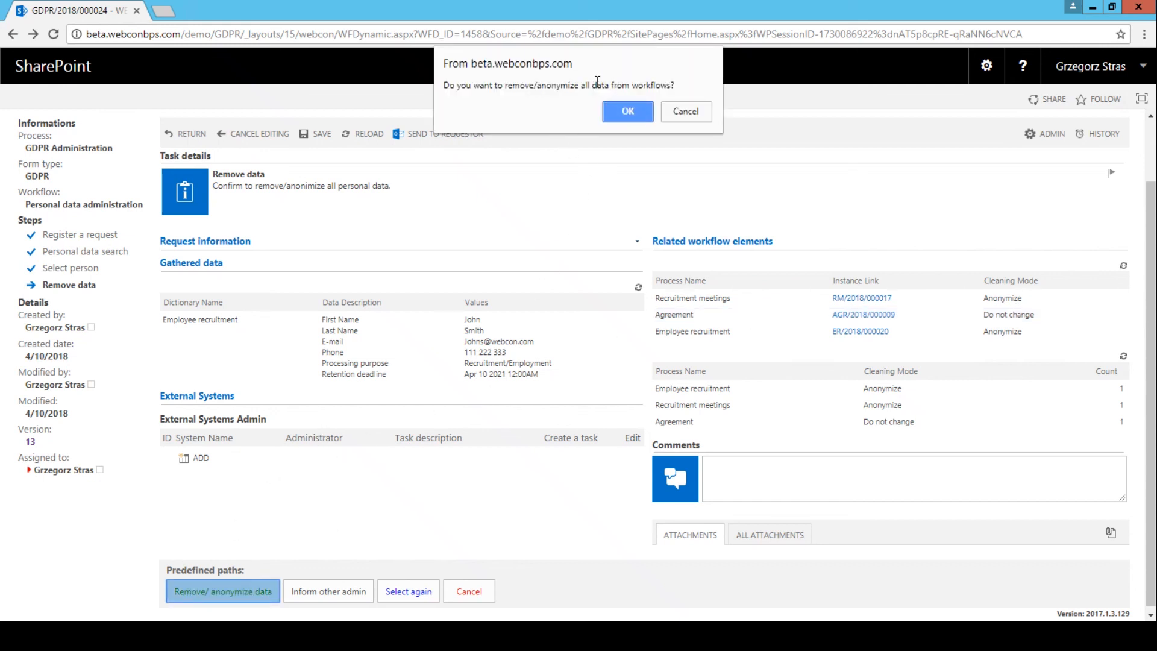
pyautogui.click(626, 112)
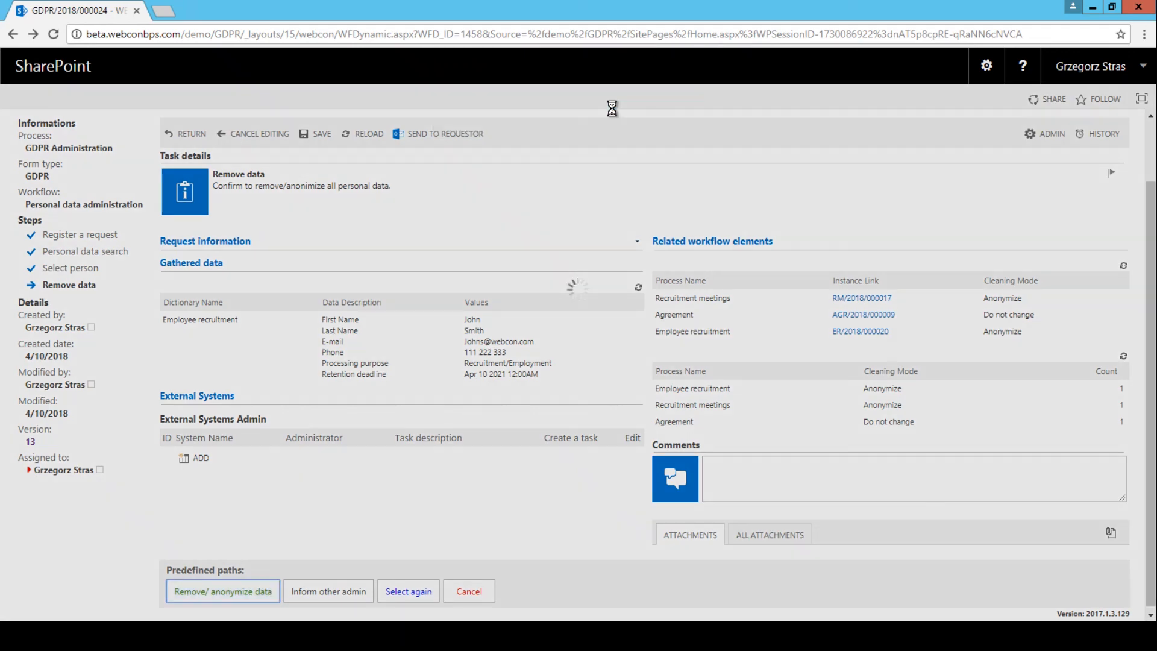
pyautogui.click(222, 591)
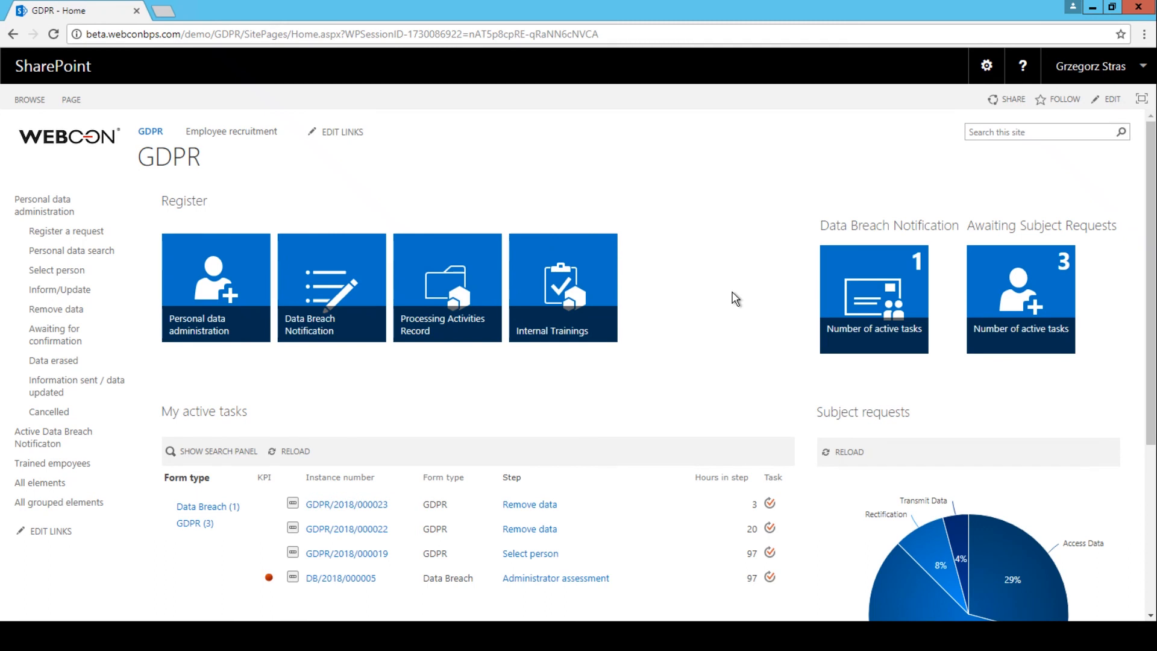
pyautogui.moveTo(551, 428)
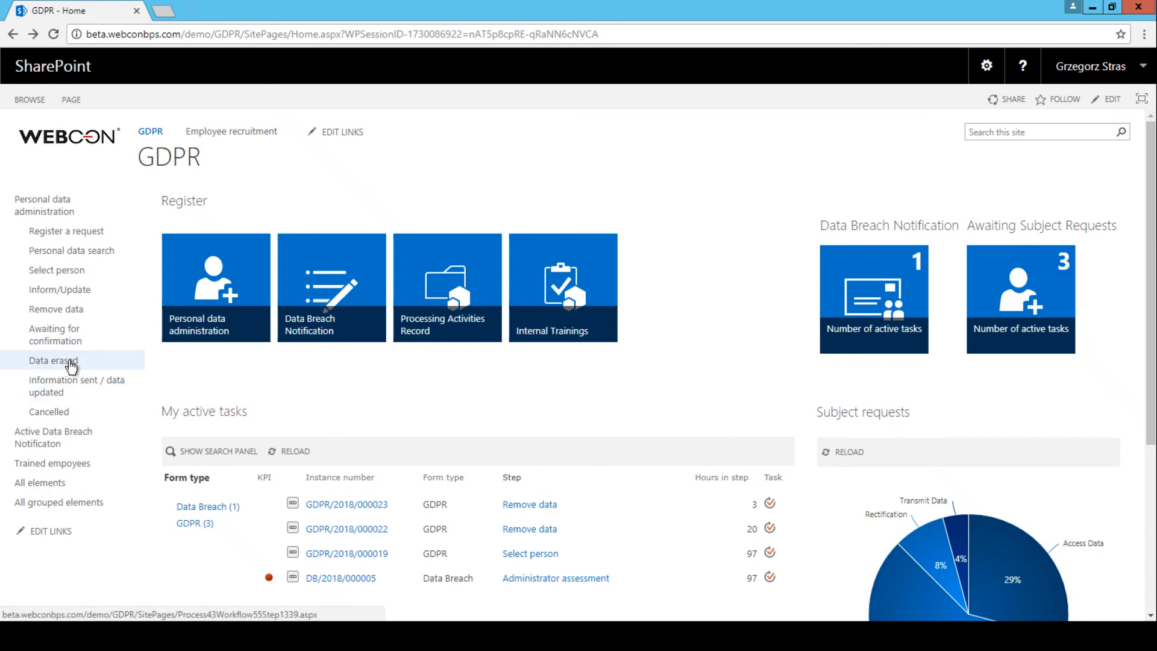
# Open request GDPR/2018/000024 from the Data erased list
pyautogui.click(53, 361)
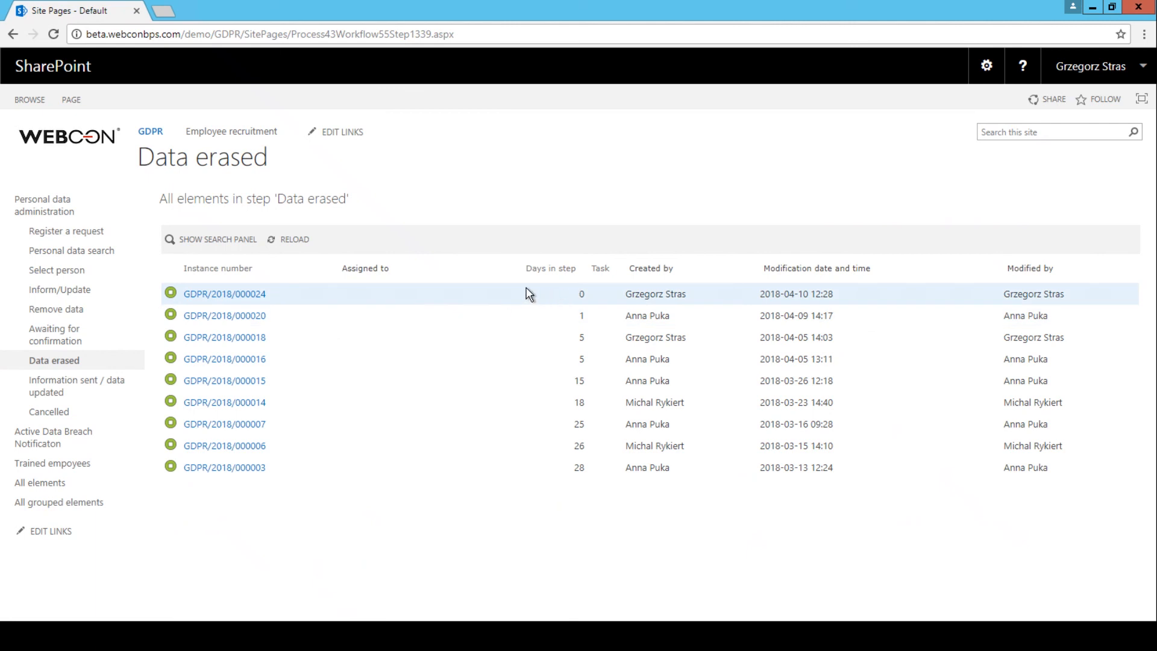
pyautogui.click(224, 293)
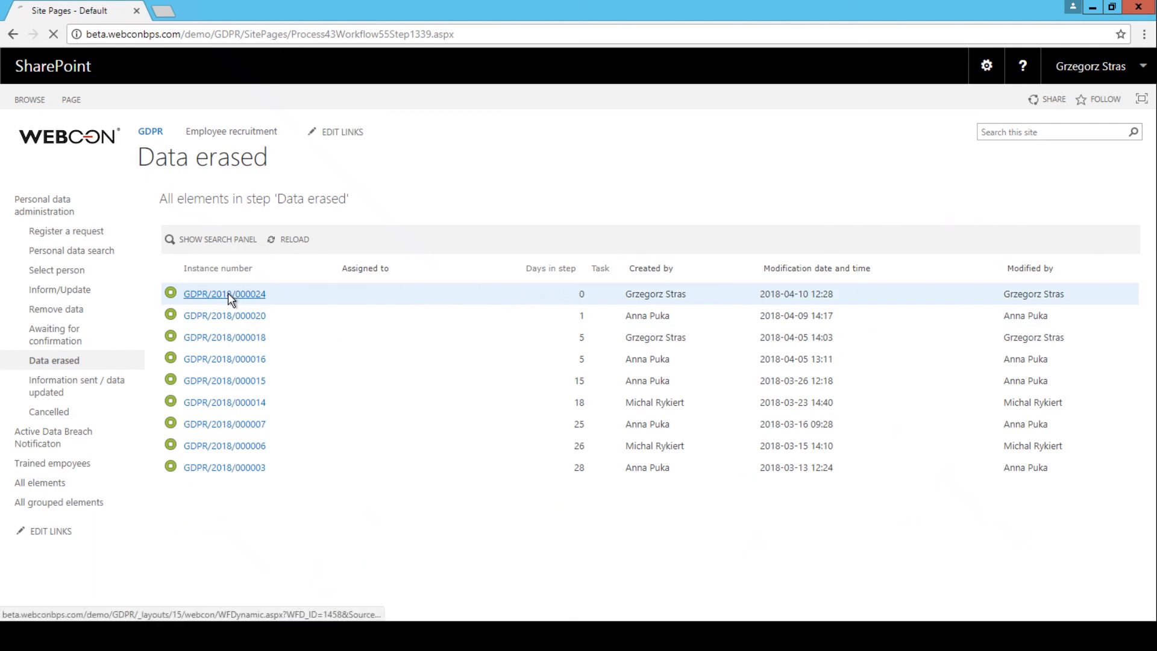
pyautogui.click(224, 294)
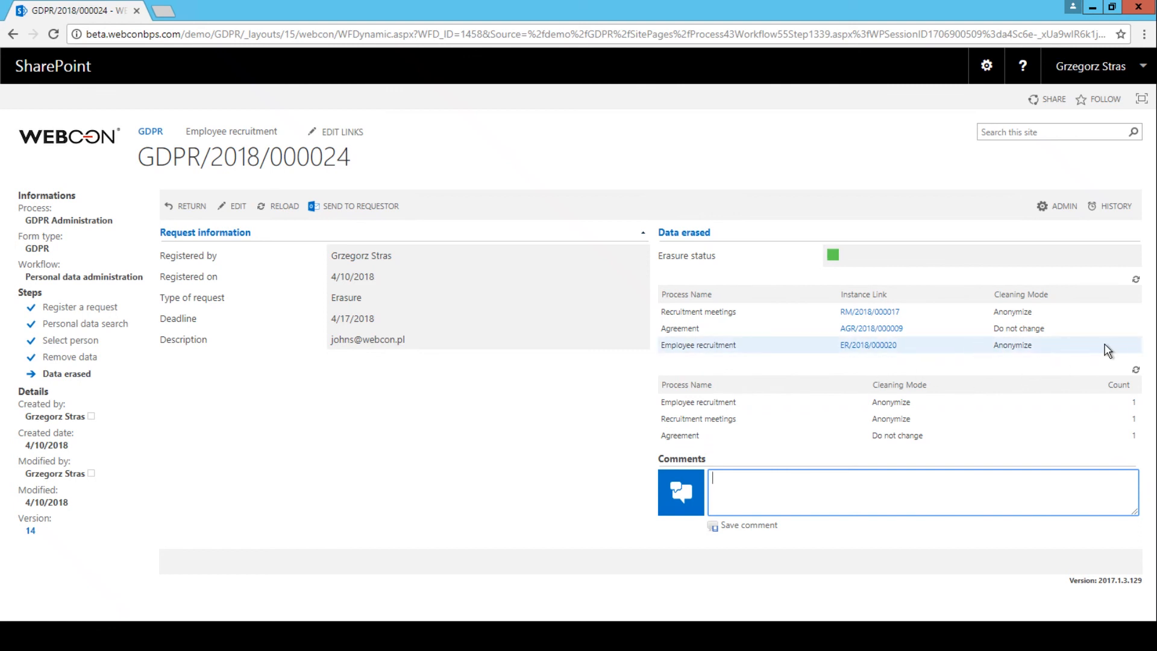
pyautogui.moveTo(935, 375)
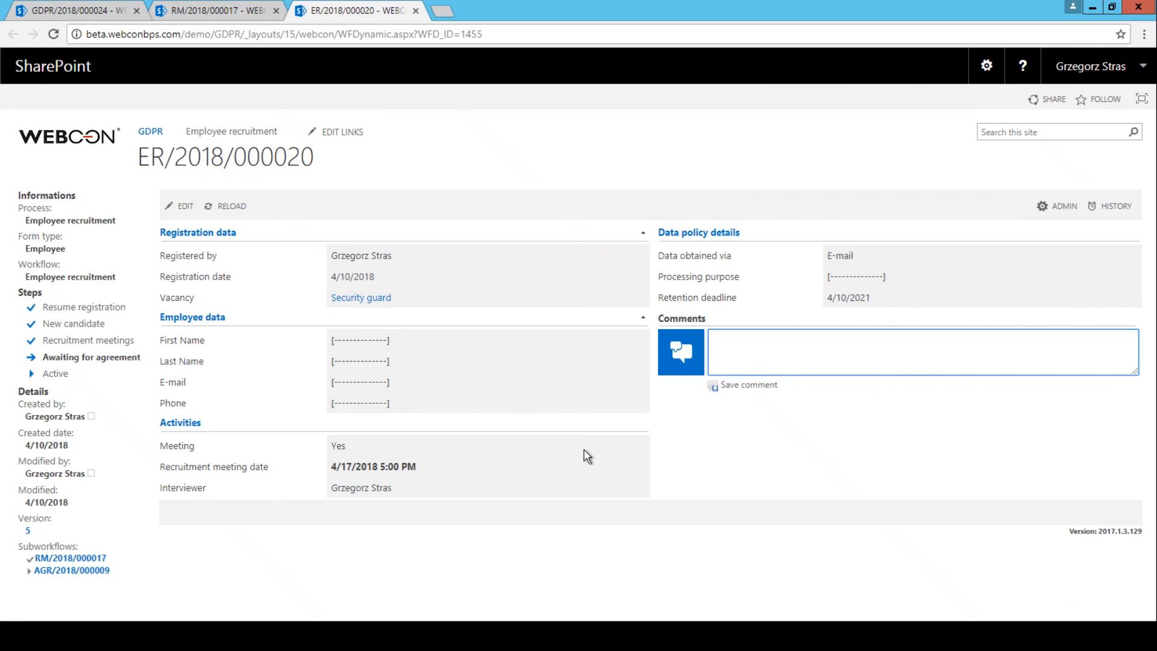
# Open ER/2018/000020's version history and expand version 2 to check anonymized employee data
pyautogui.click(812, 352)
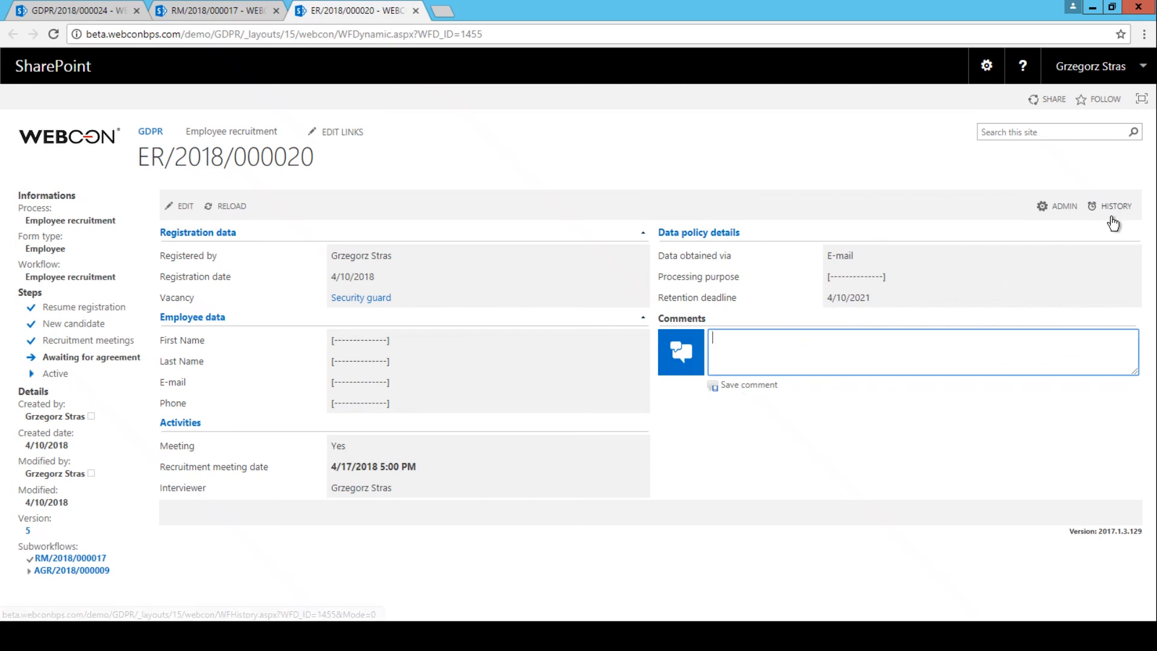
pyautogui.click(1113, 206)
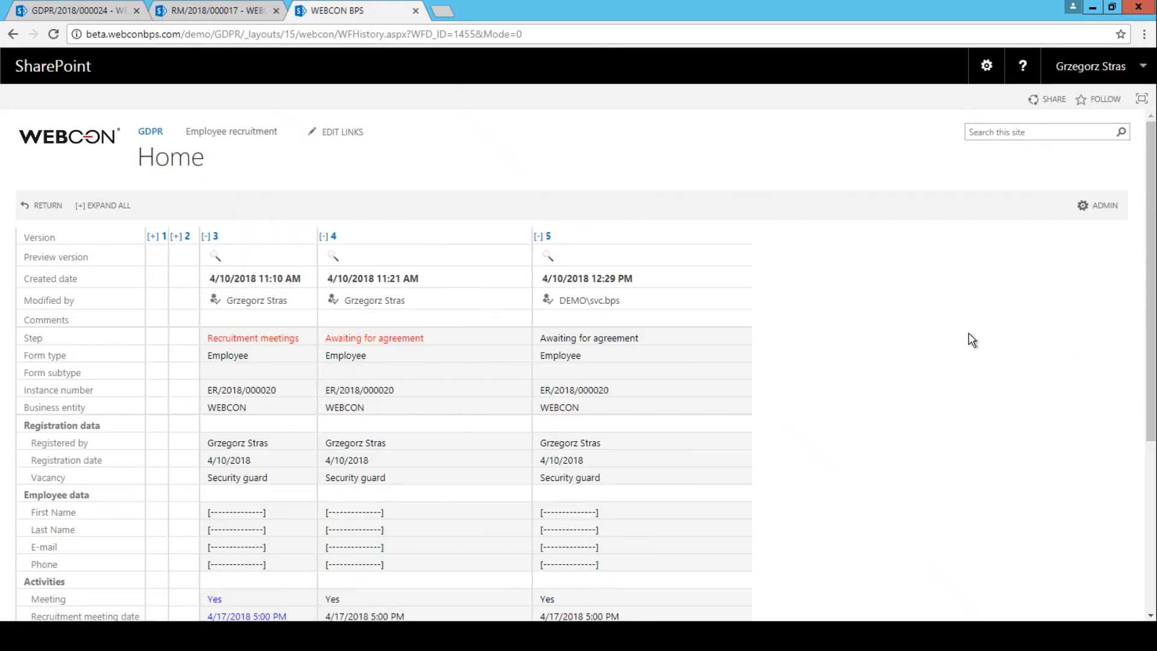
pyautogui.moveTo(120, 221)
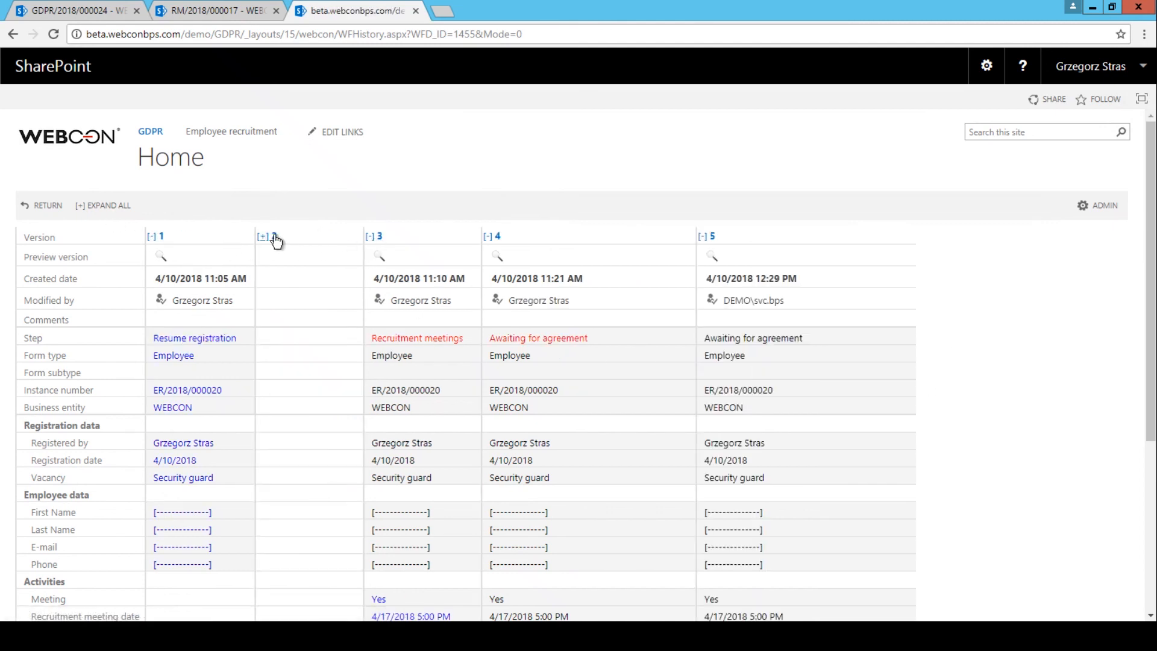
pyautogui.click(264, 236)
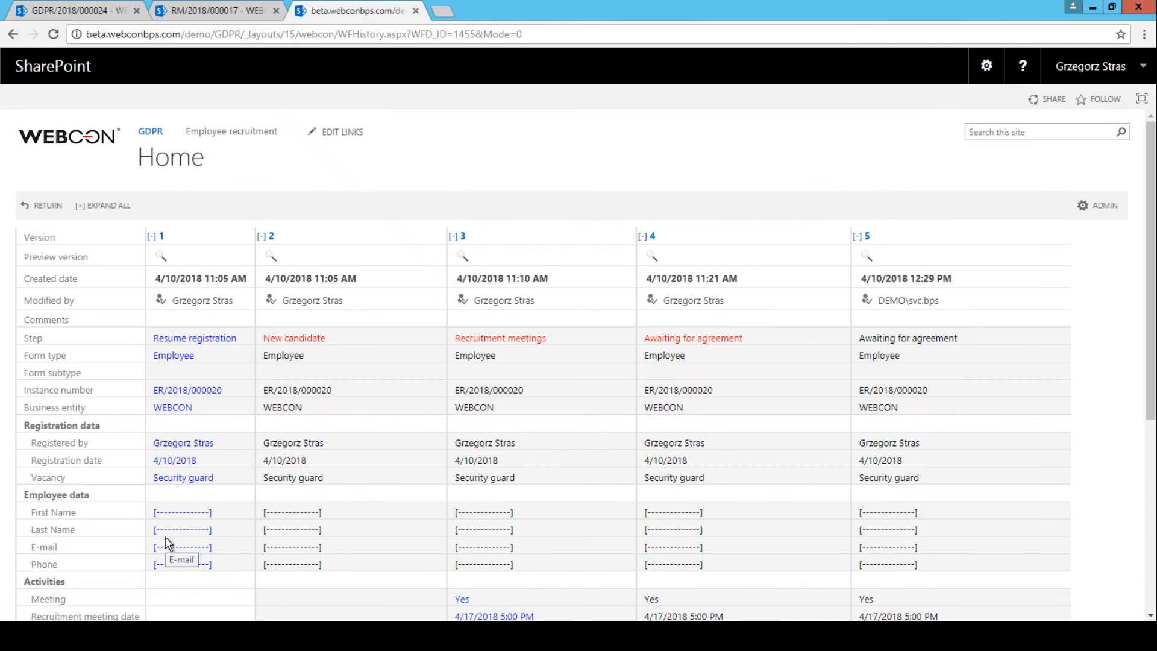
pyautogui.moveTo(244, 568)
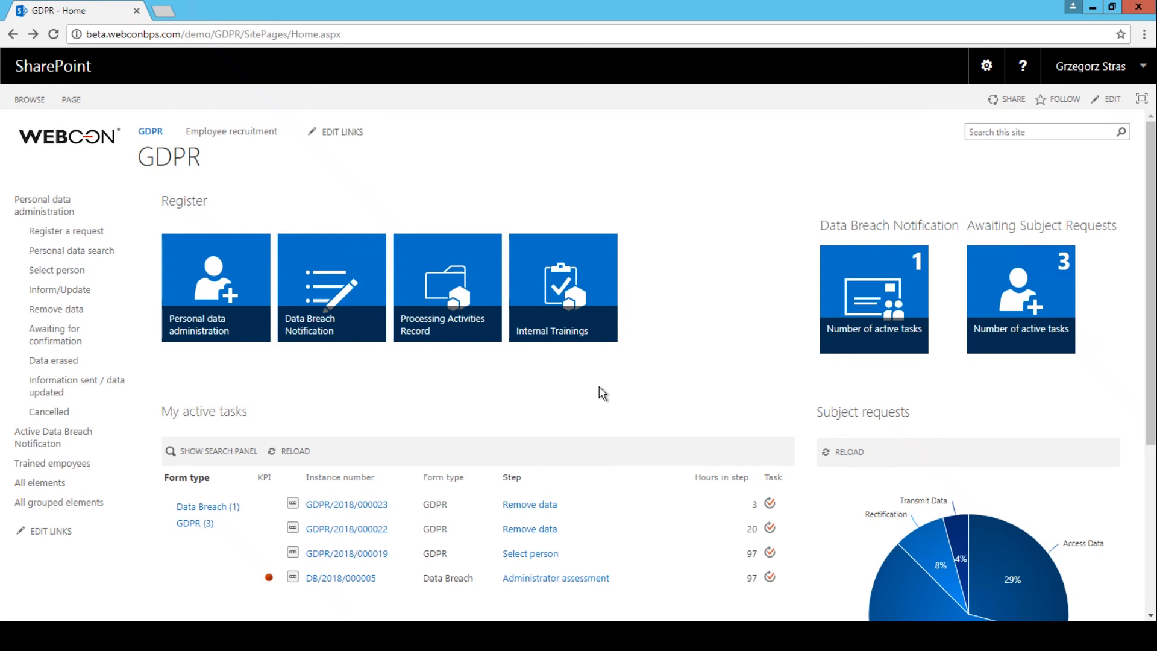
pyautogui.moveTo(324, 341)
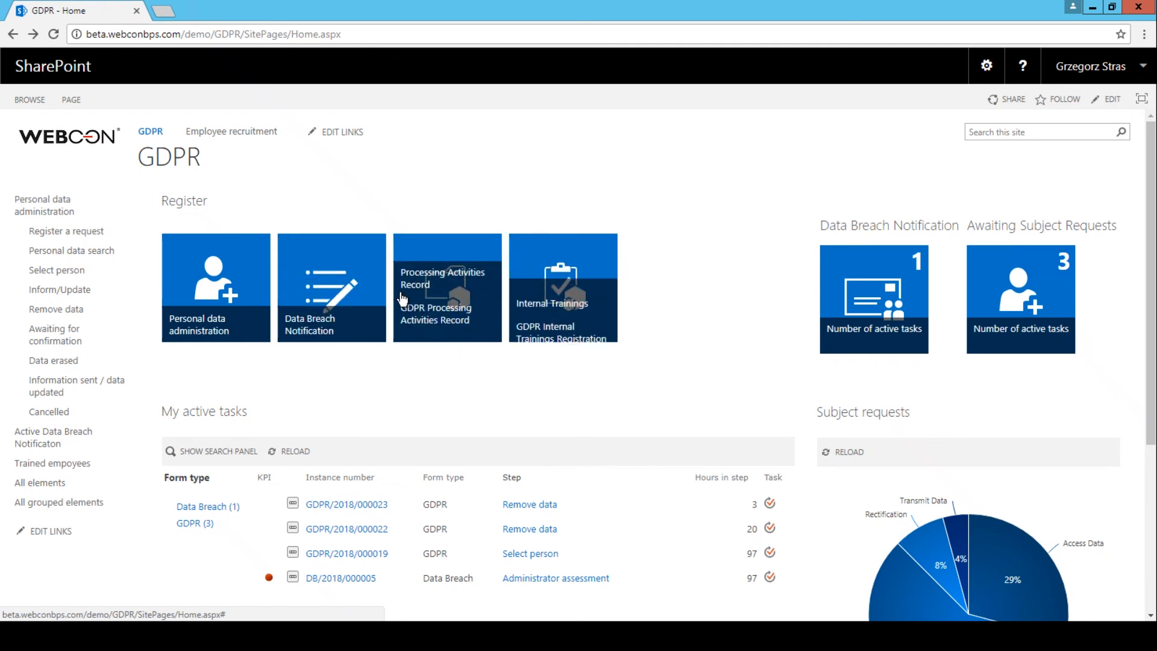
# Start a new Data Breach Notification and begin filling in the Breach date
pyautogui.click(331, 286)
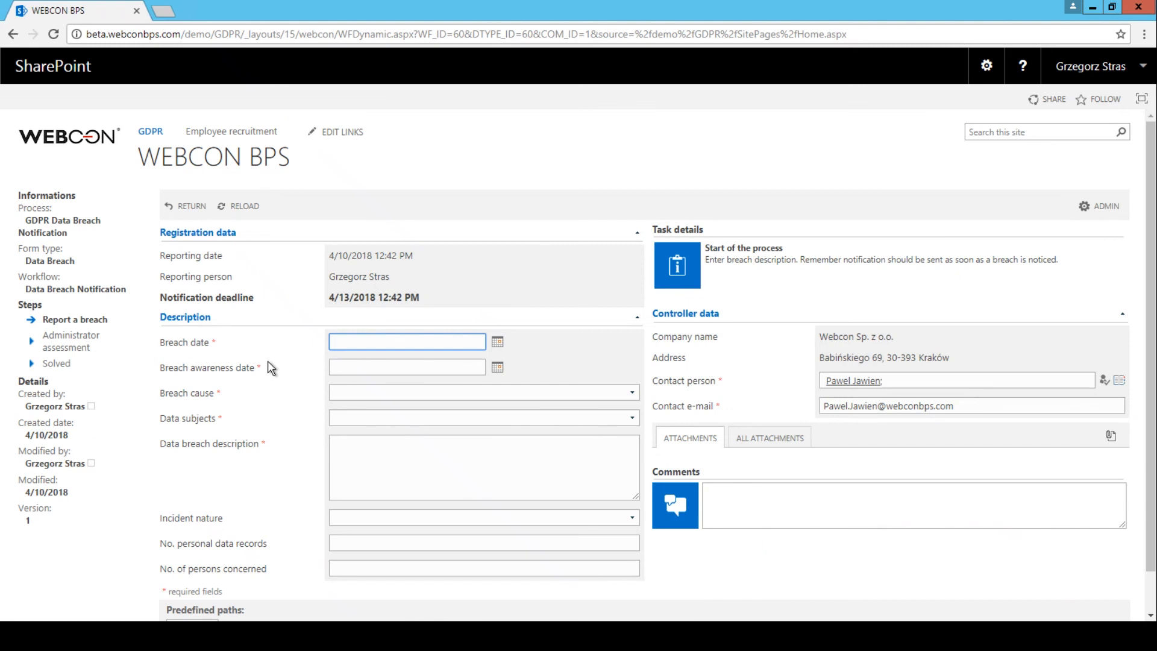
pyautogui.click(407, 341)
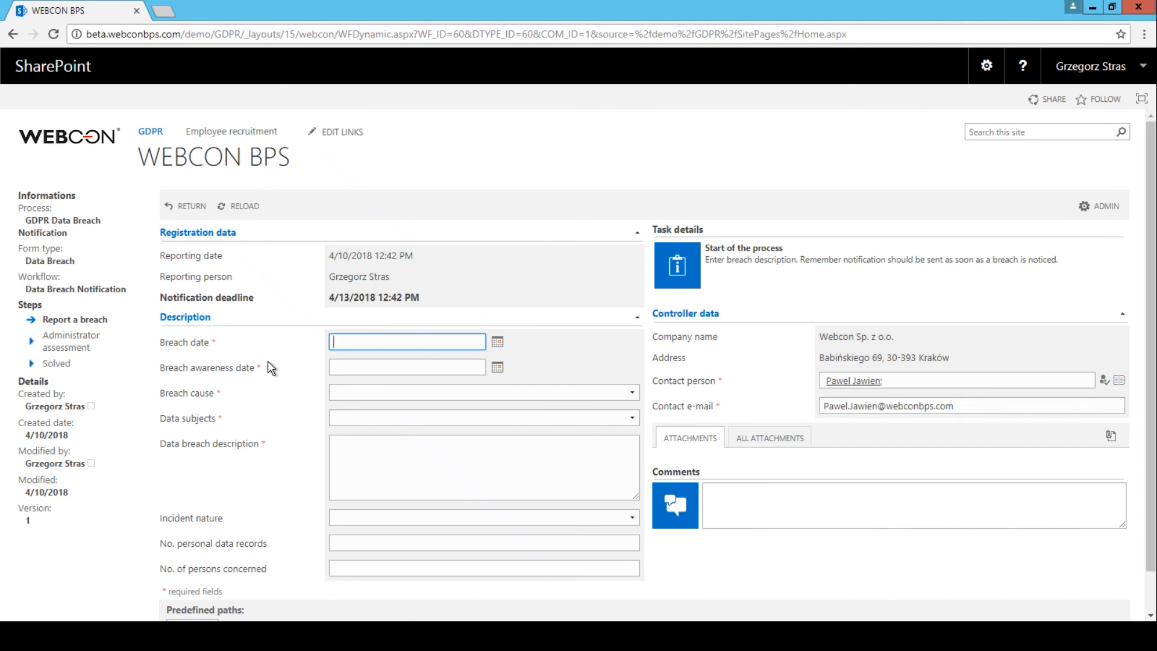